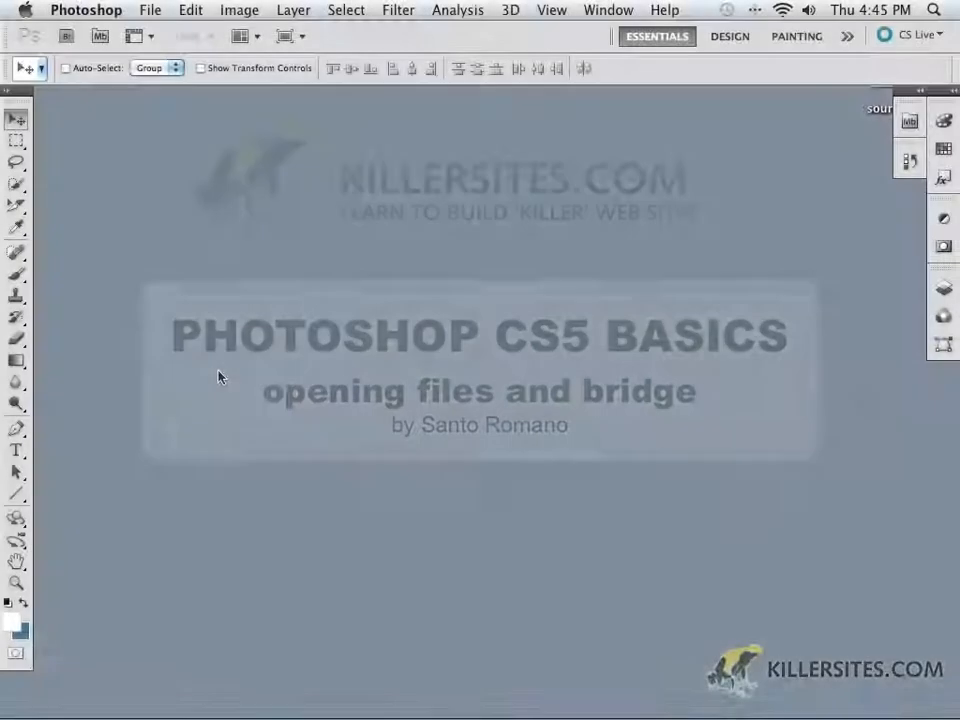
# Open Photoshop's File menu to reach the Open command.
pyautogui.click(150, 10)
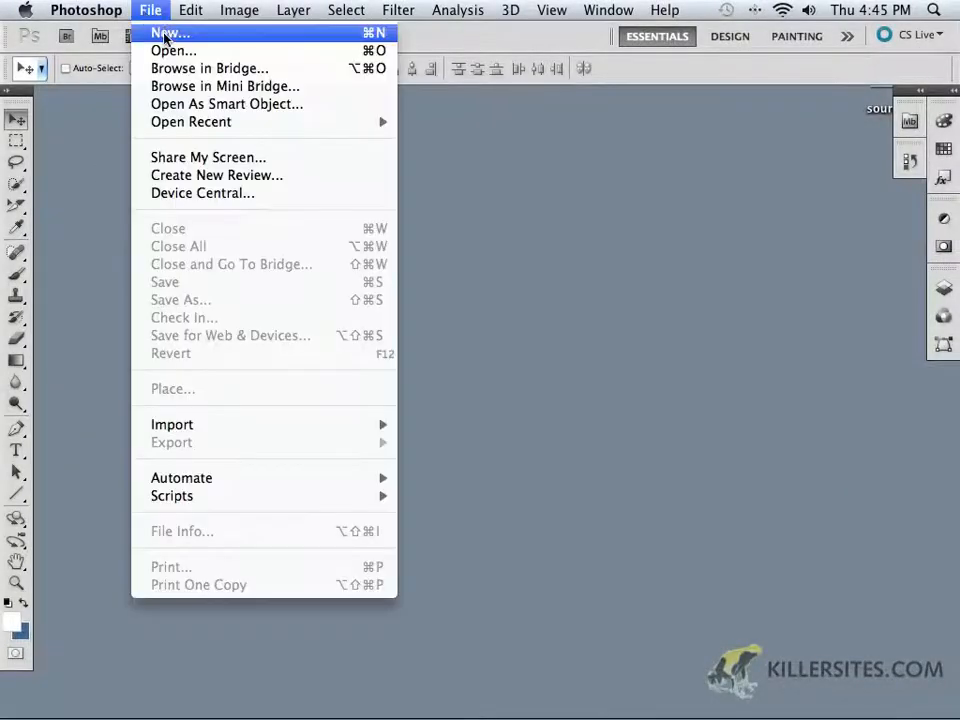
pyautogui.moveTo(52, 210)
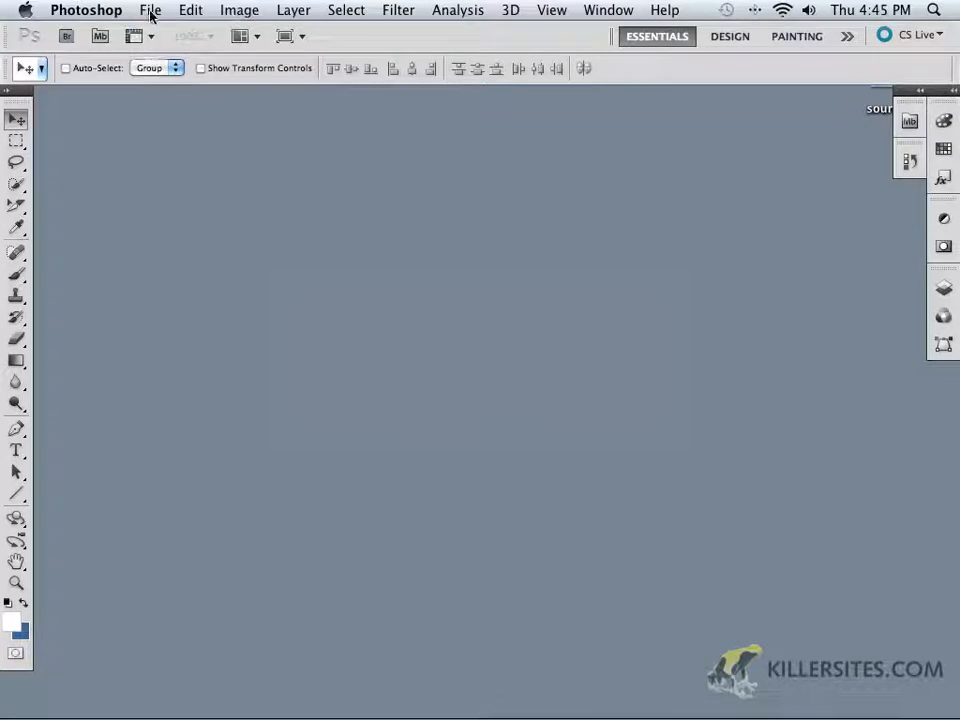
pyautogui.click(150, 10)
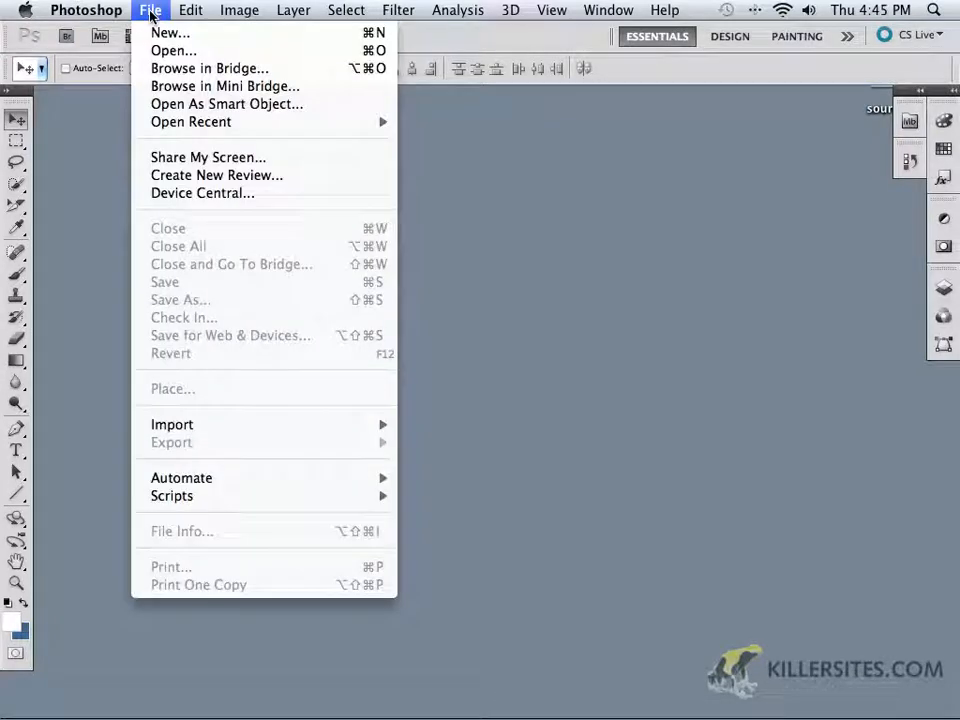
pyautogui.moveTo(173, 51)
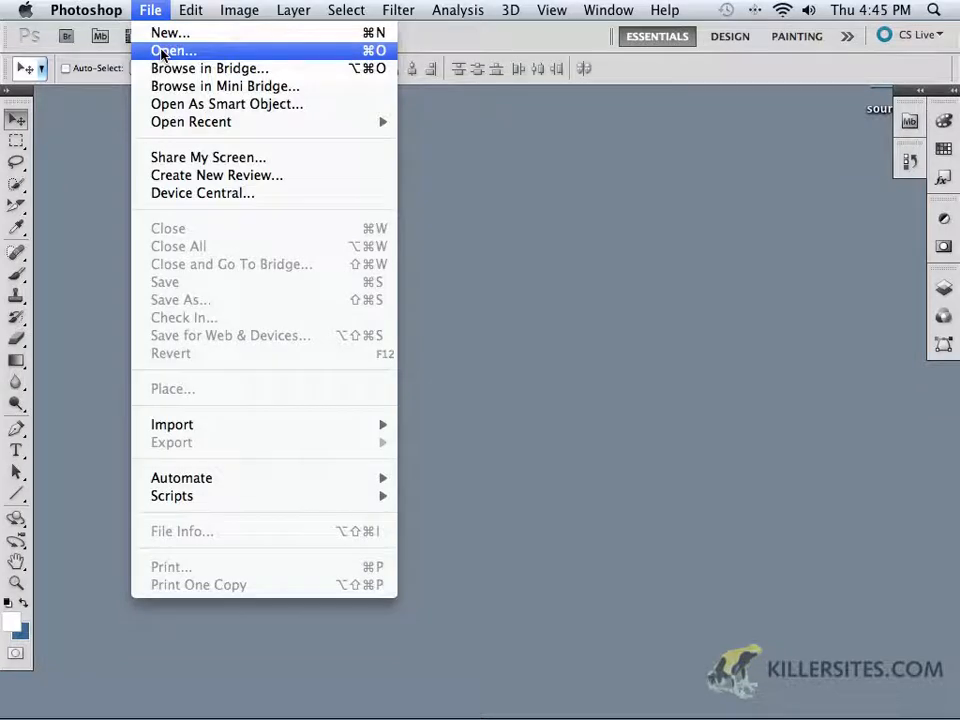
# In the Open dialog, enter source_files and preview photos, selecting man-in-red.jpg.
pyautogui.click(172, 51)
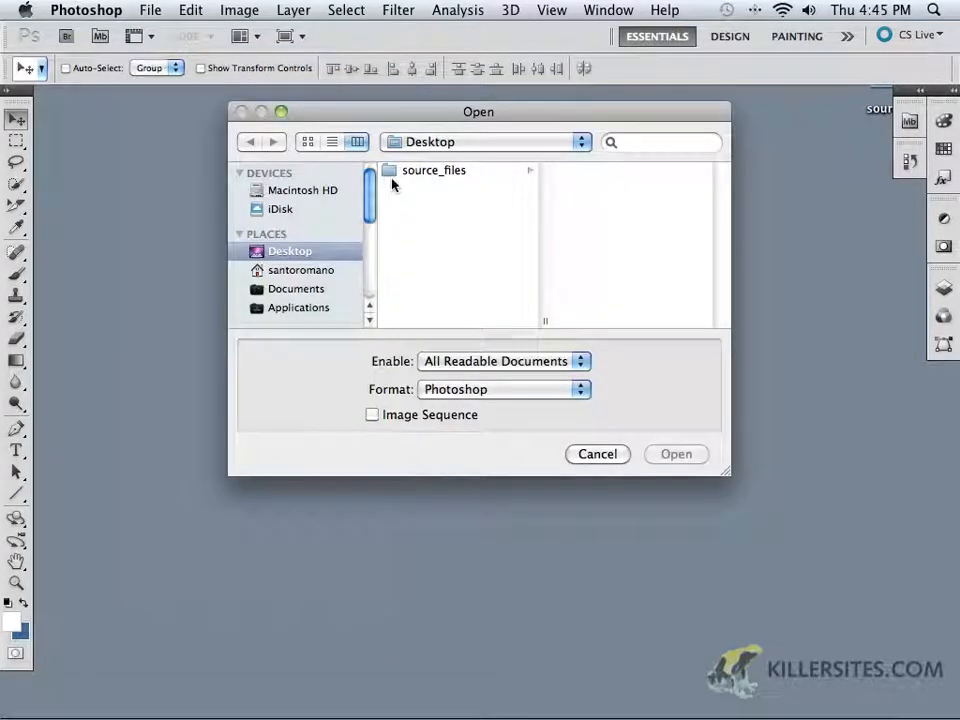
pyautogui.moveTo(443, 178)
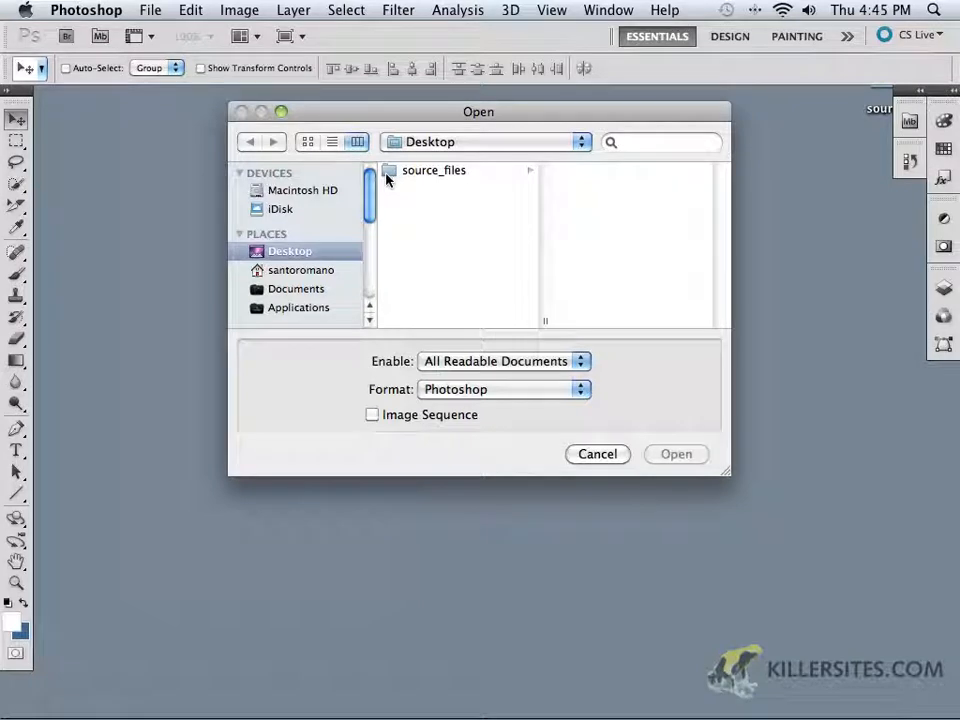
pyautogui.doubleClick(434, 170)
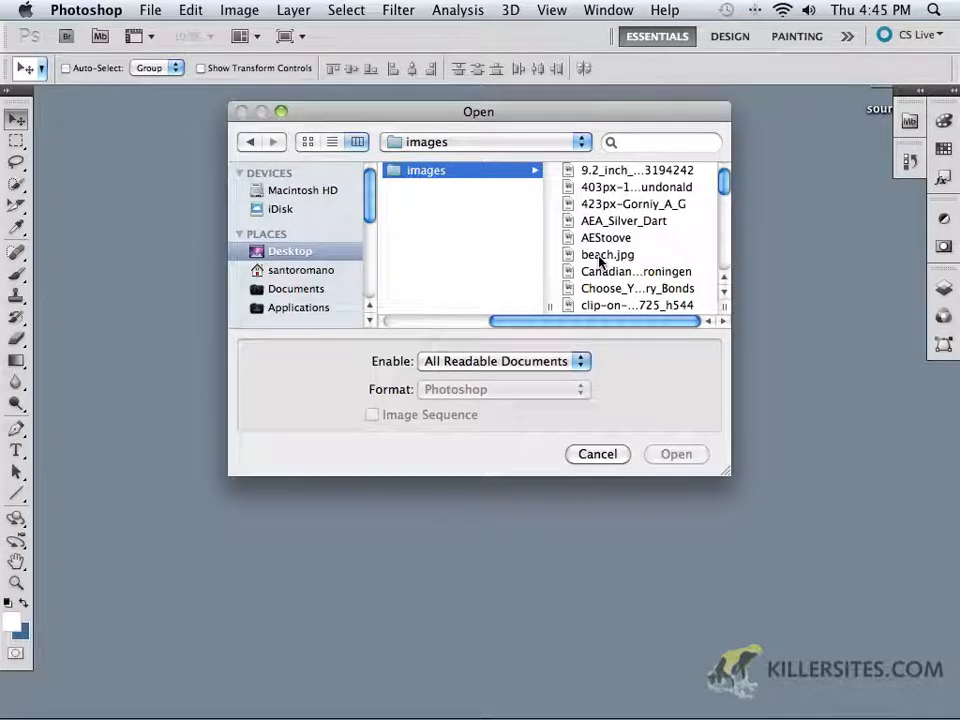
pyautogui.click(443, 169)
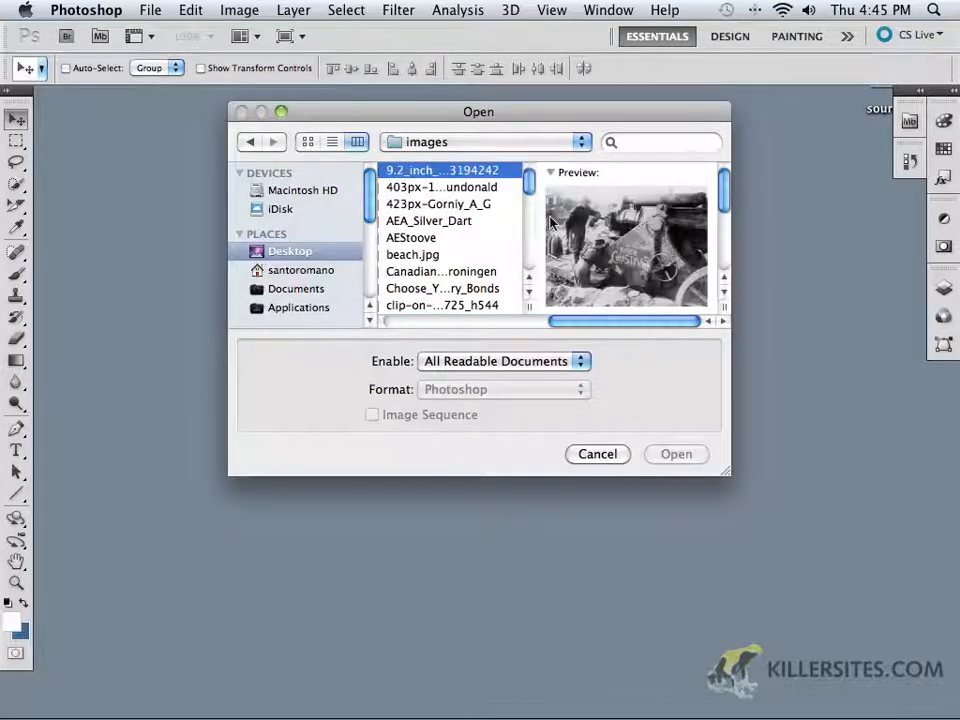
pyautogui.click(442, 187)
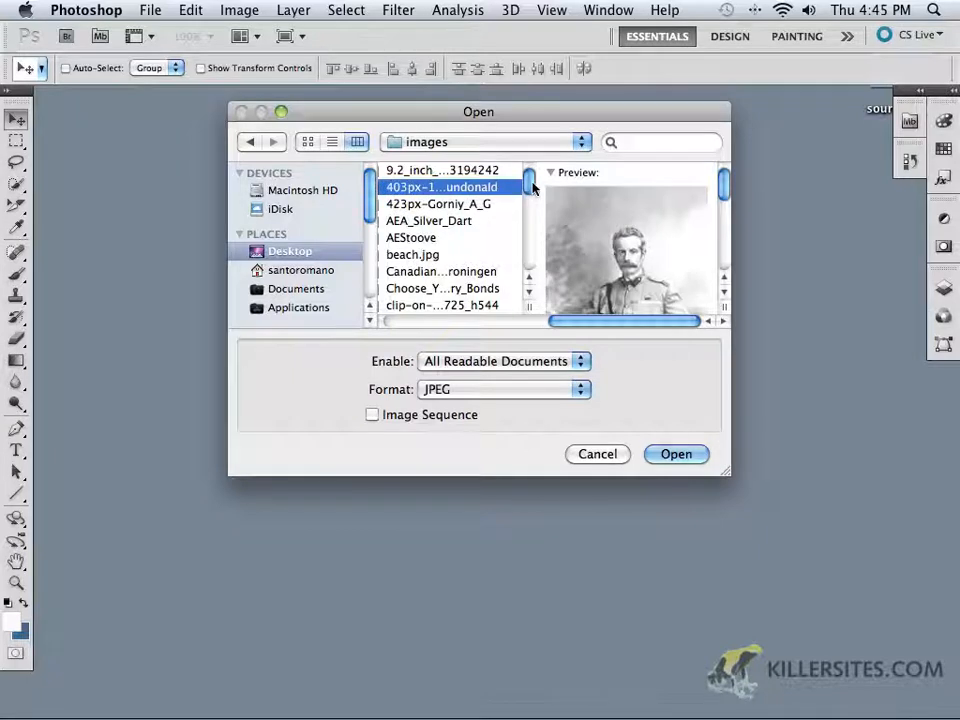
pyautogui.click(449, 236)
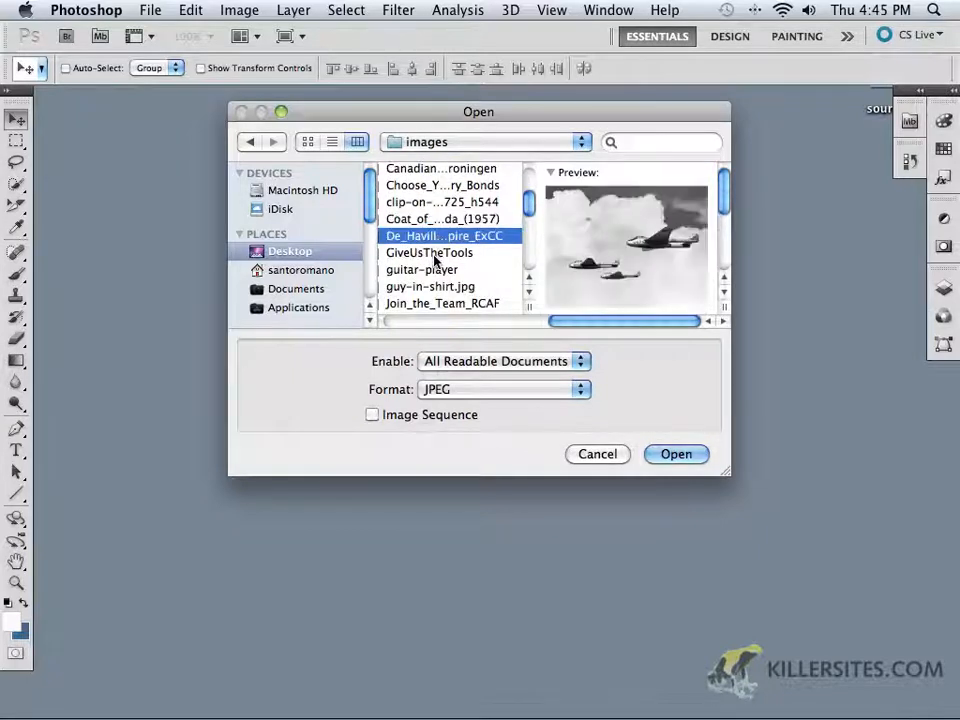
pyautogui.click(430, 286)
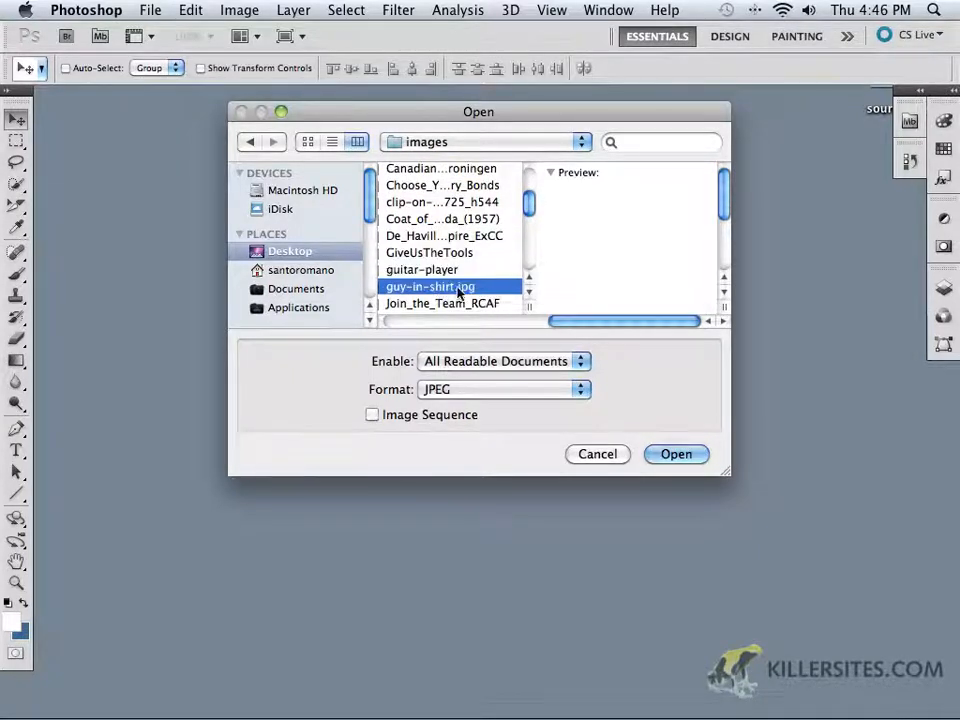
pyautogui.scroll(-3)
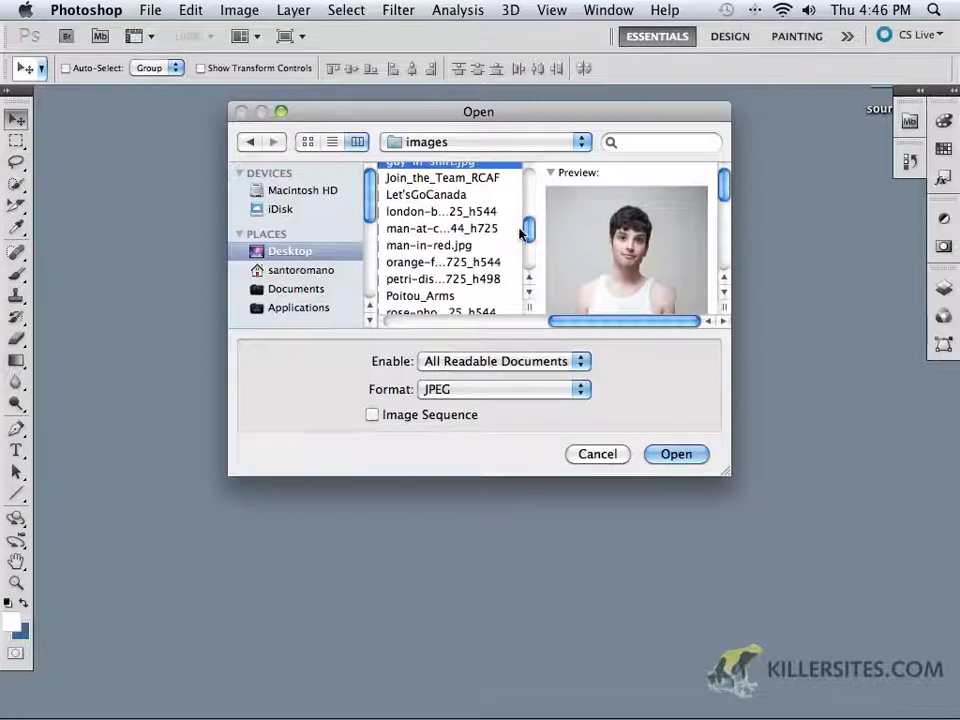
pyautogui.click(427, 245)
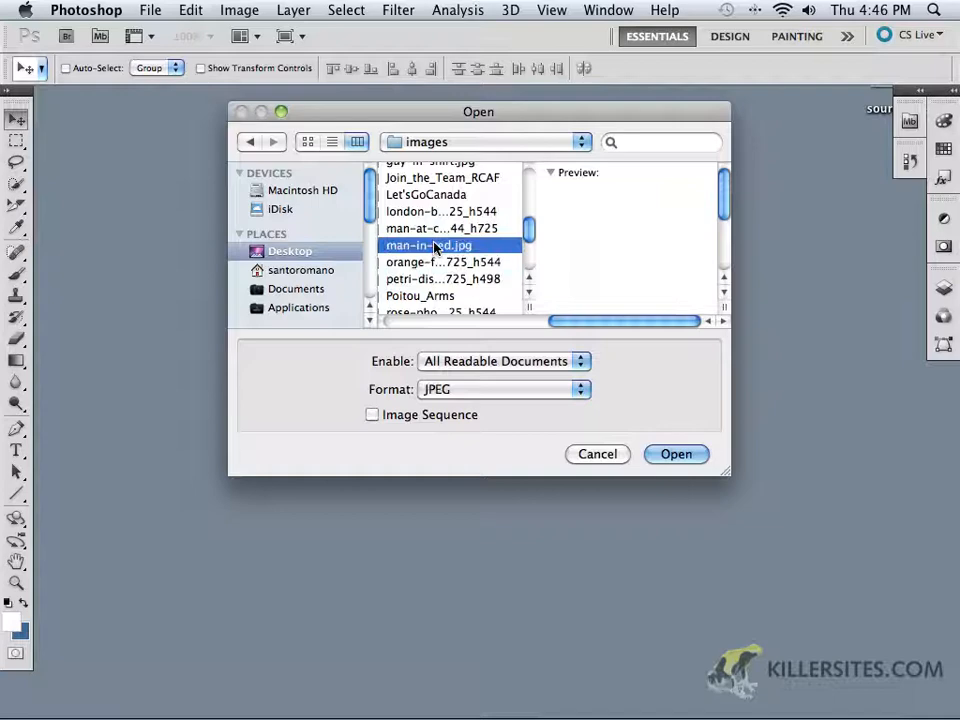
# Switch between list and preview views, then select the rusty fence still-life JPEG.
pyautogui.click(332, 141)
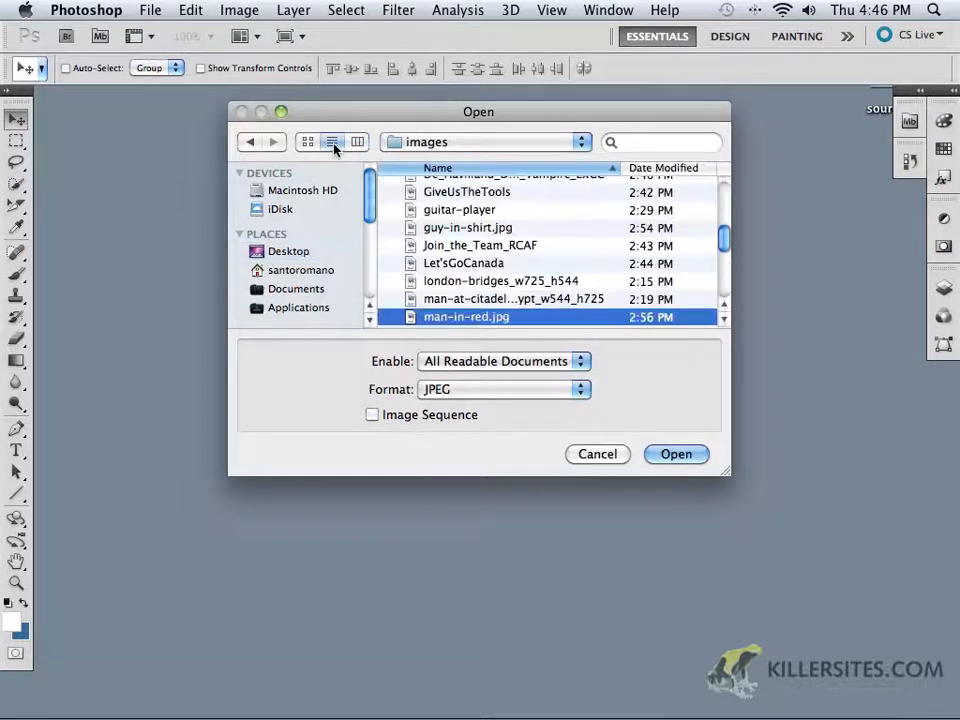
pyautogui.click(357, 141)
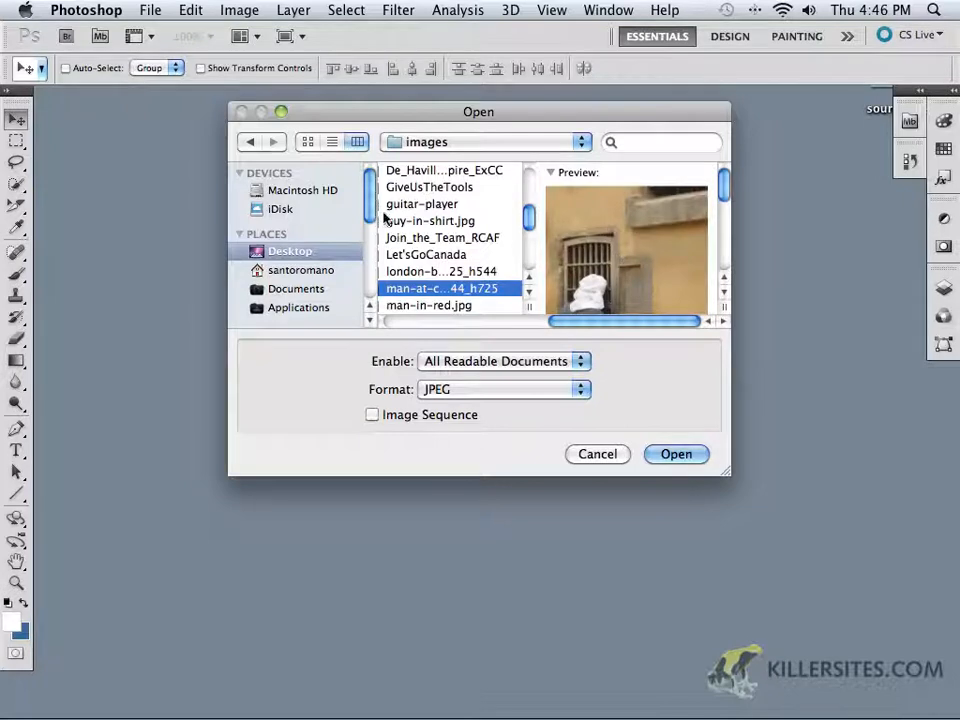
pyautogui.click(441, 170)
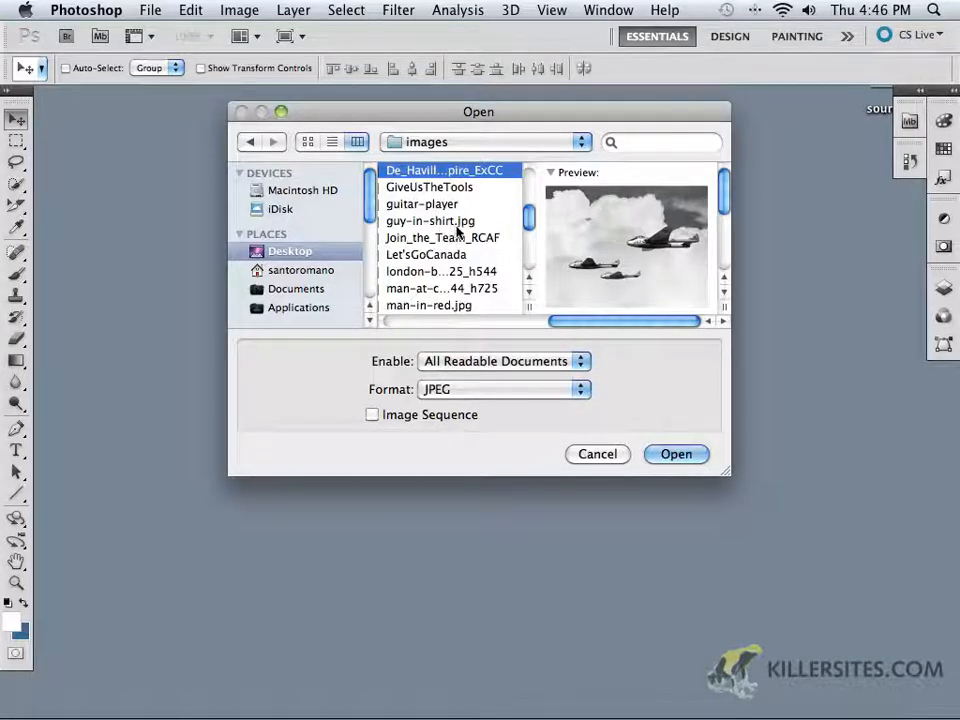
pyautogui.scroll(-3)
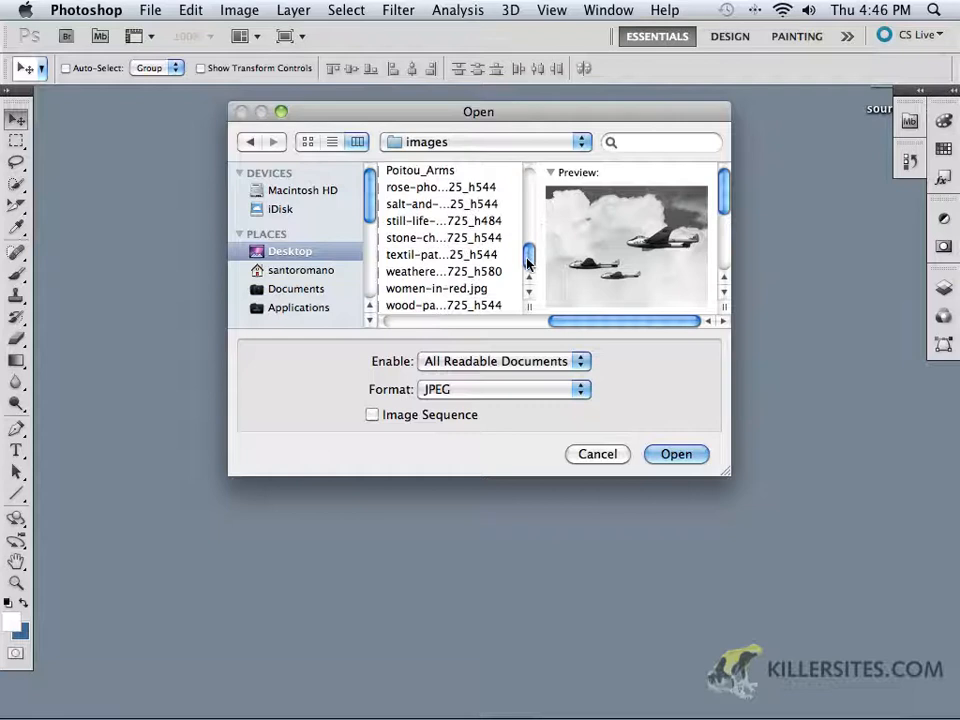
pyautogui.click(444, 271)
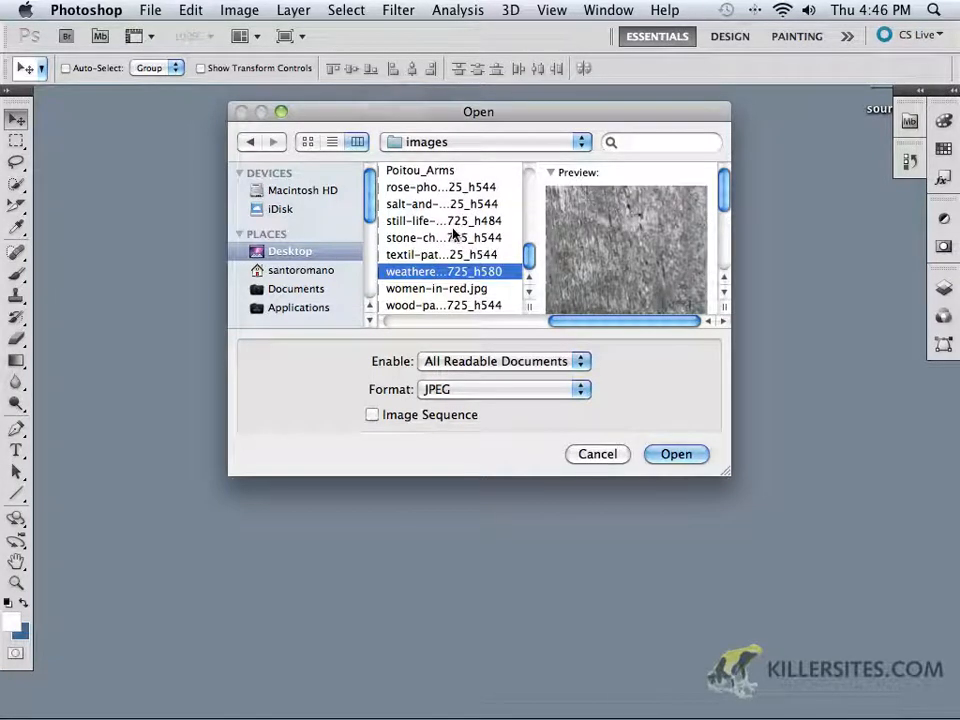
pyautogui.click(443, 220)
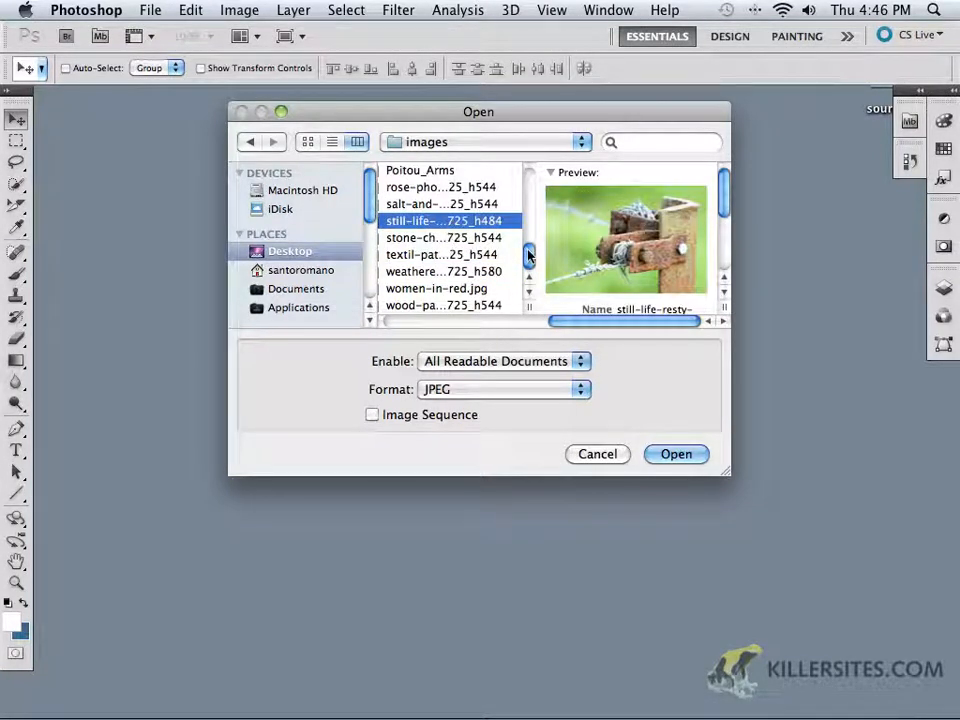
pyautogui.scroll(3)
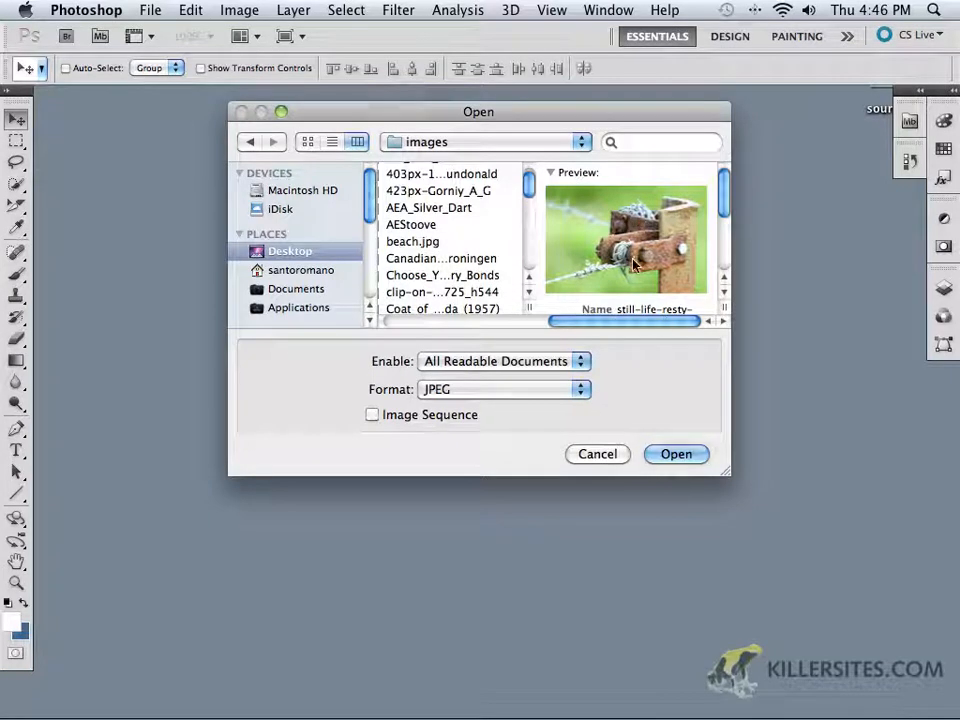
pyautogui.moveTo(395, 265)
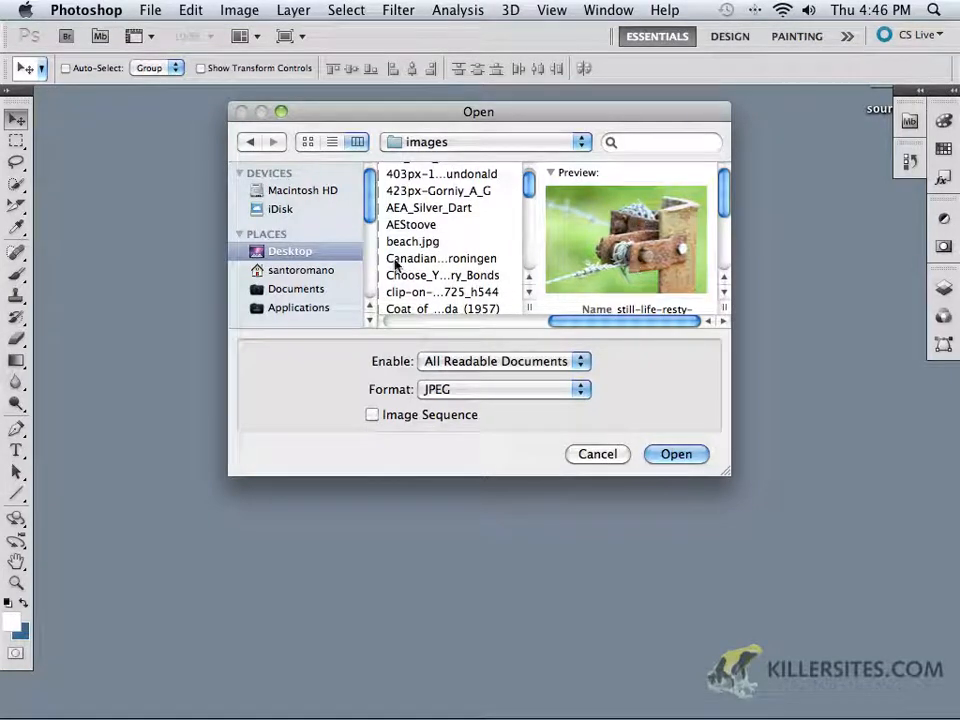
pyautogui.click(441, 258)
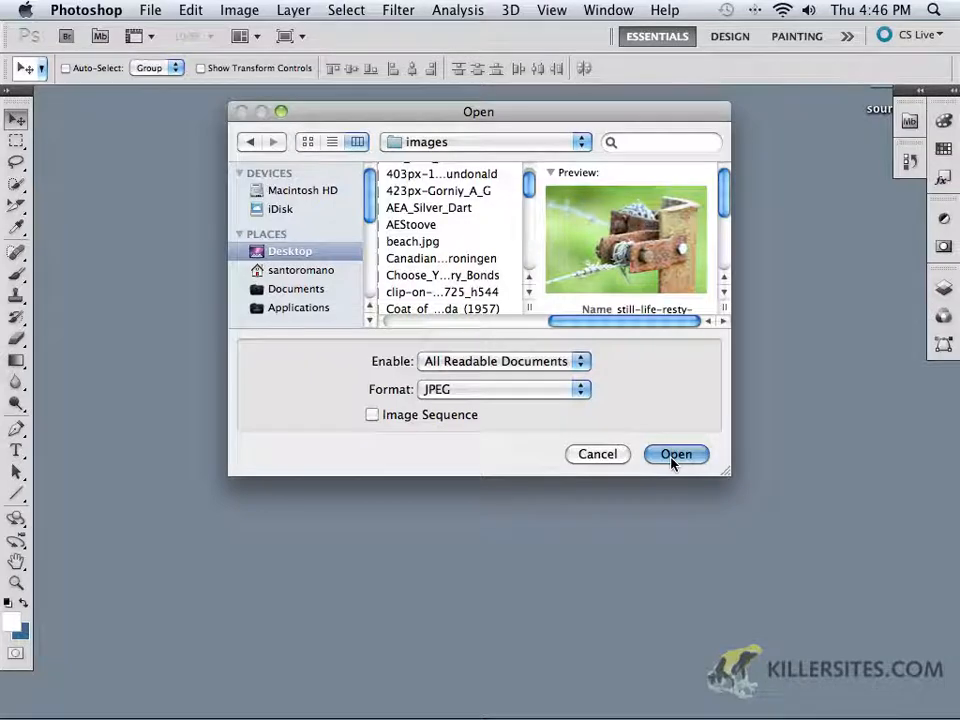
pyautogui.click(676, 454)
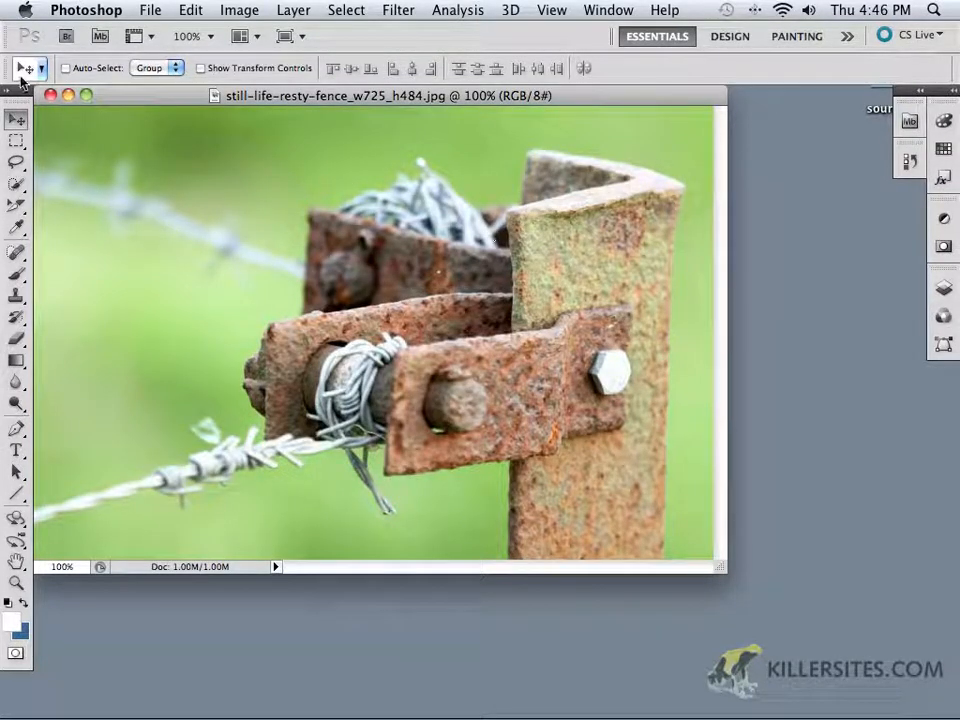
pyautogui.click(49, 95)
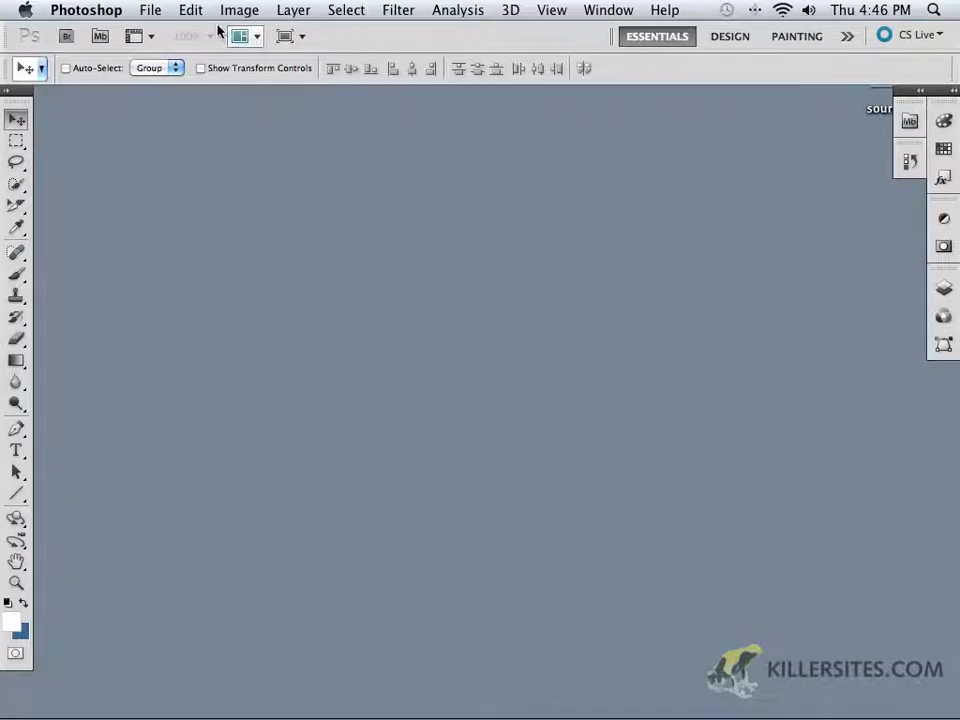
pyautogui.click(150, 10)
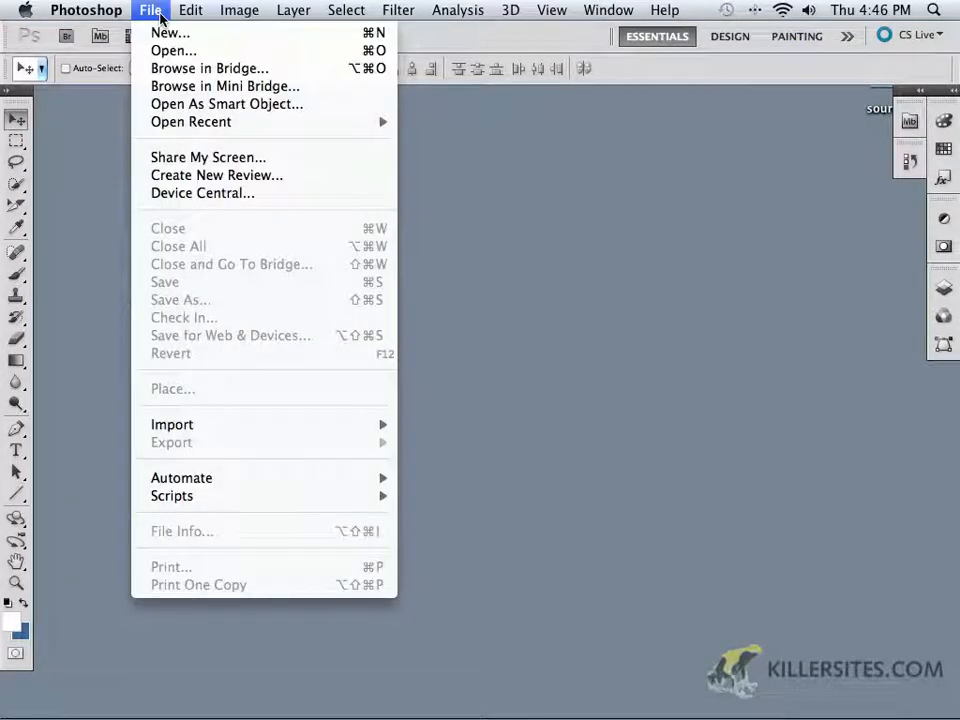
pyautogui.moveTo(209, 68)
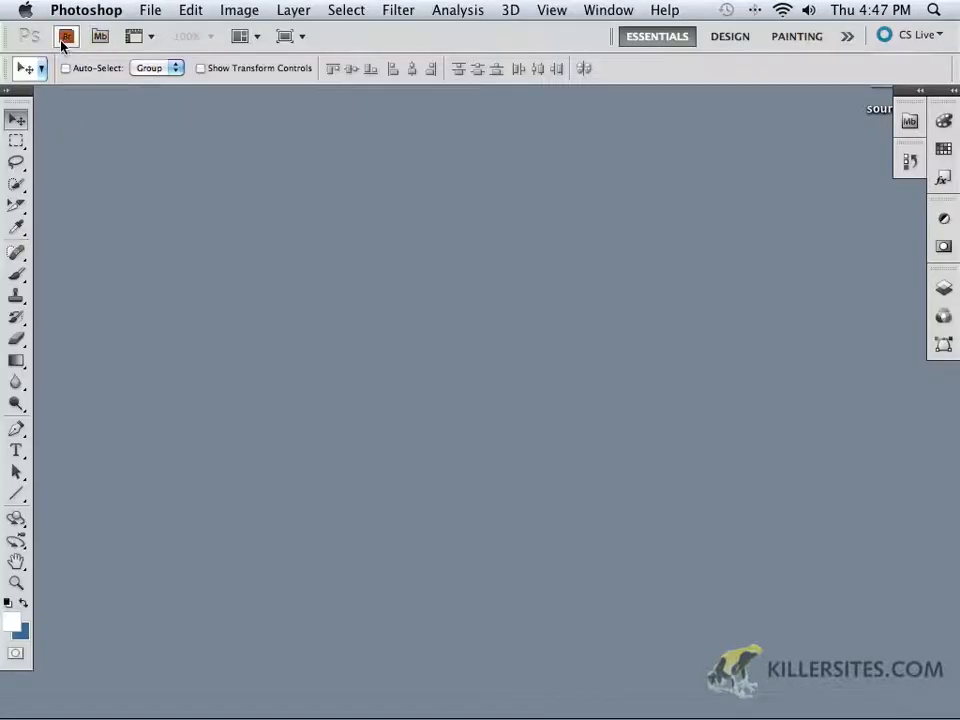
pyautogui.moveTo(67, 36)
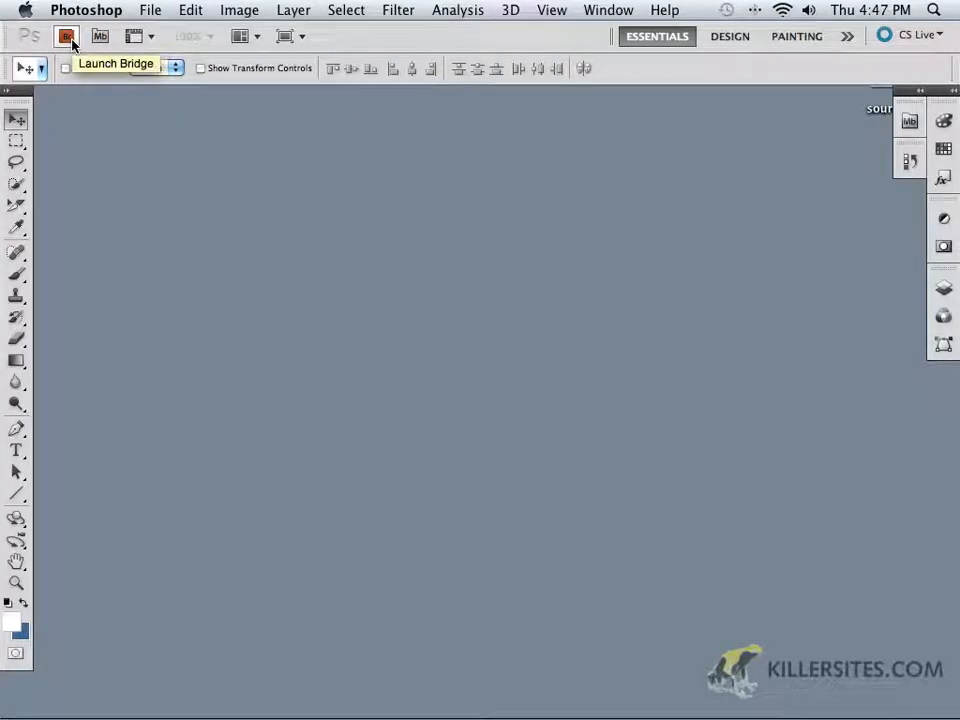
pyautogui.moveTo(100, 36)
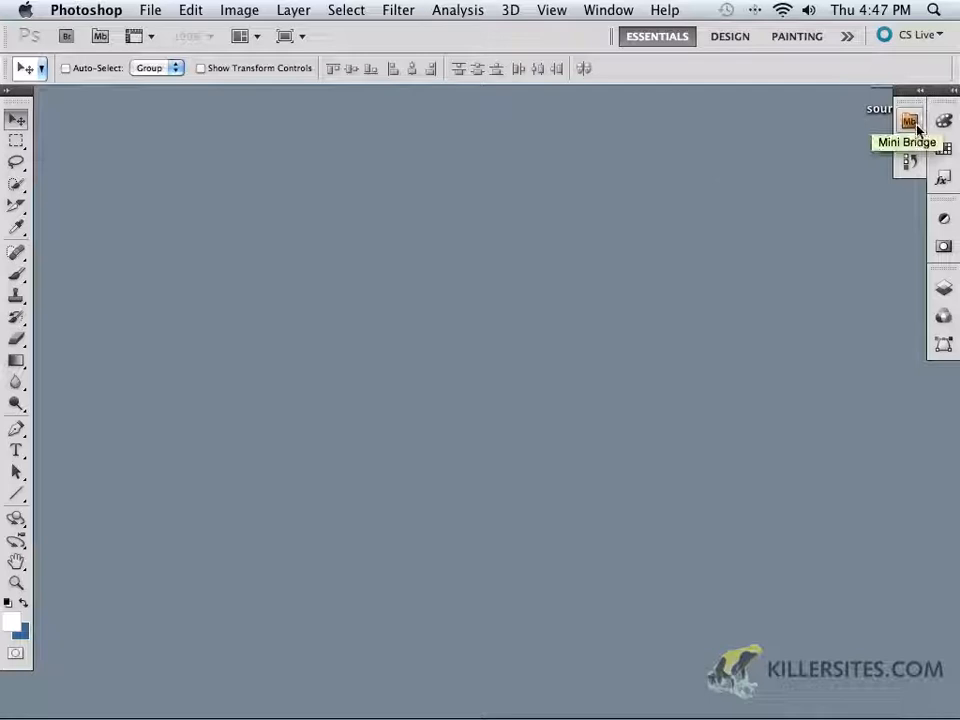
# Open the Mini Bridge panel from the right-hand panel dock.
pyautogui.click(909, 121)
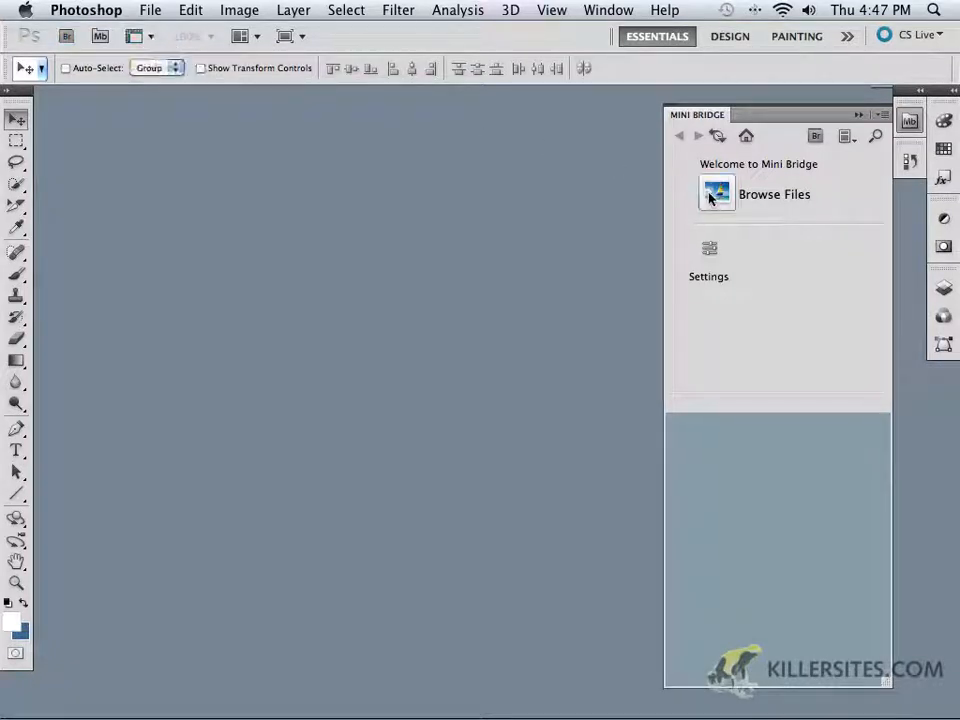
pyautogui.moveTo(716, 193)
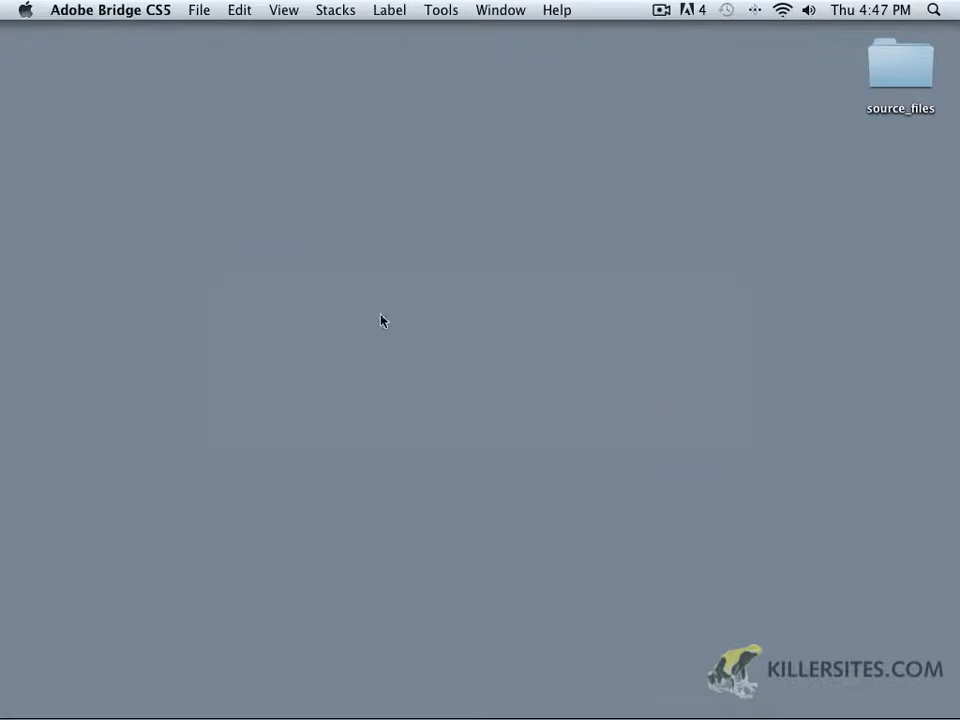
# Open the Adobe Bridge CS5 application menu to quit Bridge.
pyautogui.click(110, 10)
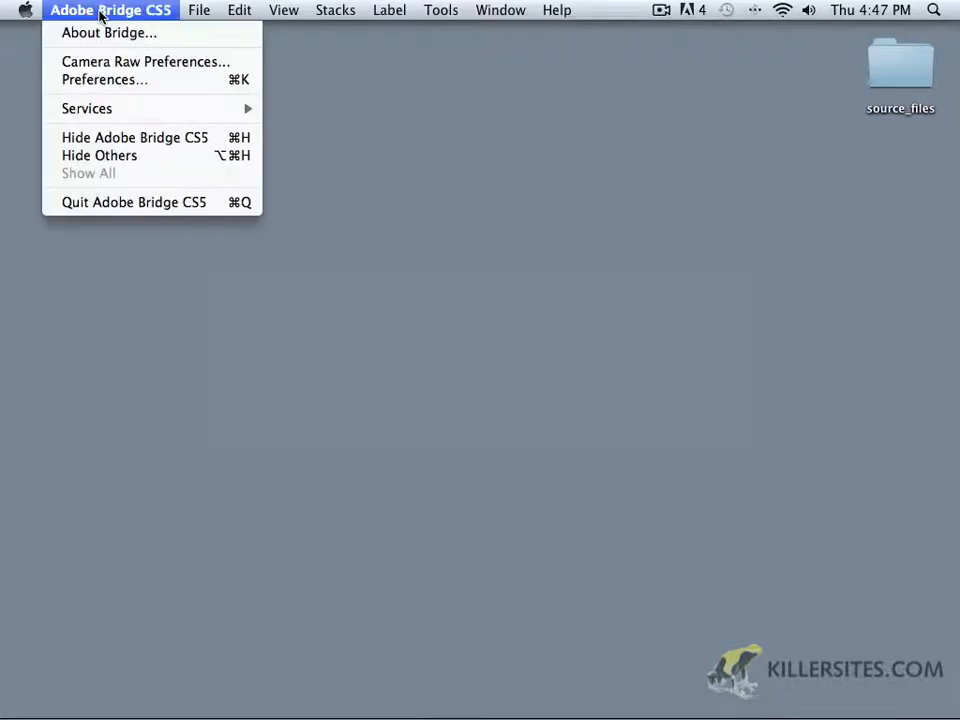
pyautogui.moveTo(490, 246)
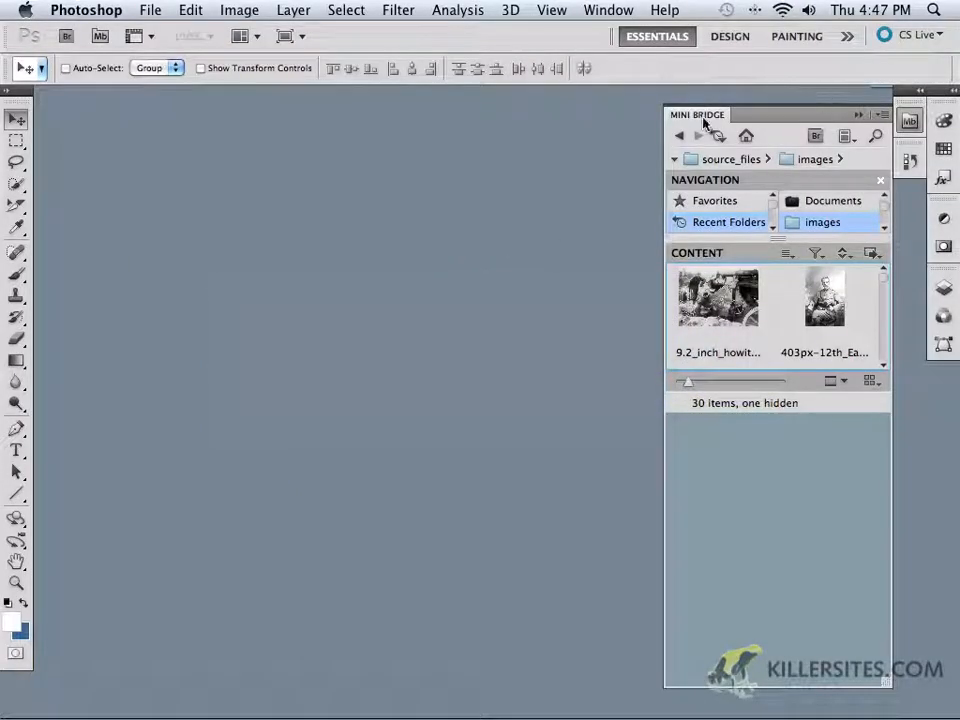
pyautogui.moveTo(850, 118)
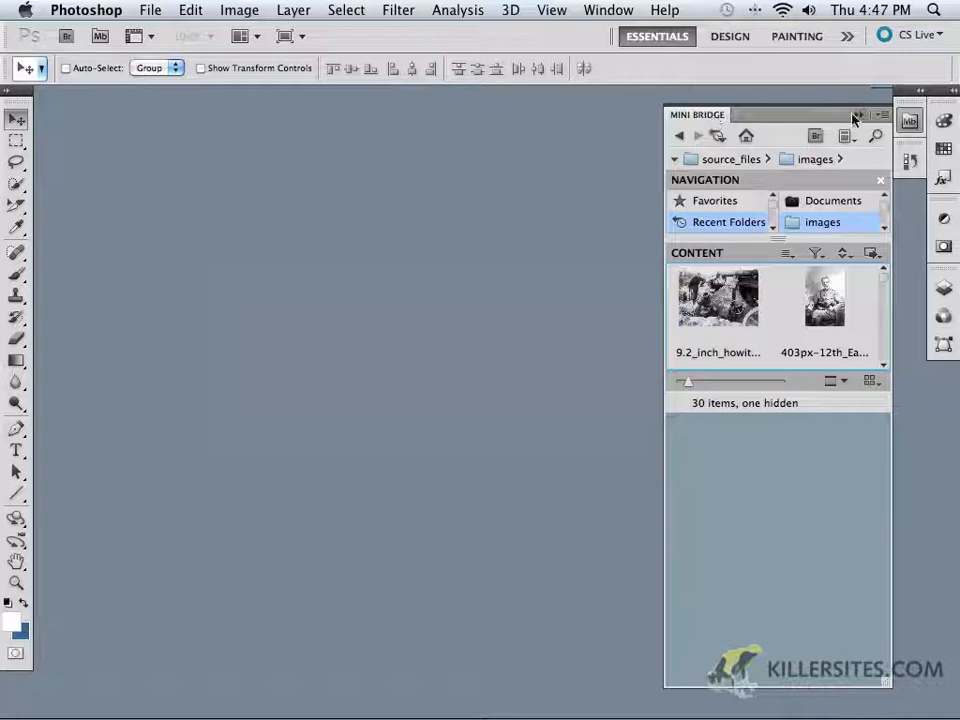
# Collapse the Mini Bridge panel using its header double-arrow.
pyautogui.click(857, 114)
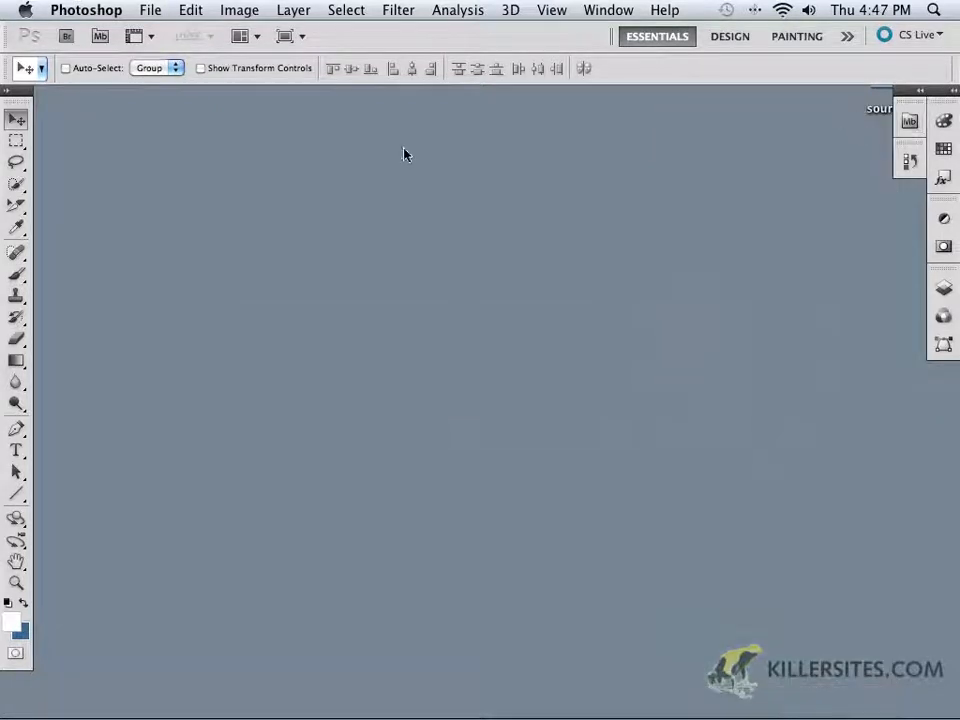
pyautogui.moveTo(66, 36)
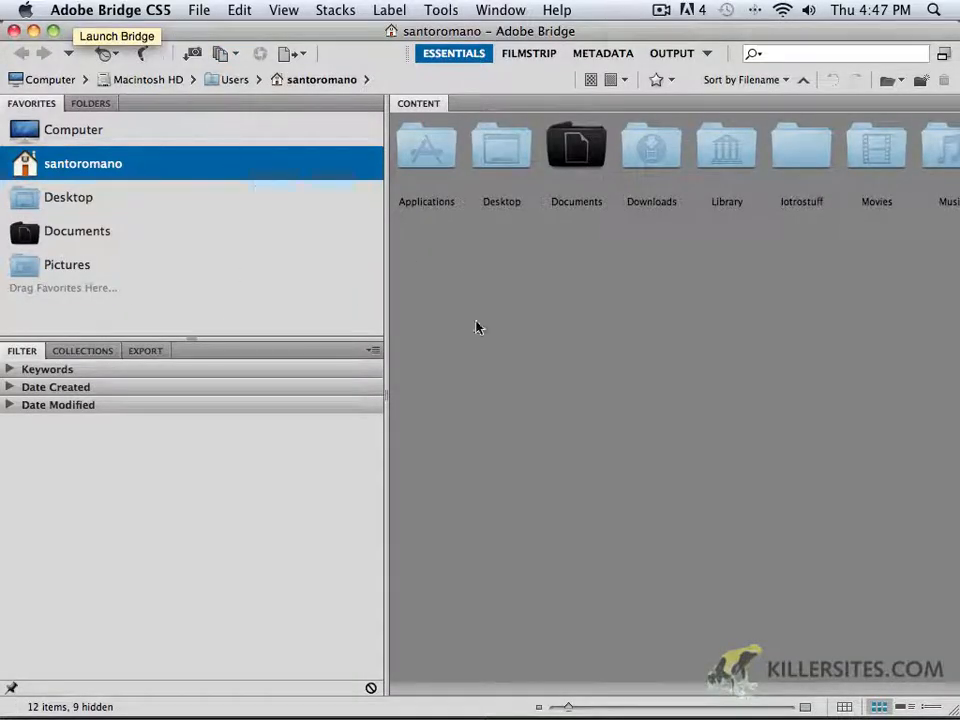
# Narrow the favorites pane and browse into Desktop's source_files > images folder.
pyautogui.moveTo(388, 360); pyautogui.dragTo(308, 360)
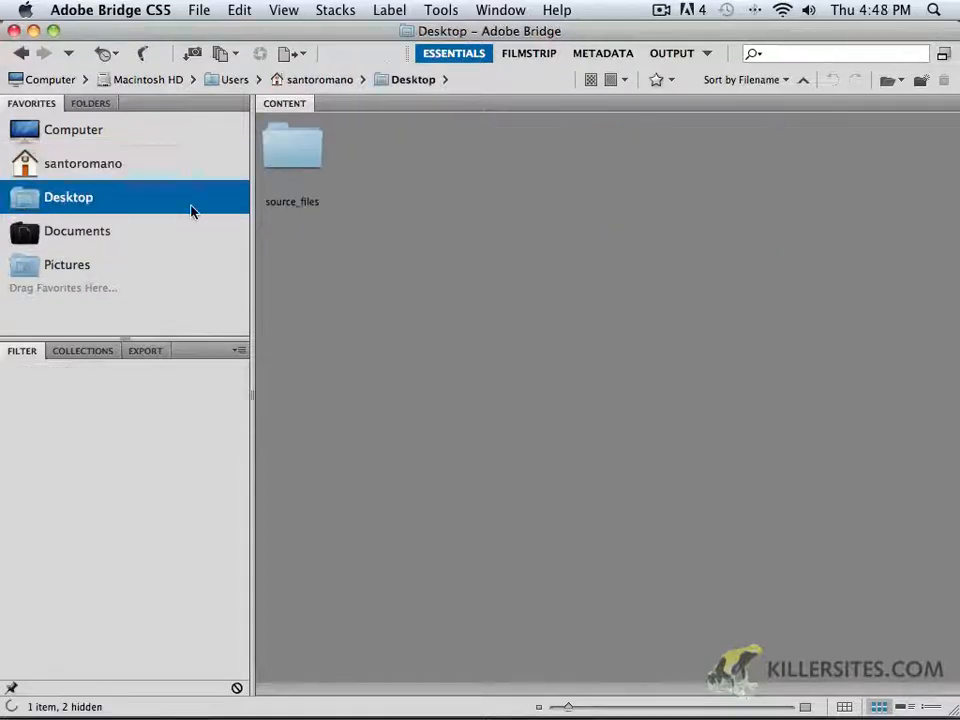
pyautogui.click(292, 150)
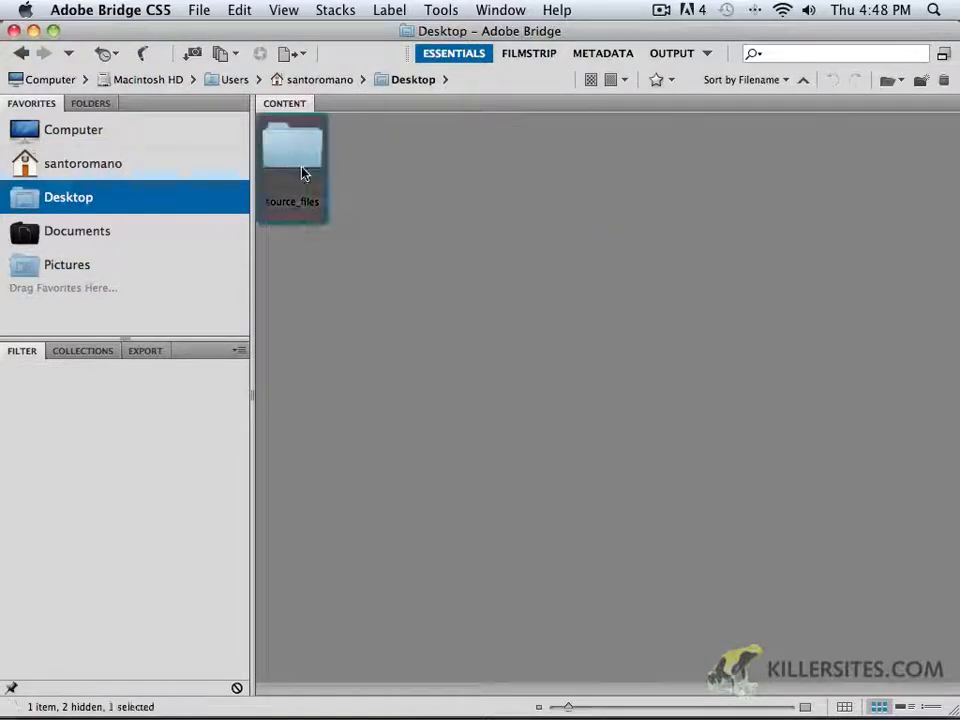
pyautogui.doubleClick(292, 150)
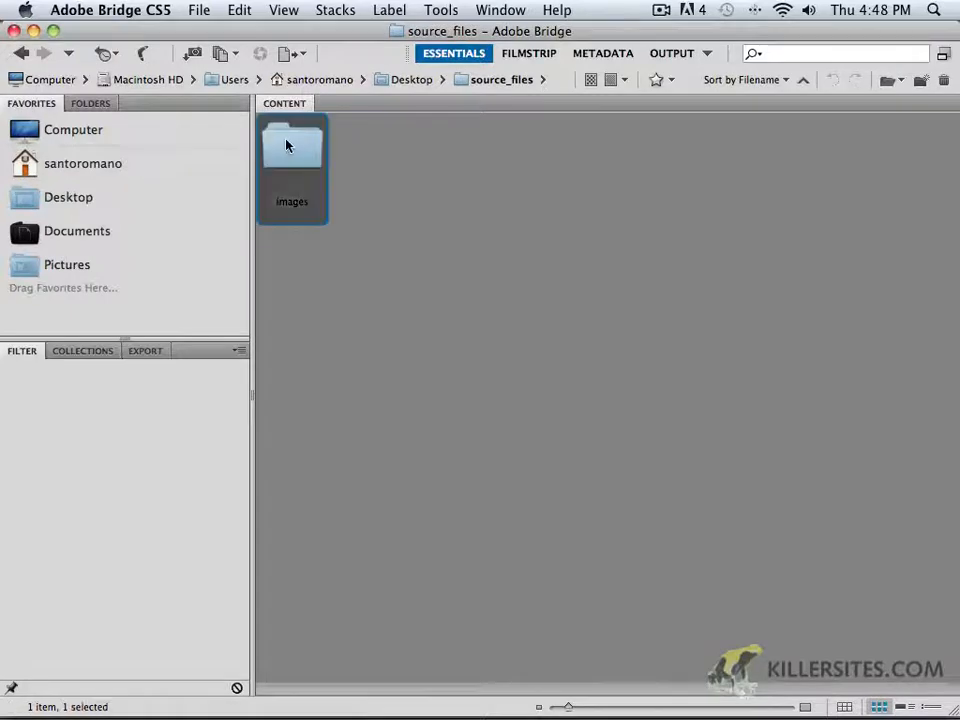
pyautogui.doubleClick(292, 147)
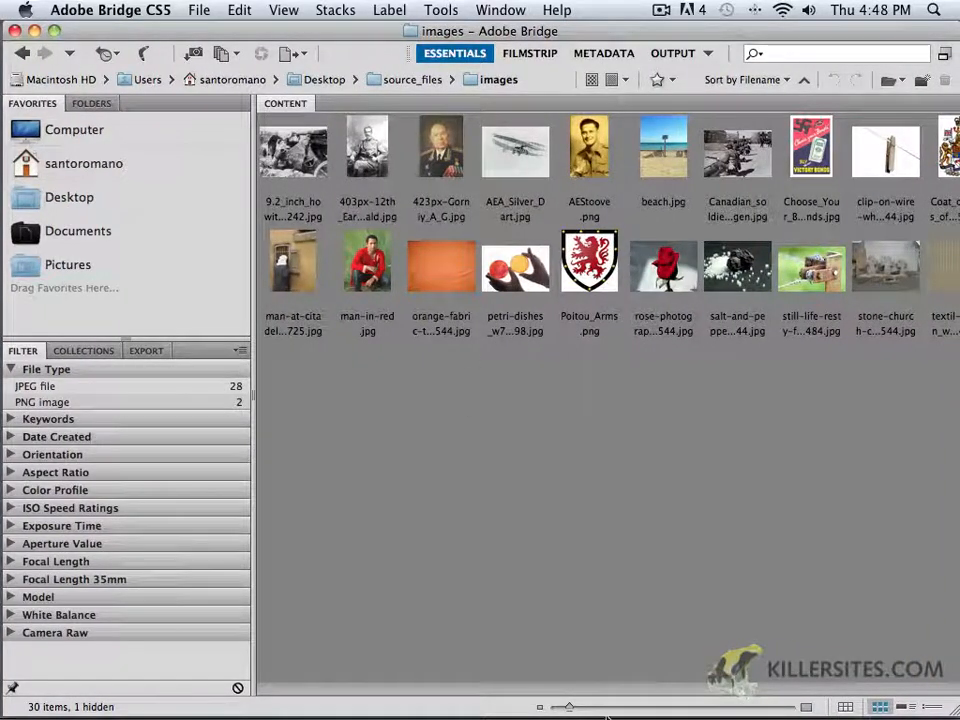
# Set the thumbnail slider to slightly larger thumbnails, then lock and unlock the grid.
pyautogui.moveTo(568, 707); pyautogui.dragTo(608, 707)
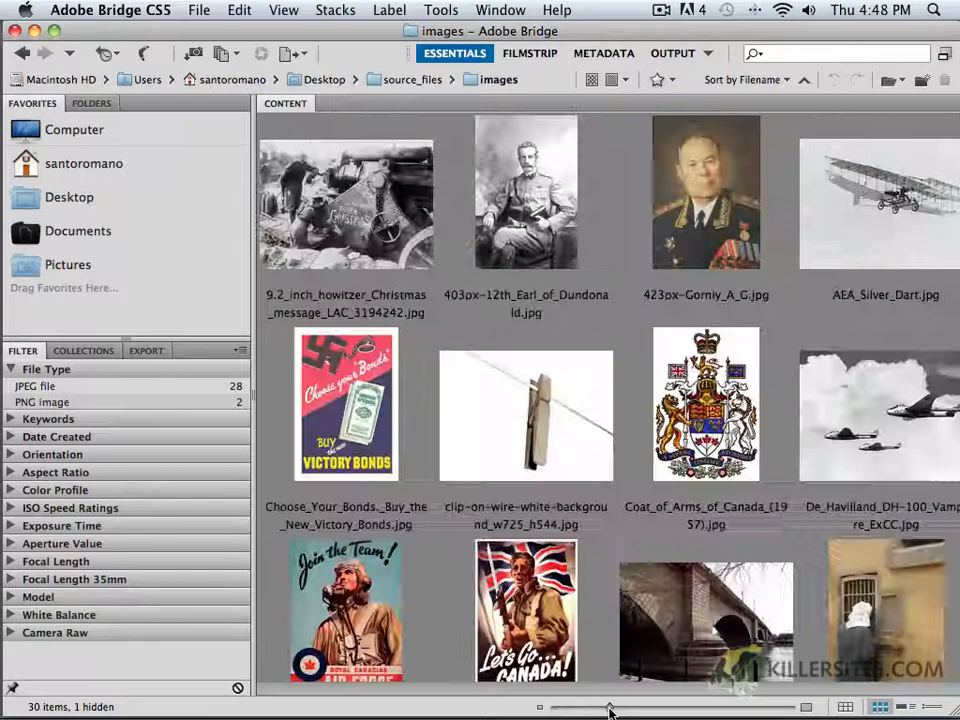
pyautogui.moveTo(610, 707); pyautogui.dragTo(585, 707)
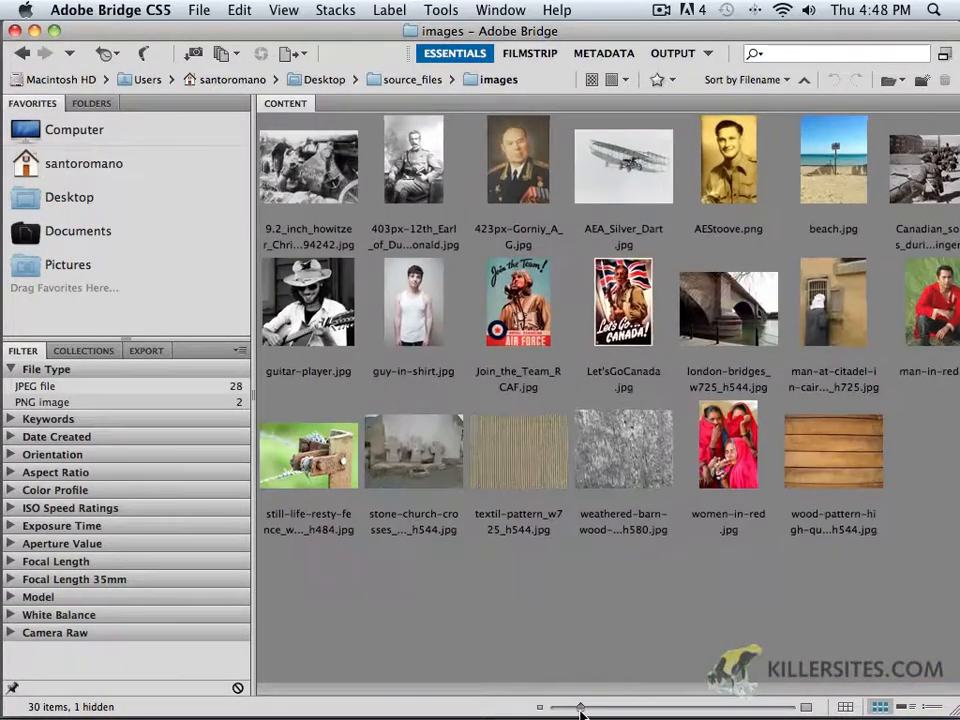
pyautogui.moveTo(580, 707); pyautogui.dragTo(565, 707)
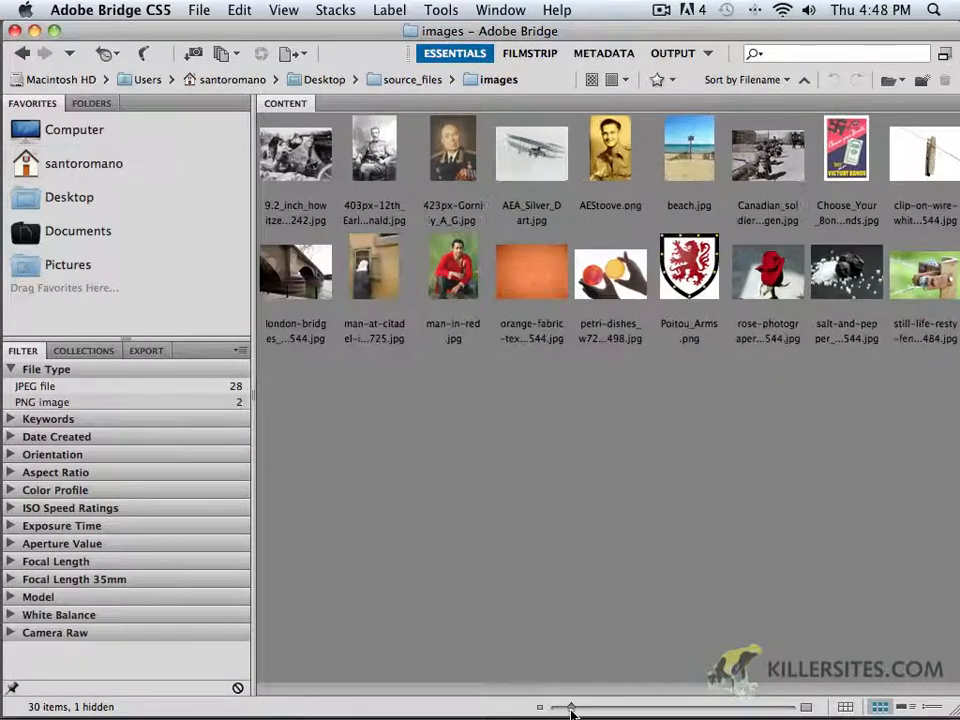
pyautogui.moveTo(570, 707); pyautogui.dragTo(600, 707)
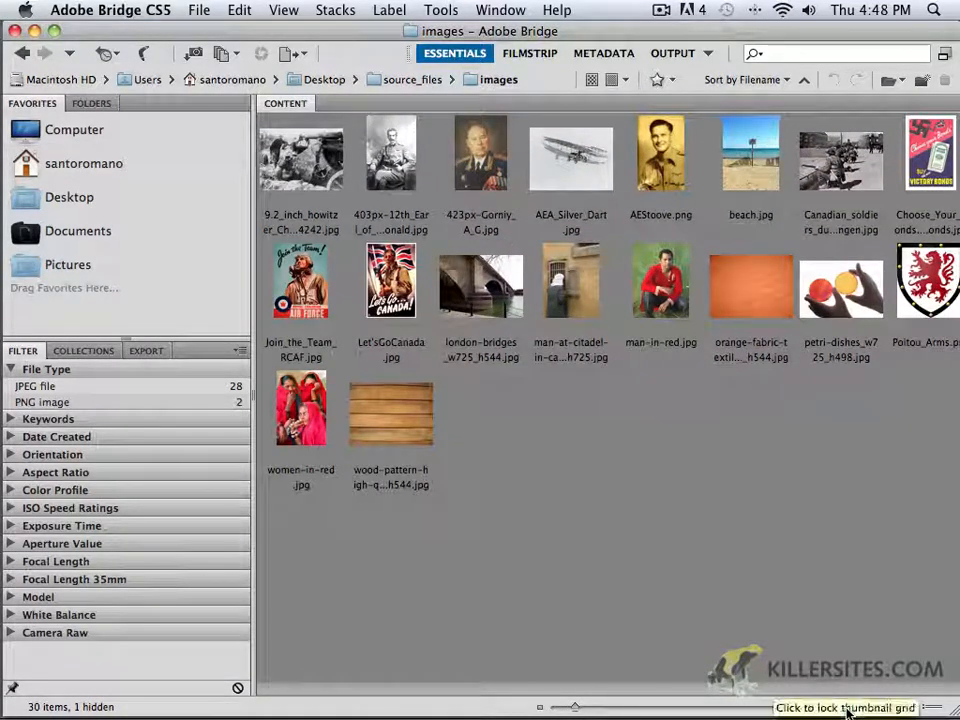
pyautogui.click(845, 707)
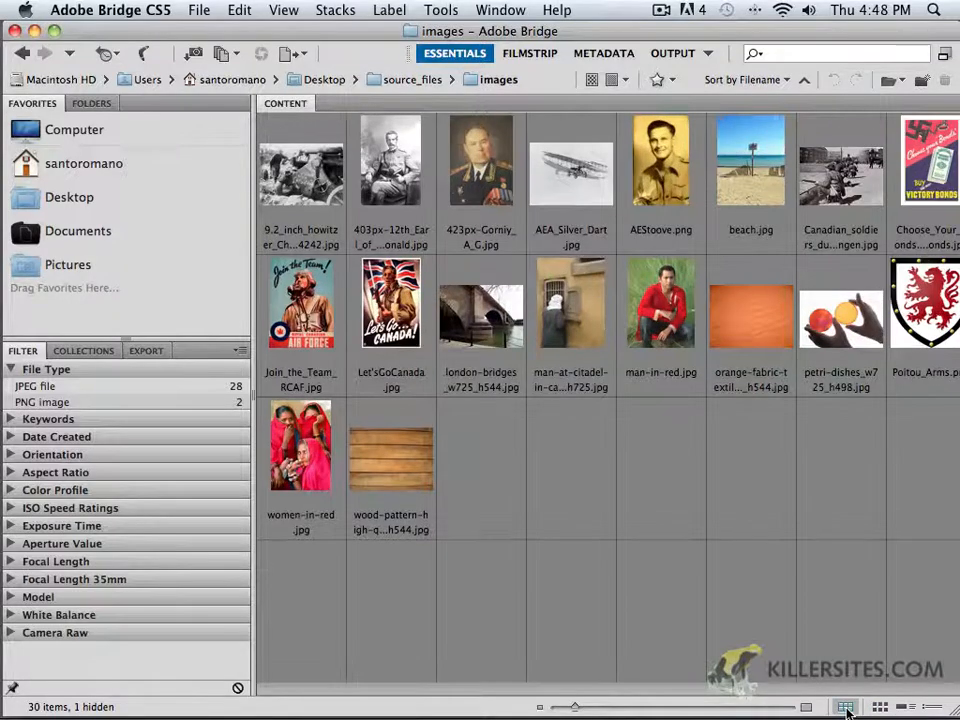
pyautogui.click(879, 707)
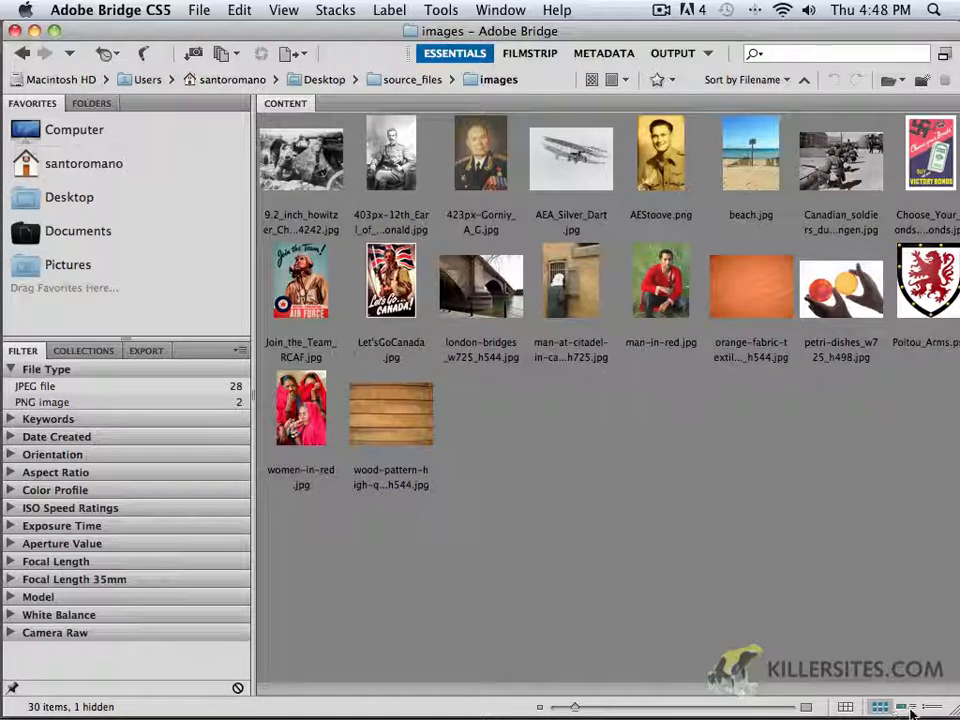
pyautogui.click(904, 707)
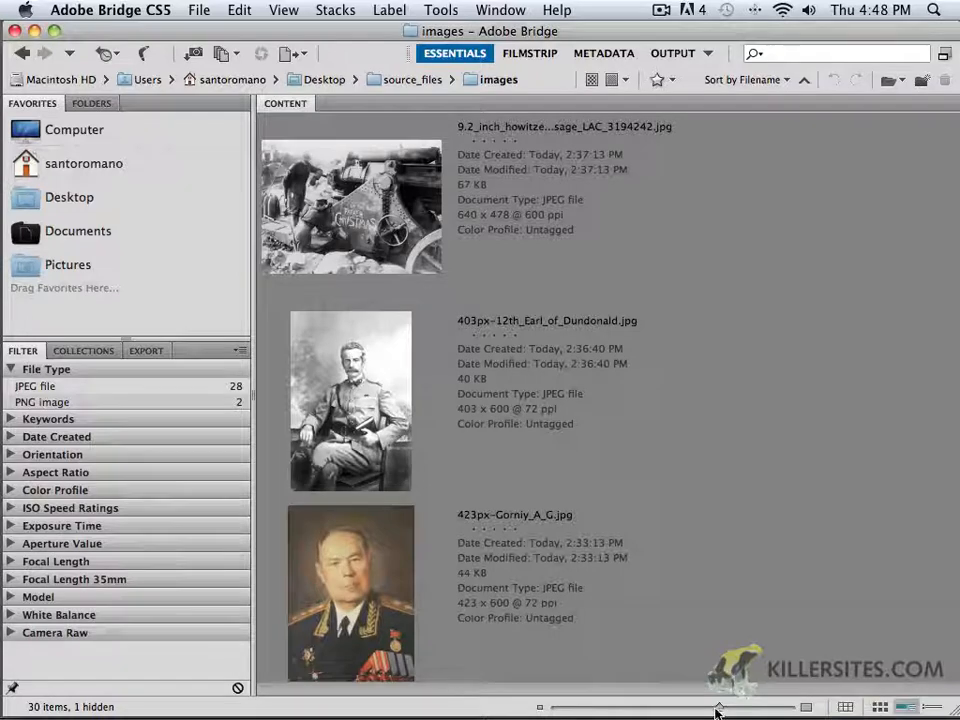
pyautogui.moveTo(719, 707); pyautogui.dragTo(558, 707)
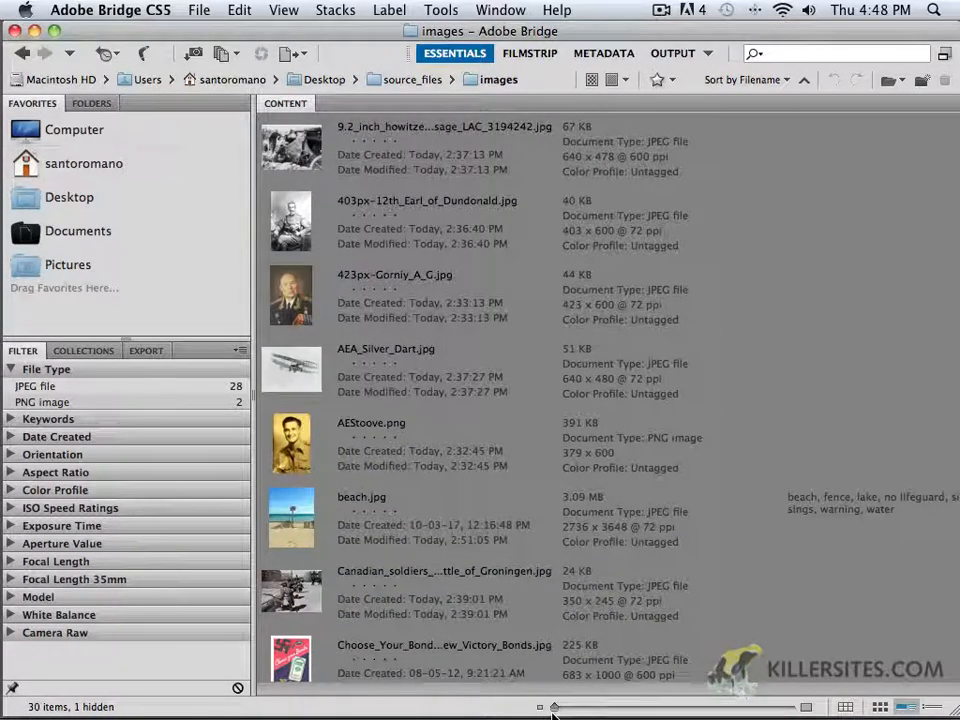
pyautogui.scroll(-3)
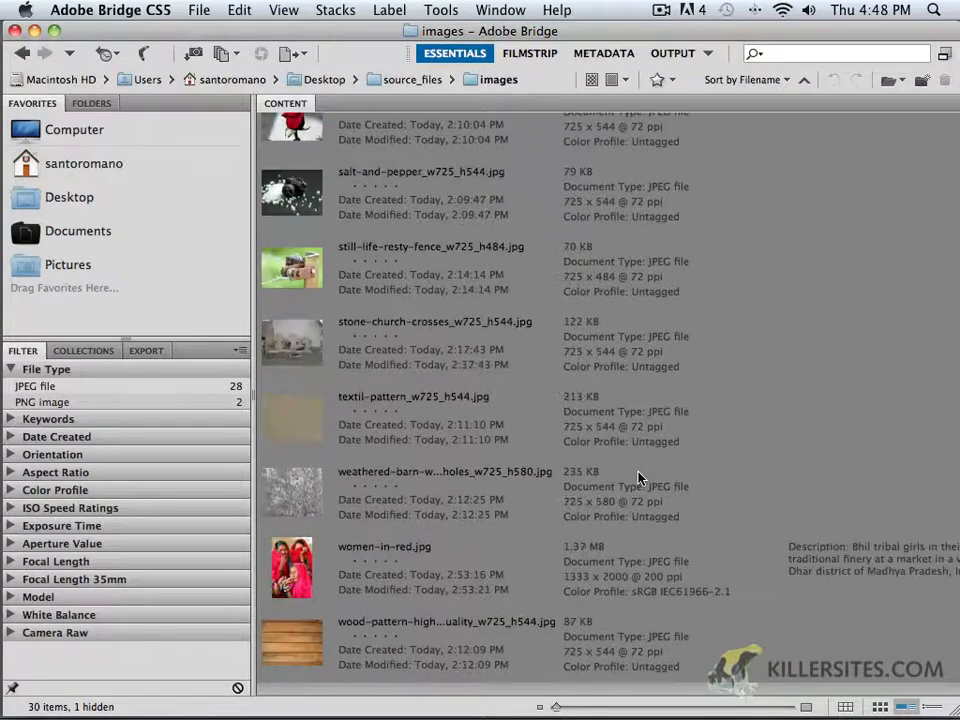
pyautogui.scroll(3)
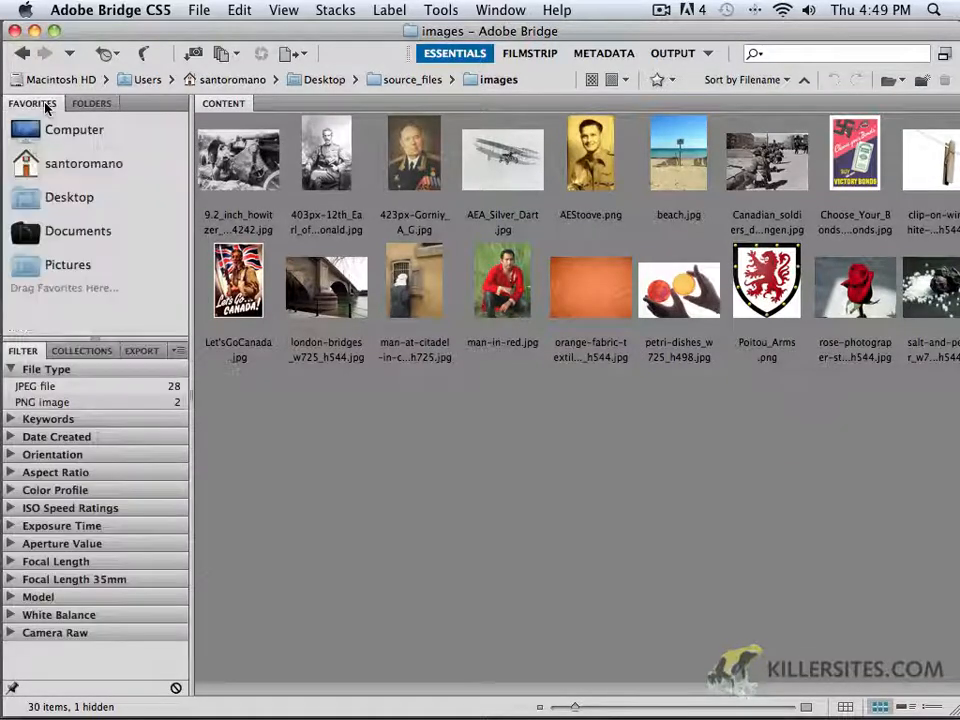
pyautogui.click(238, 155)
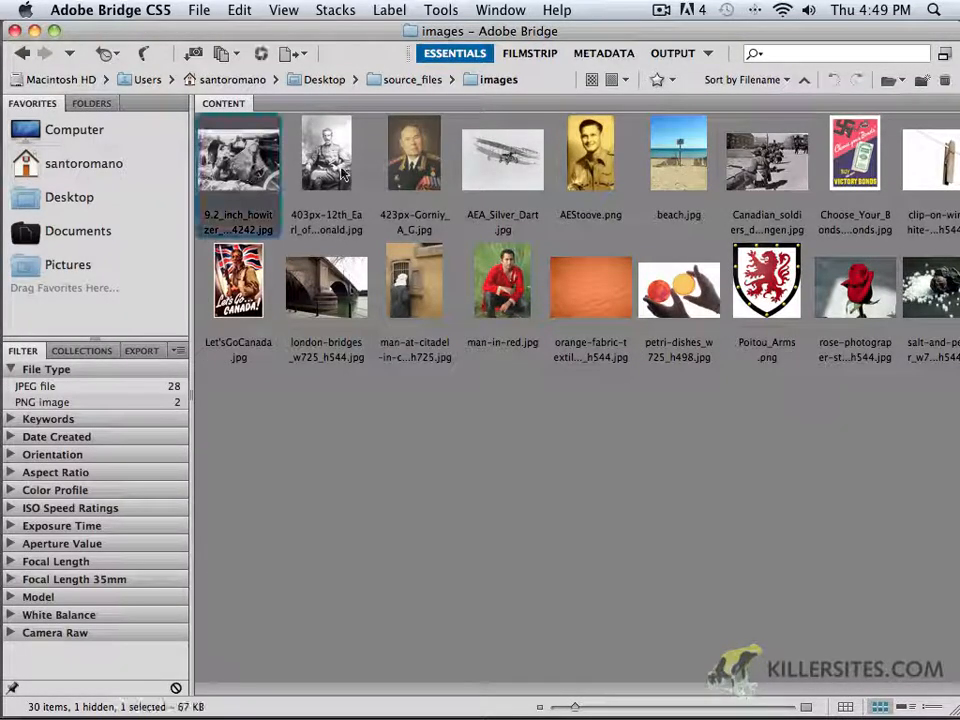
pyautogui.click(679, 155)
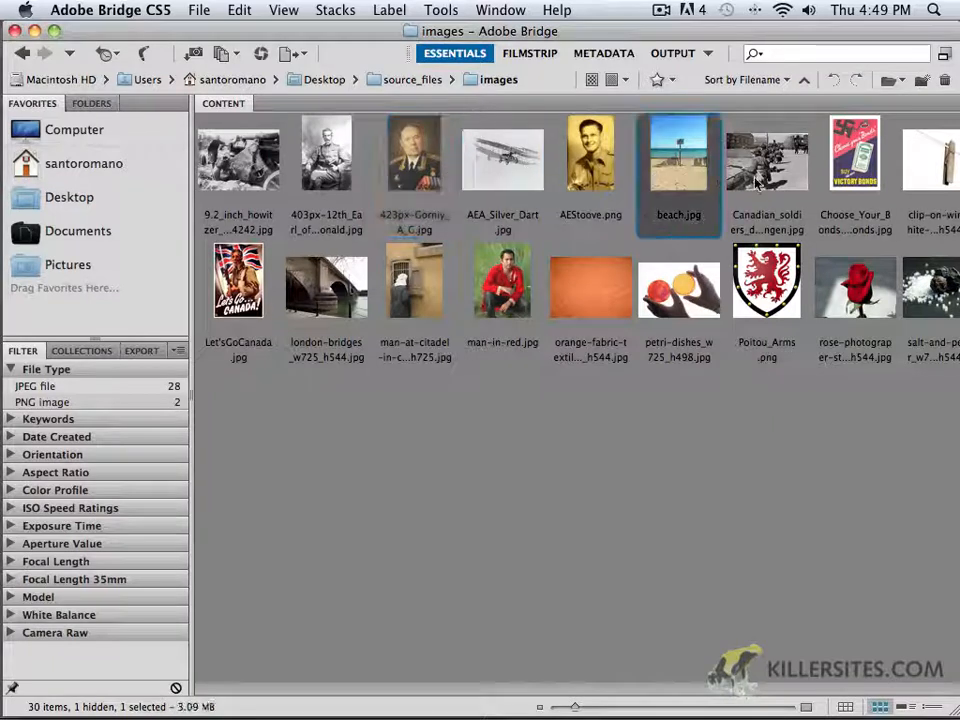
pyautogui.click(929, 155)
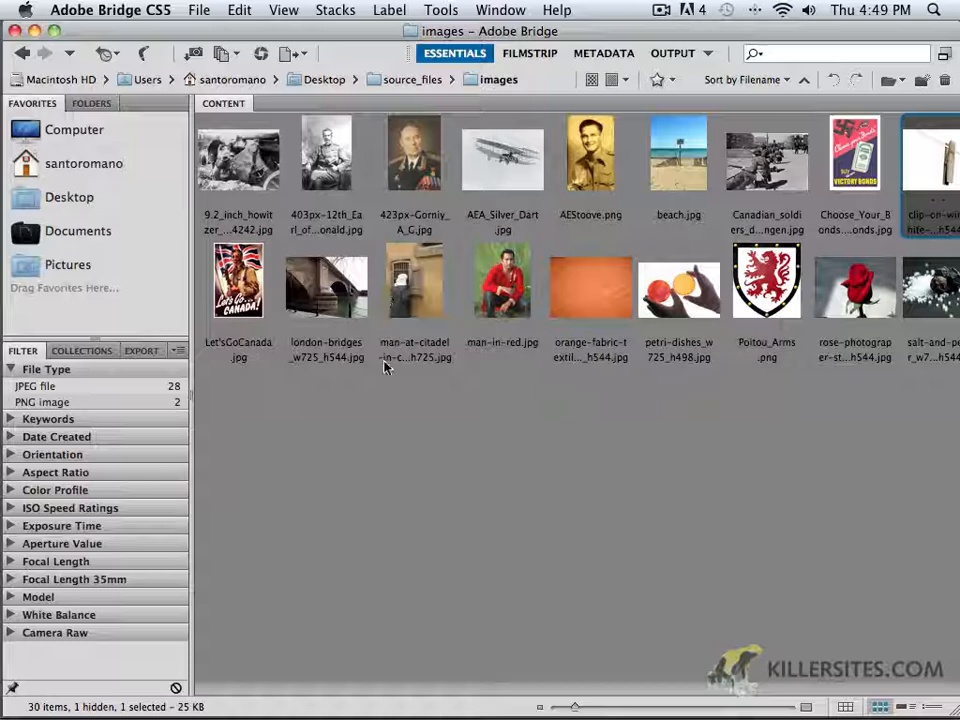
pyautogui.click(476, 566)
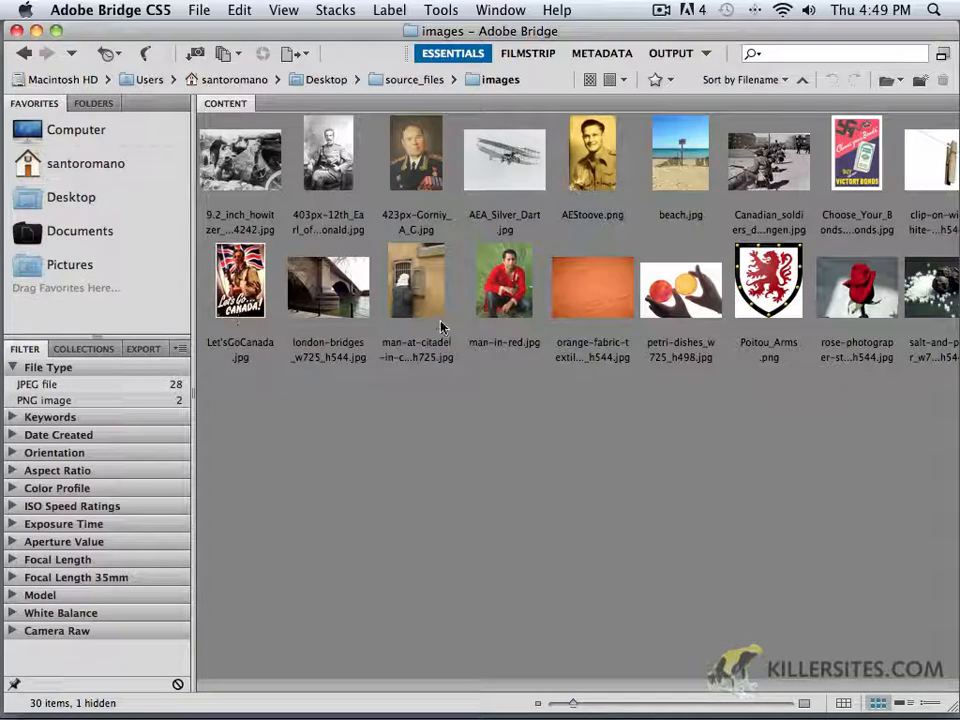
pyautogui.moveTo(700, 295)
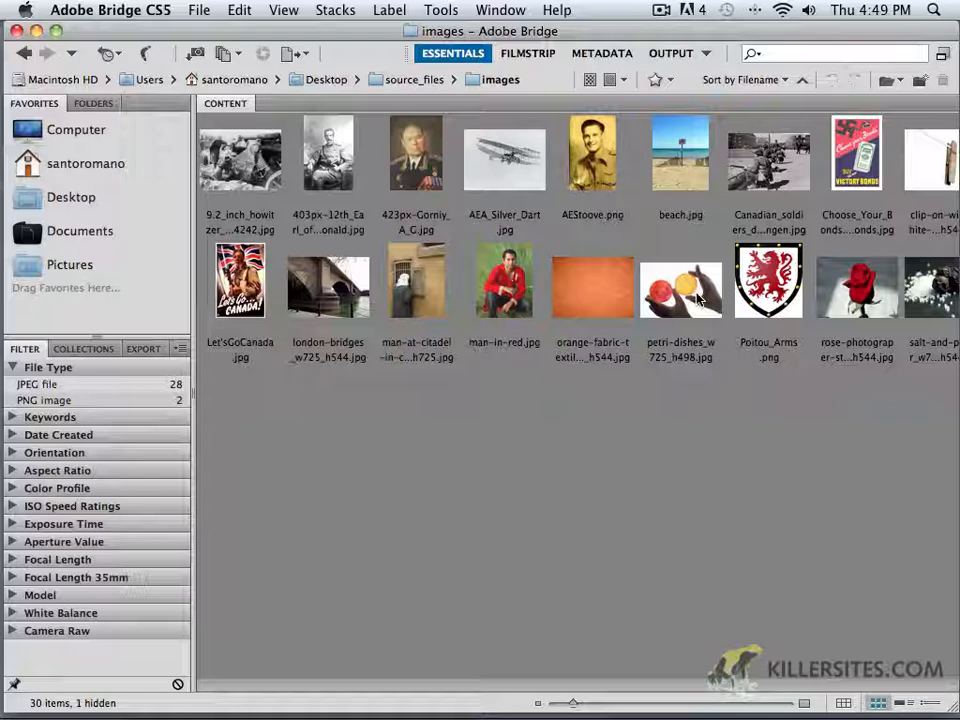
# Open petri-dishes_w725_h498.jpg from the Bridge grid into Photoshop.
pyautogui.doubleClick(680, 285)
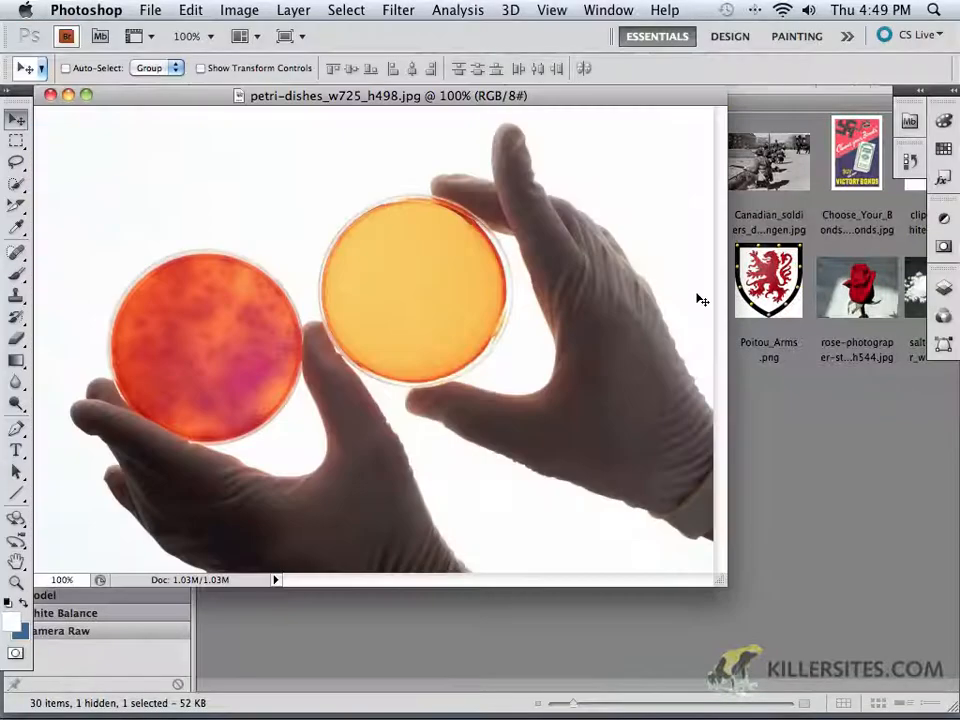
pyautogui.moveTo(610, 347)
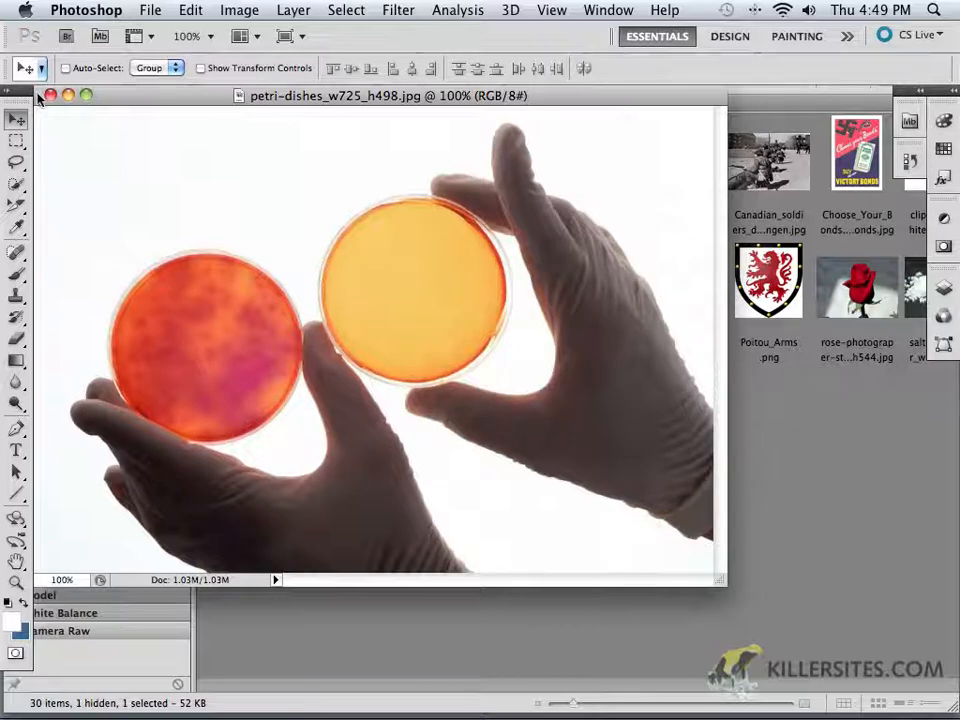
pyautogui.moveTo(830, 260)
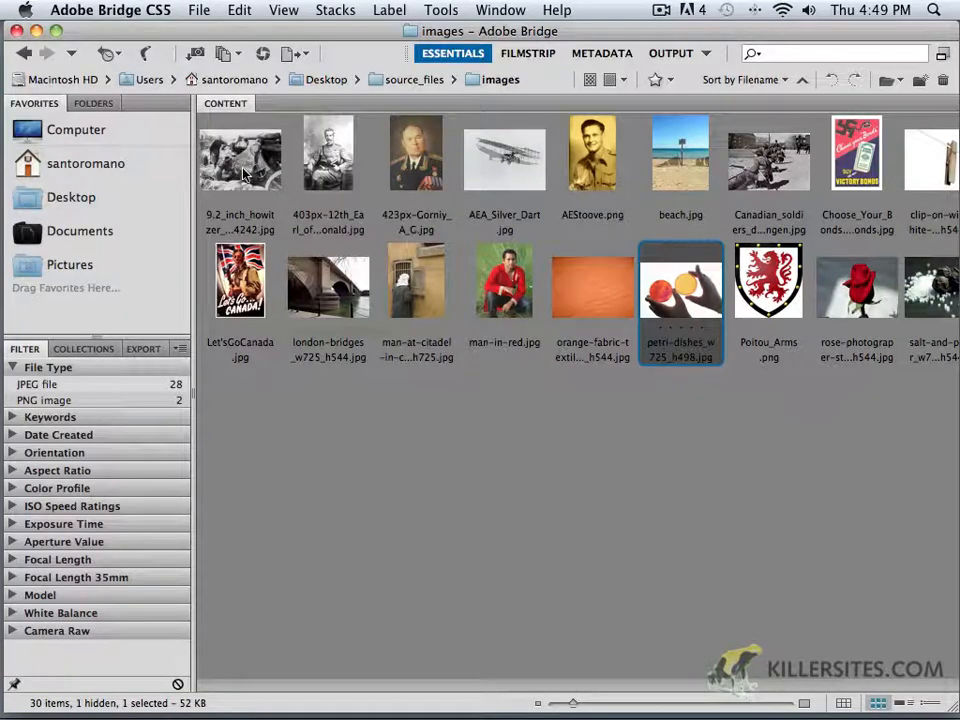
pyautogui.moveTo(457, 163)
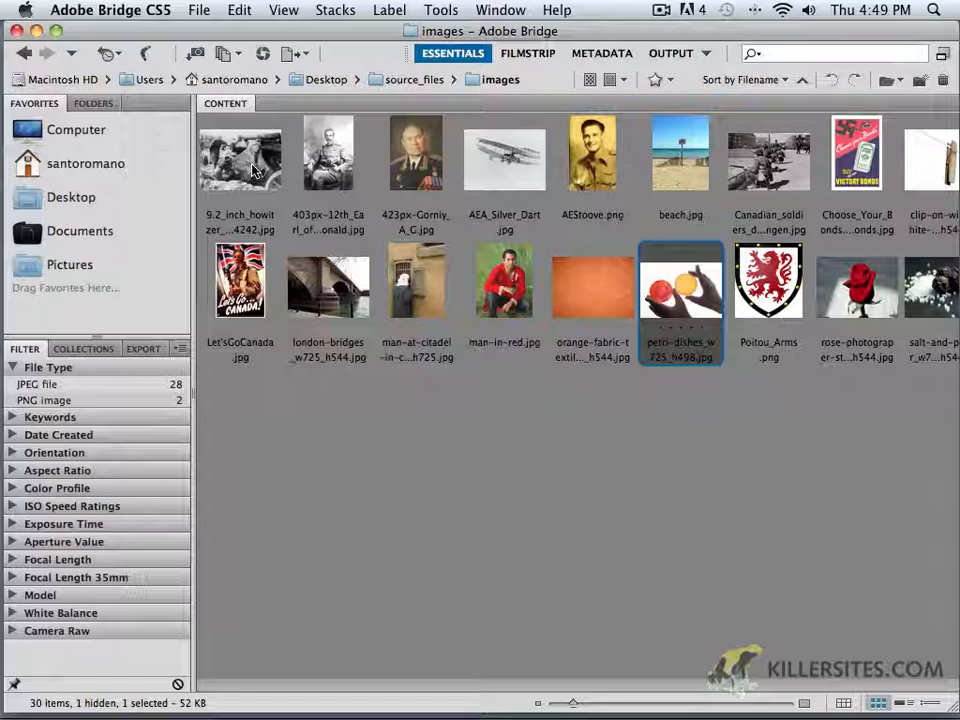
pyautogui.moveTo(262, 170)
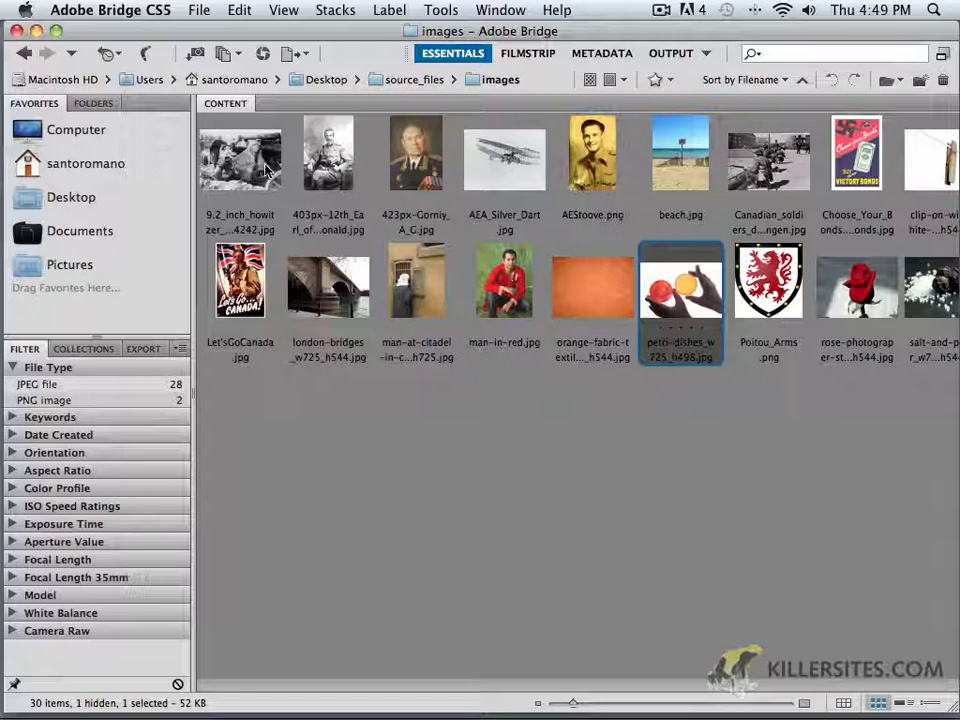
pyautogui.moveTo(260, 170)
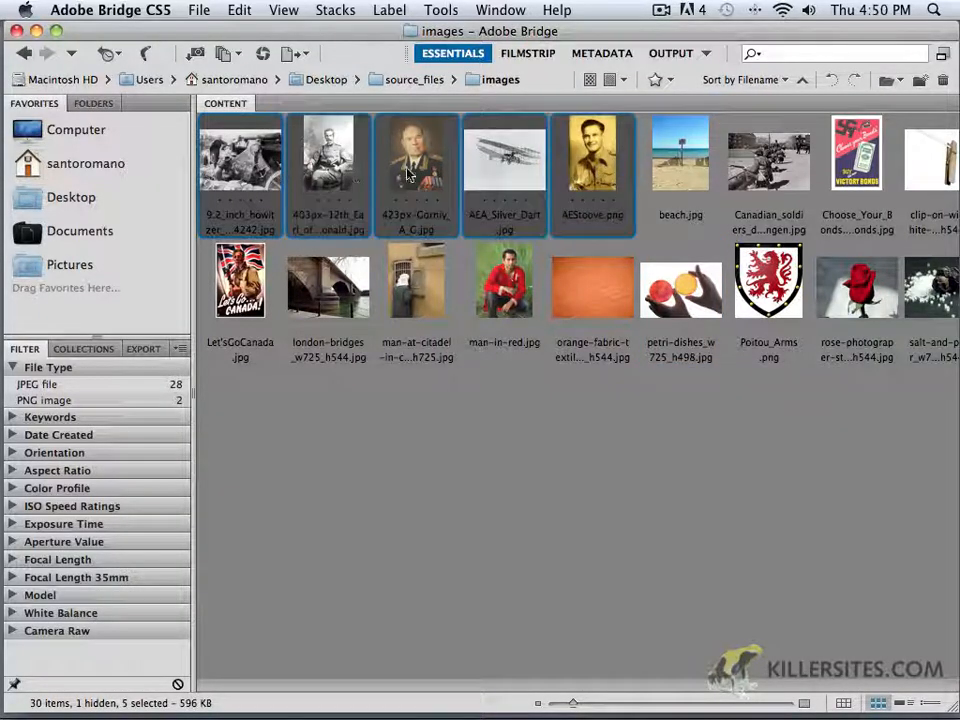
pyautogui.moveTo(240, 170)
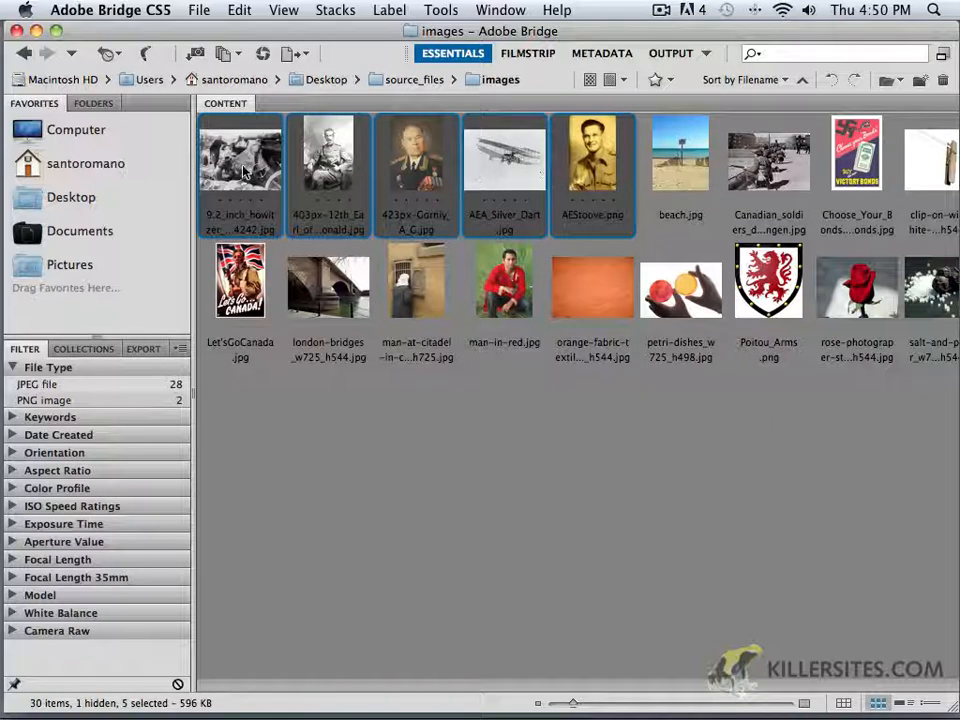
pyautogui.moveTo(400, 175)
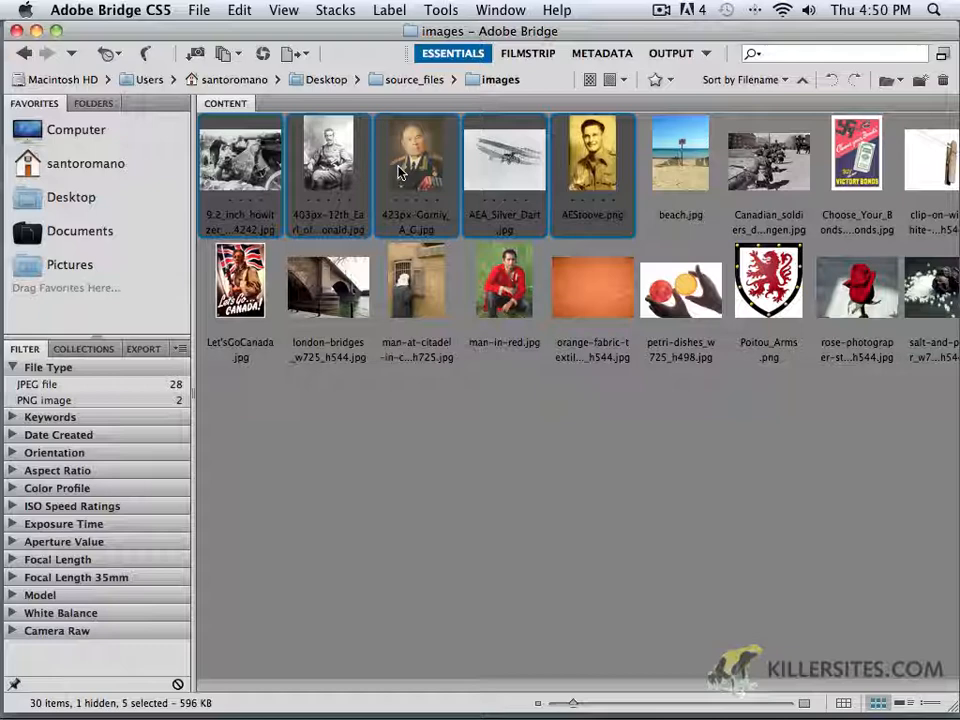
# Group the five selected thumbnails with the context menu's Stack > Group as Stack.
pyautogui.rightClick(415, 170)
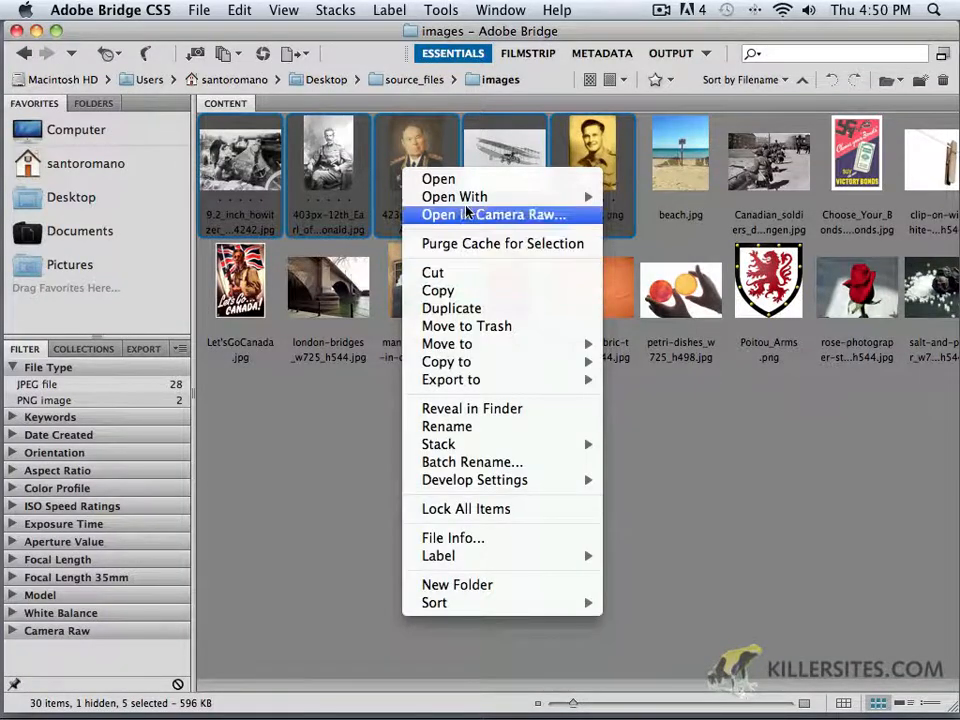
pyautogui.moveTo(472, 461)
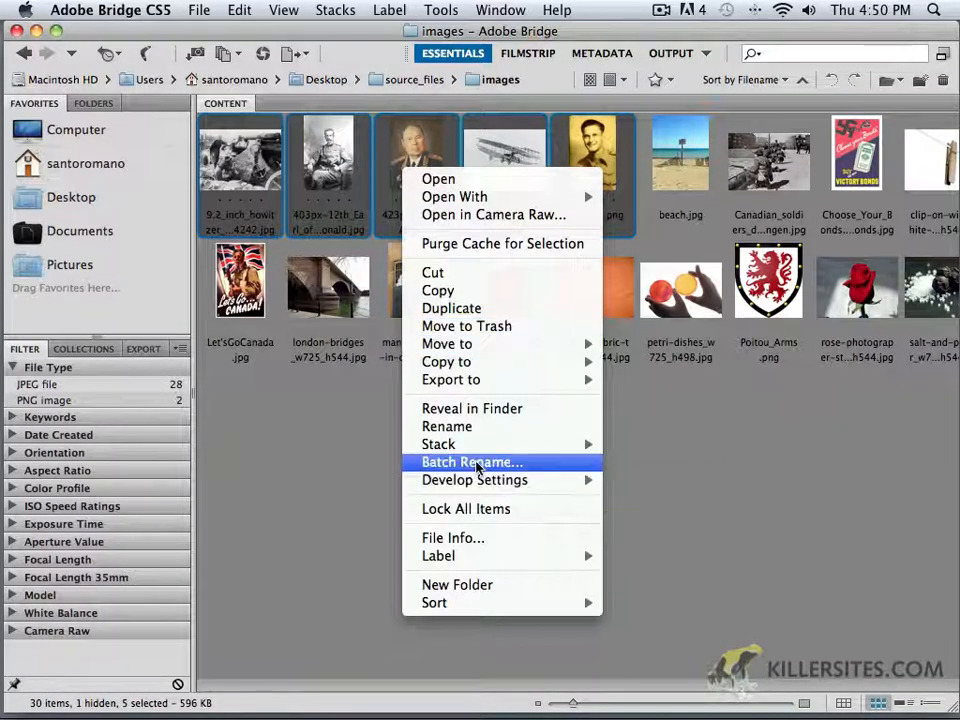
pyautogui.moveTo(438, 444)
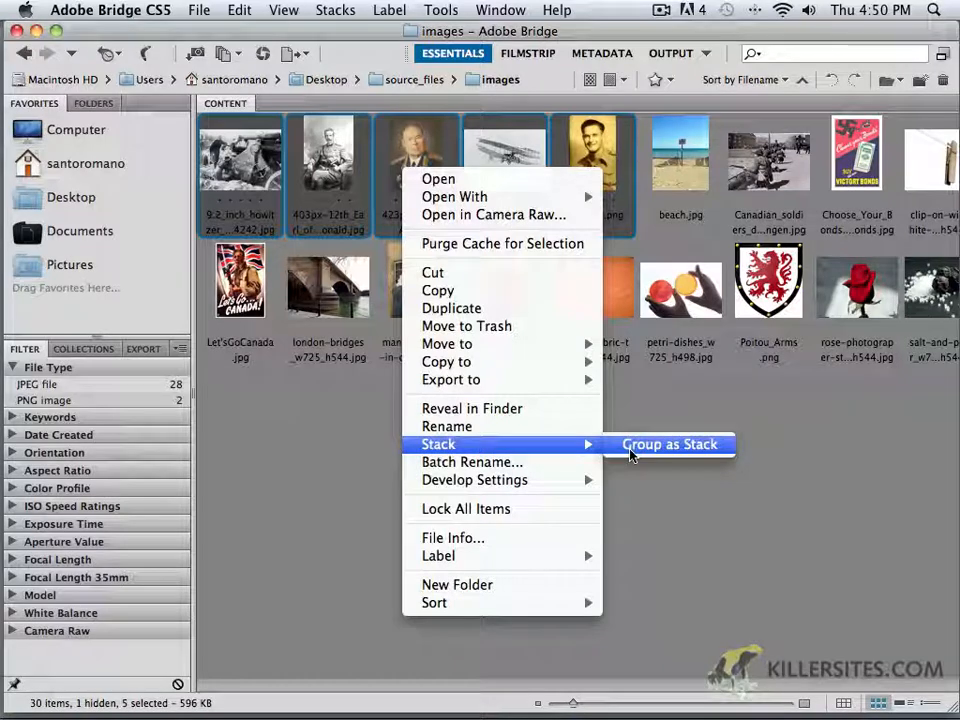
pyautogui.click(669, 444)
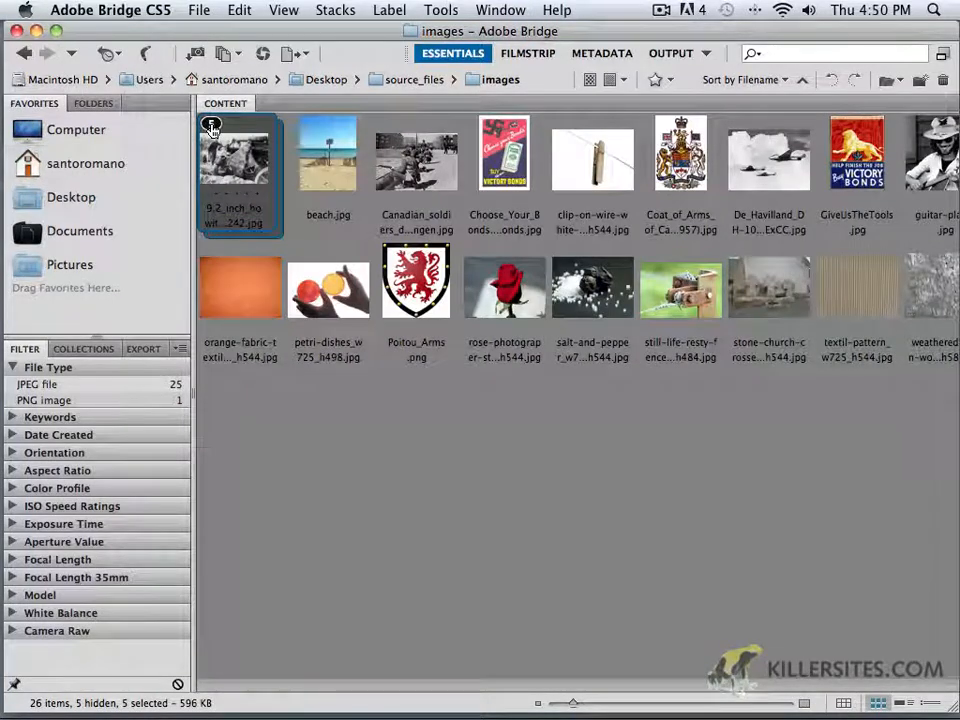
# Explore the stack's context menu, then begin selecting more images to add.
pyautogui.rightClick(235, 160)
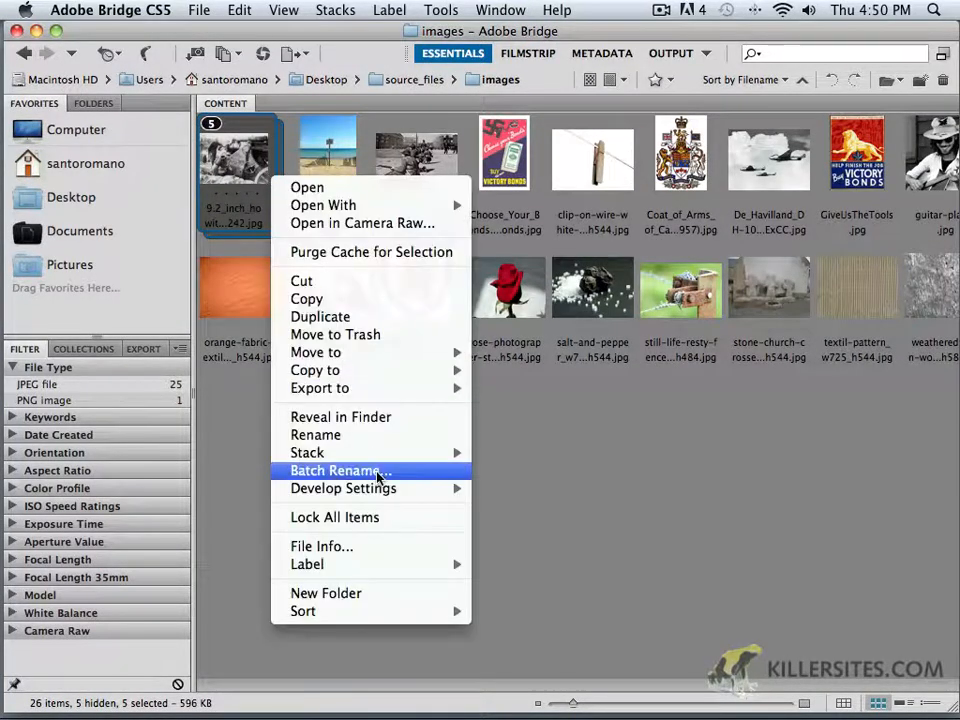
pyautogui.moveTo(307, 453)
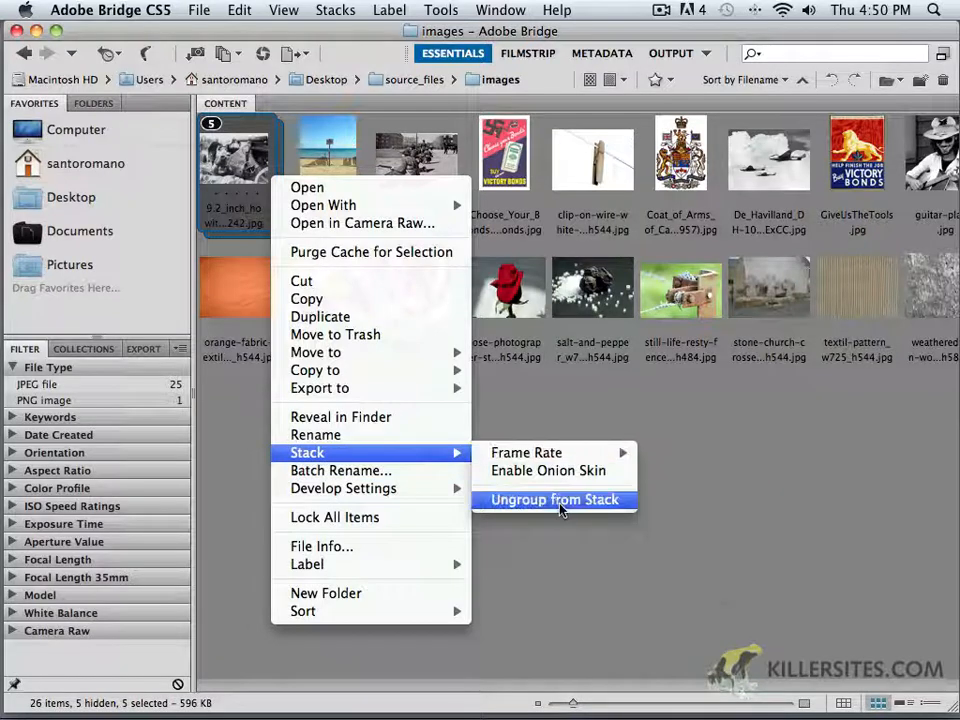
pyautogui.moveTo(548, 470)
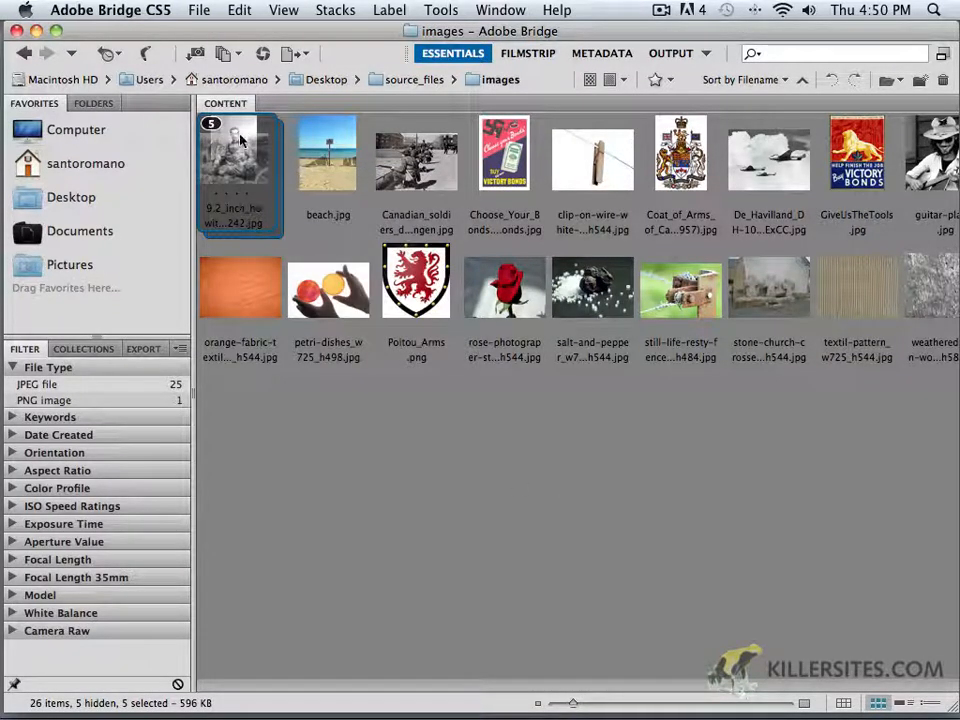
pyautogui.moveTo(247, 157)
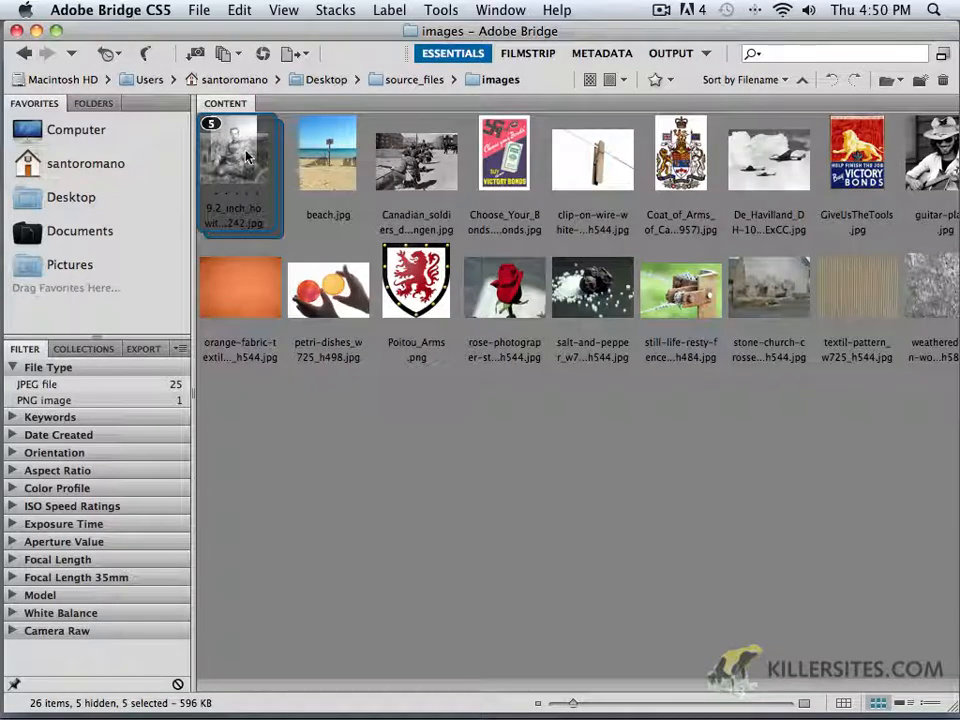
pyautogui.rightClick(240, 160)
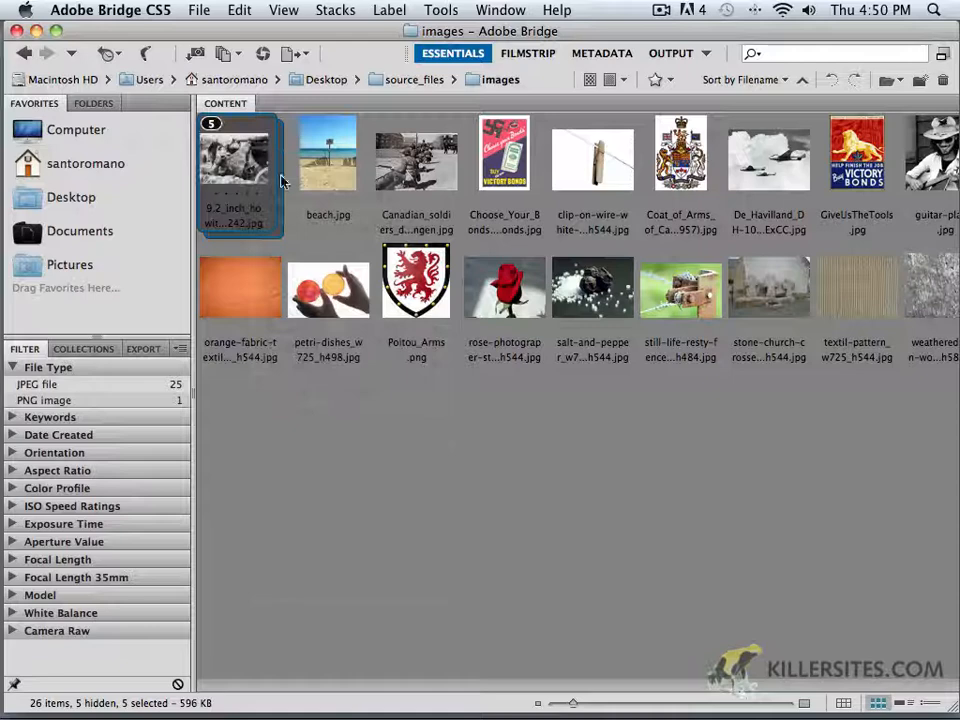
pyautogui.moveTo(478, 185)
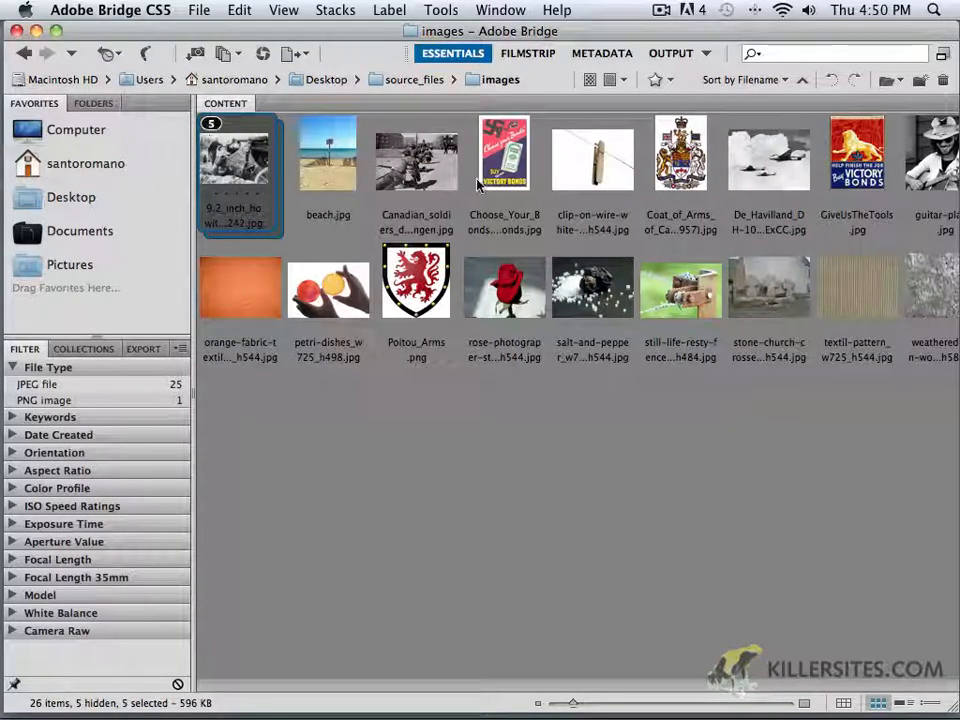
pyautogui.click(240, 175)
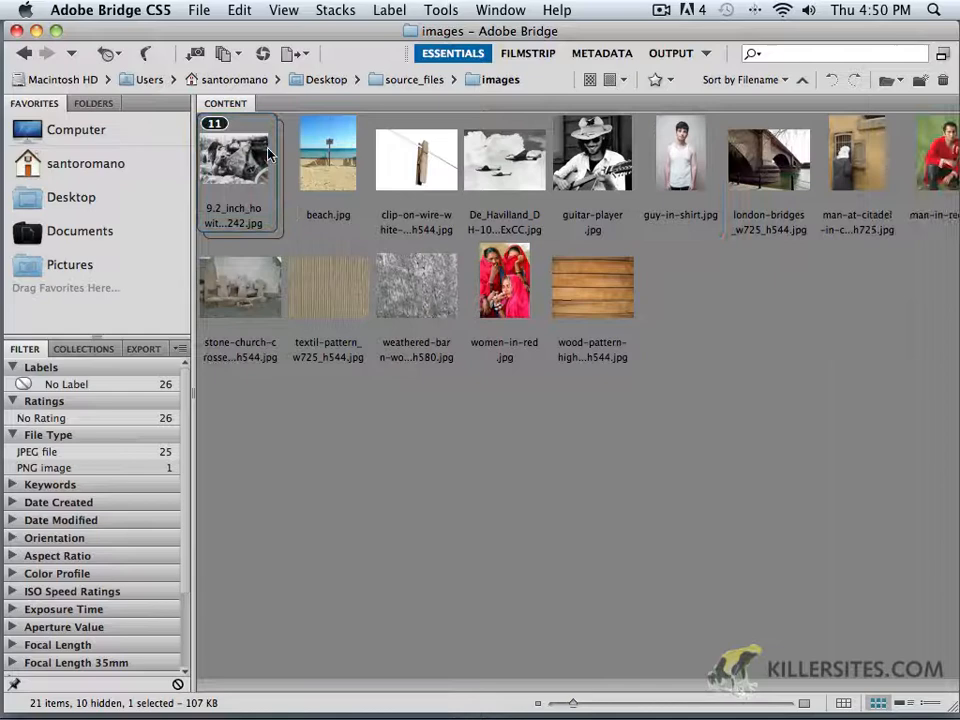
pyautogui.moveTo(200, 250)
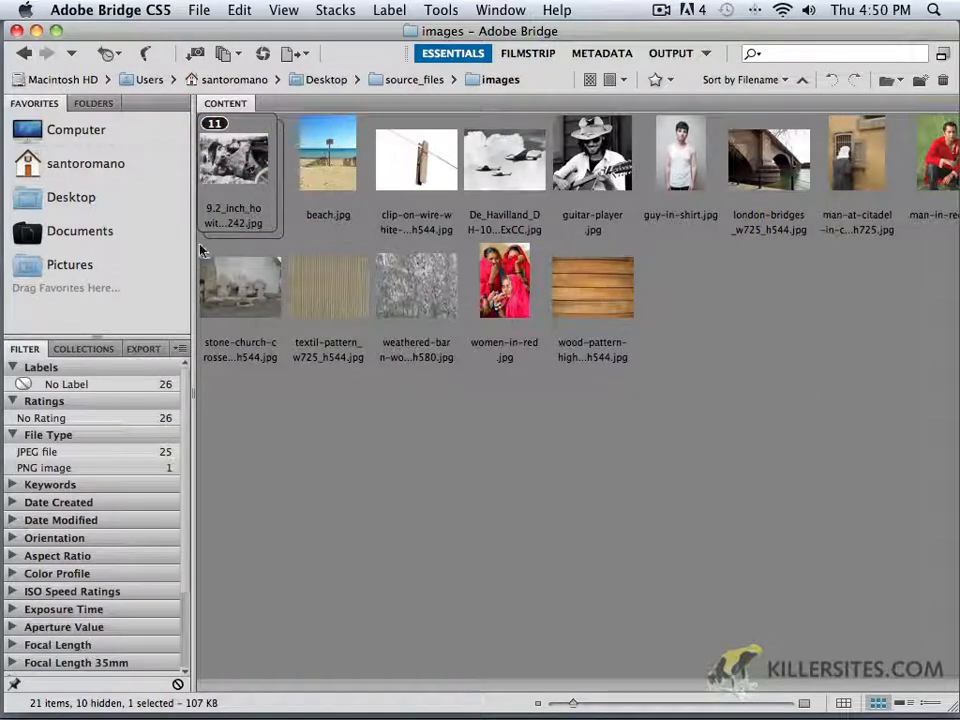
# Expand the war-images stack and open all 11 images in Photoshop.
pyautogui.click(215, 123)
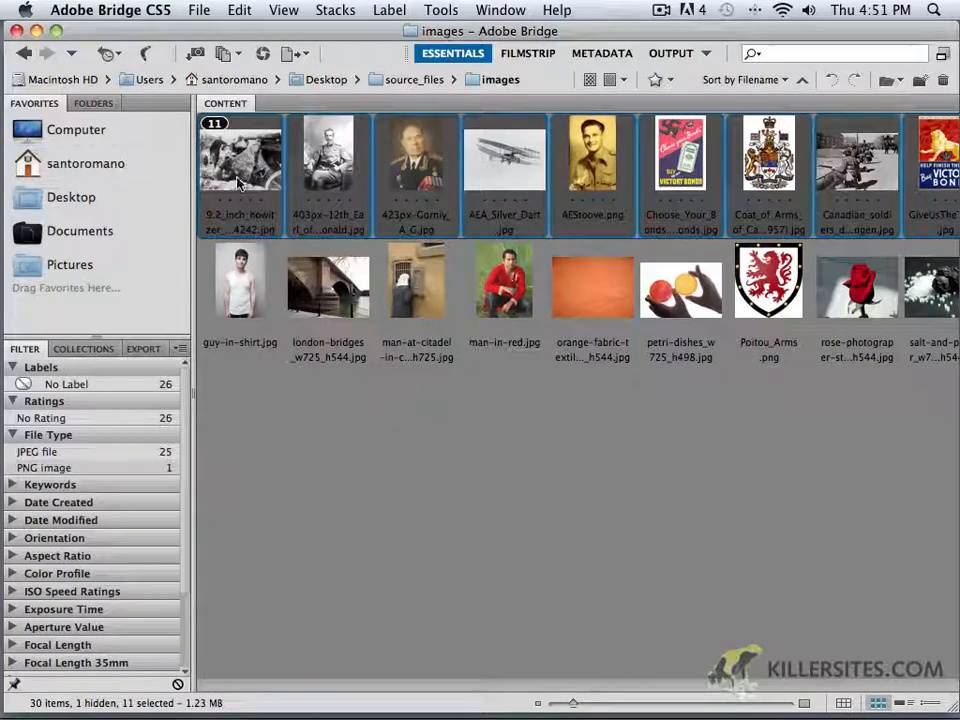
pyautogui.doubleClick(240, 160)
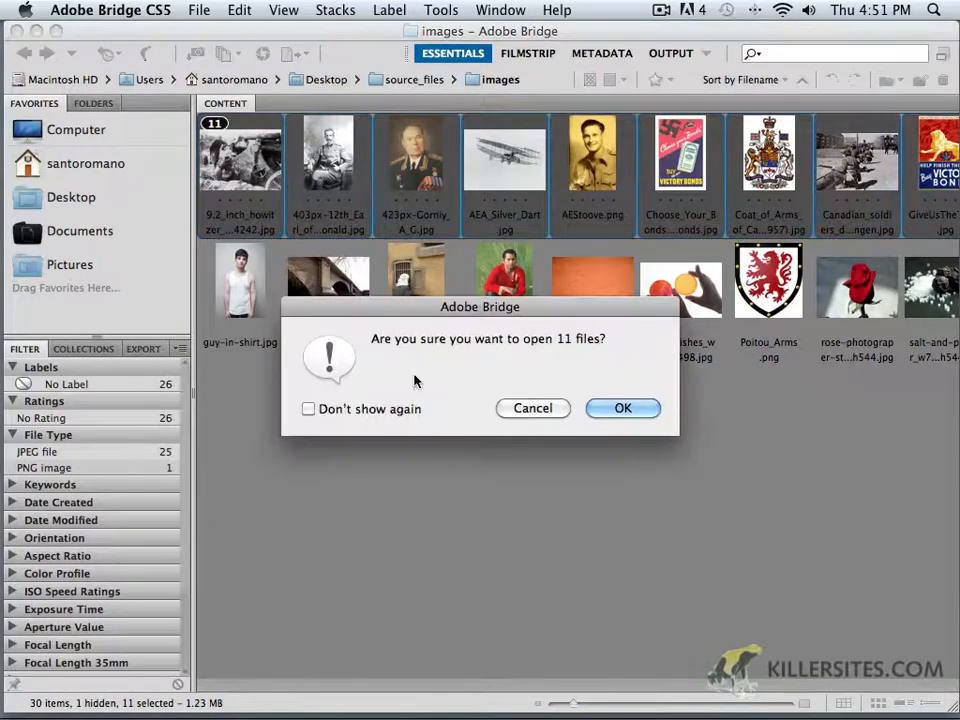
pyautogui.moveTo(590, 370)
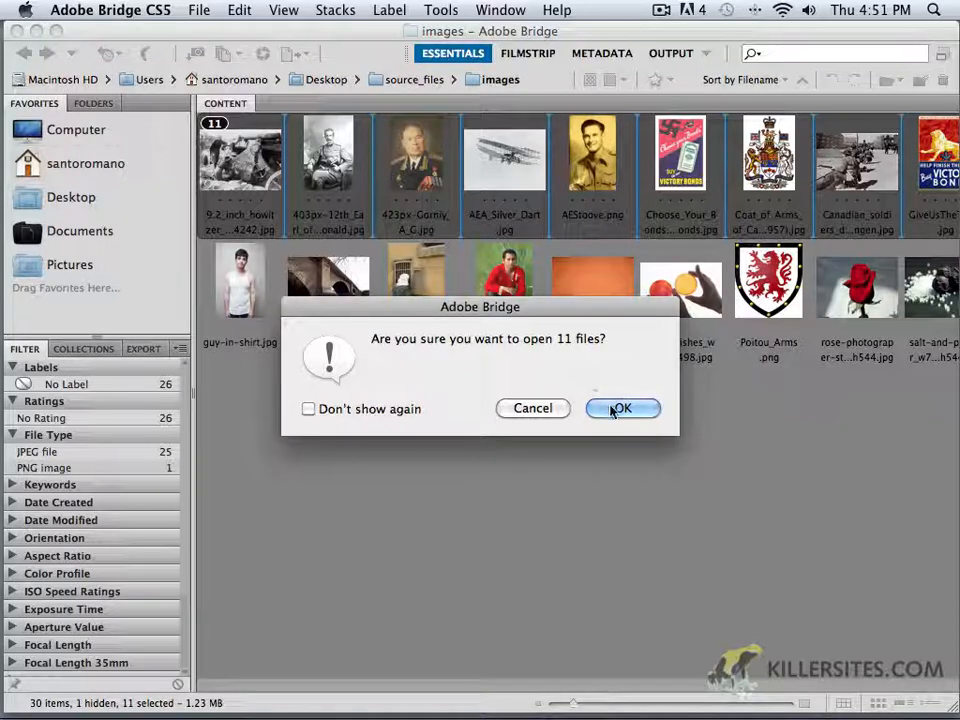
pyautogui.click(621, 408)
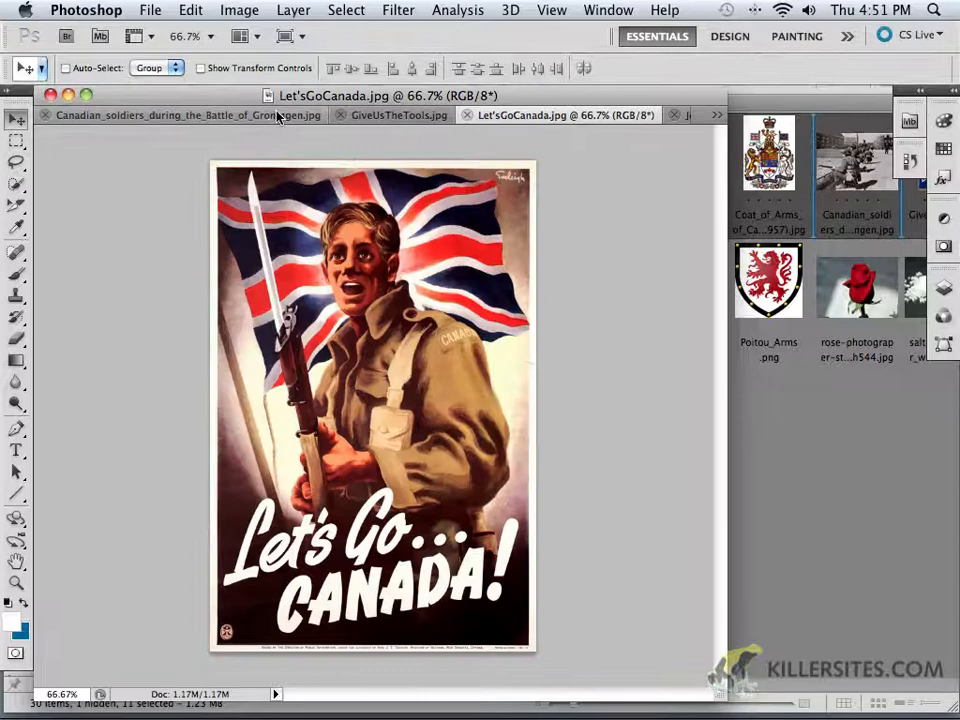
# Cycle through the open tabs, including GiveUsTheTools, ending on the Canadian soldiers photo.
pyautogui.click(180, 114)
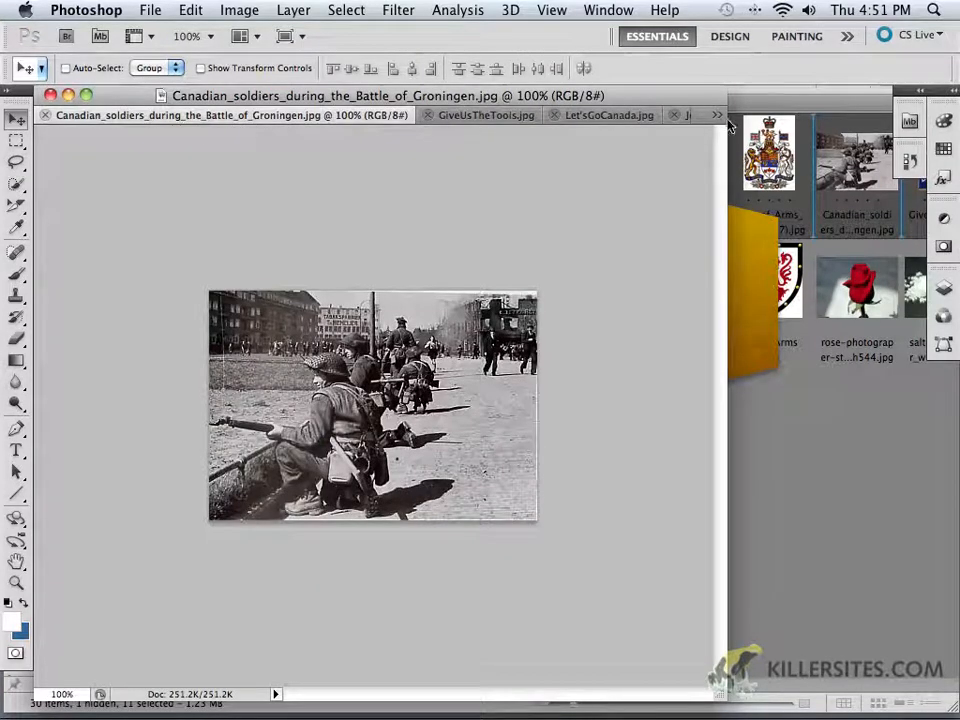
pyautogui.click(717, 114)
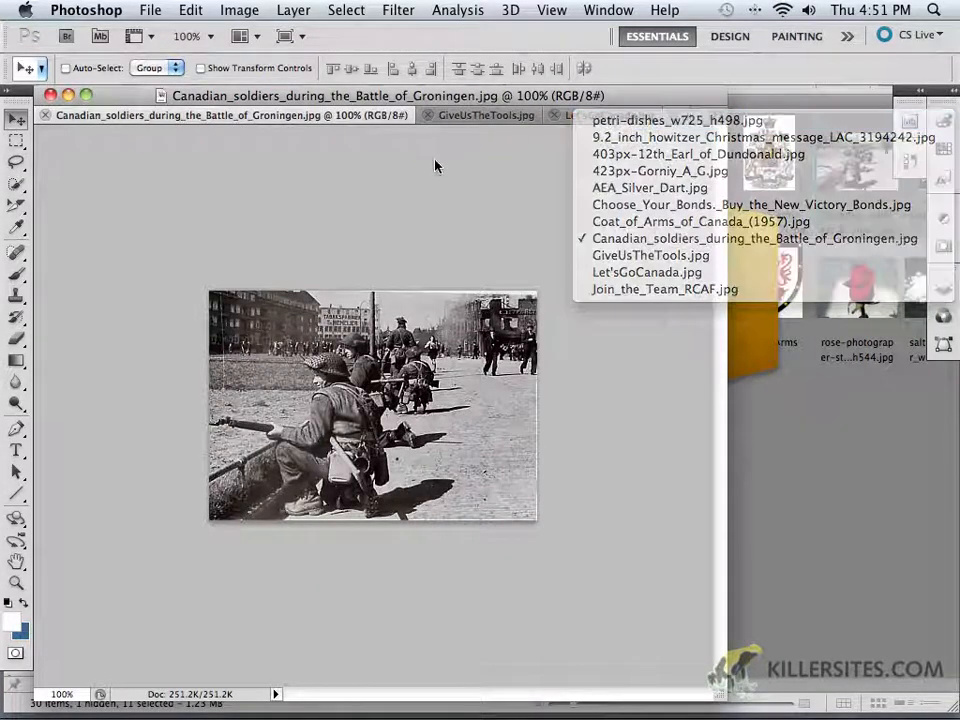
pyautogui.click(646, 272)
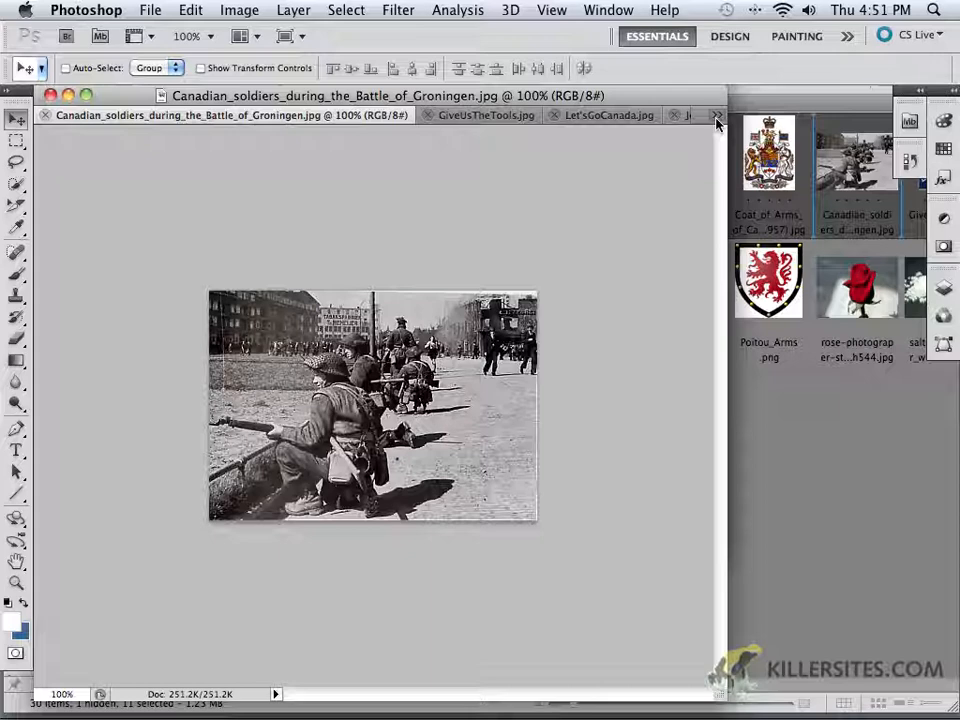
pyautogui.click(485, 114)
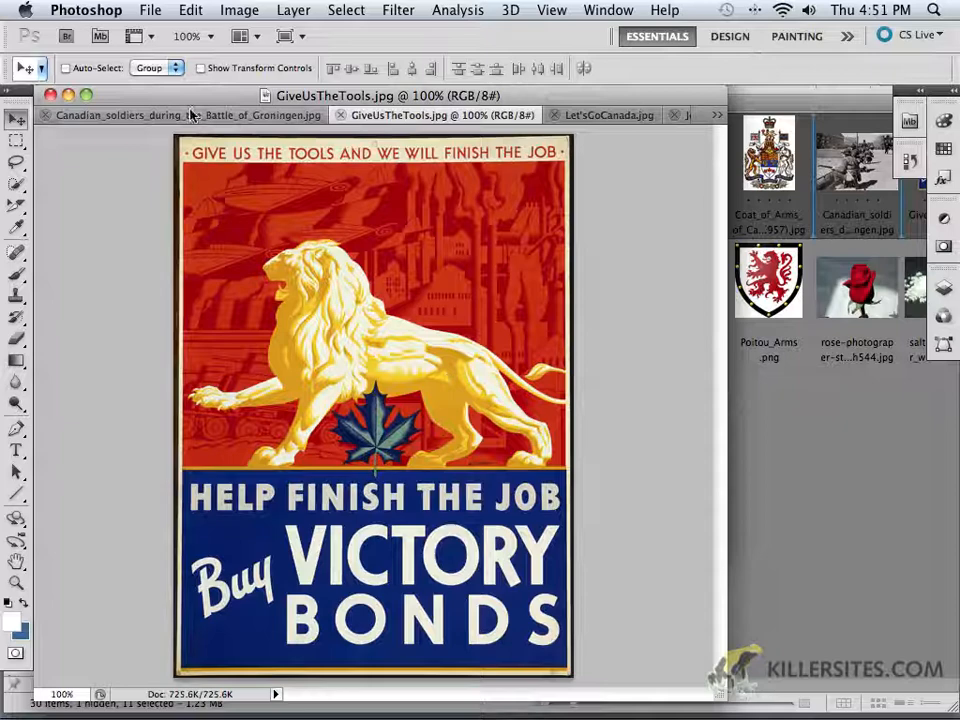
pyautogui.click(185, 114)
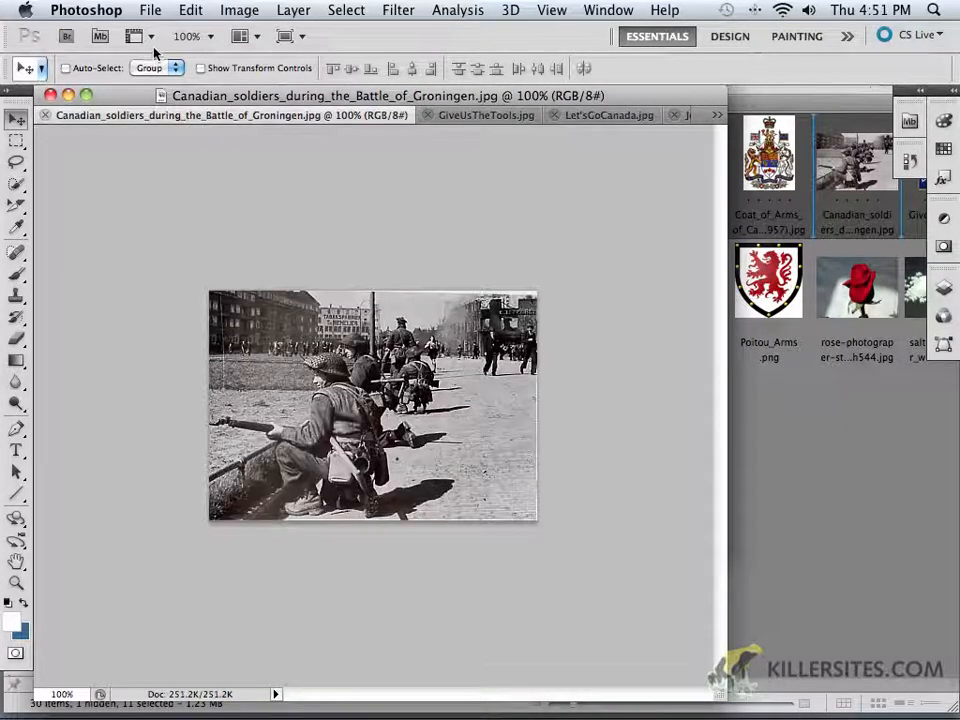
pyautogui.moveTo(473, 162)
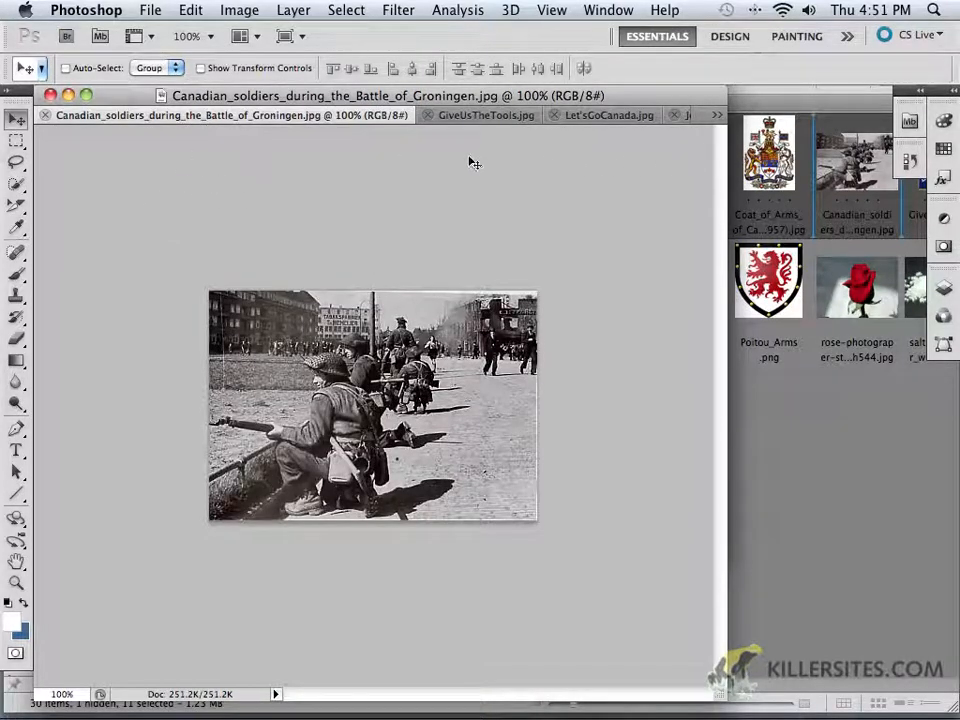
pyautogui.click(150, 10)
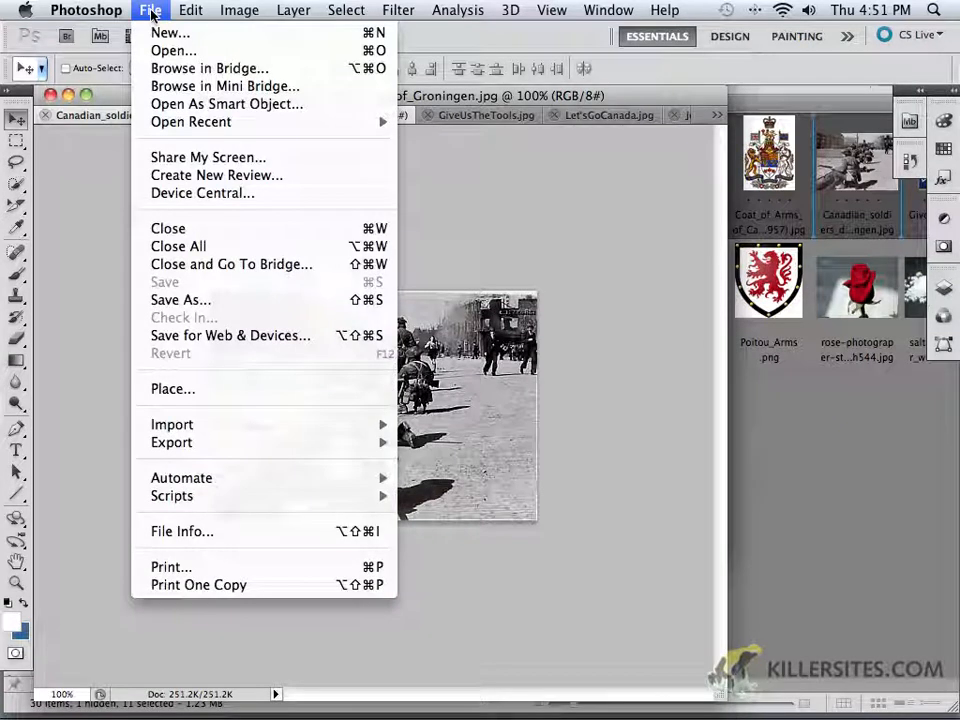
pyautogui.moveTo(210, 68)
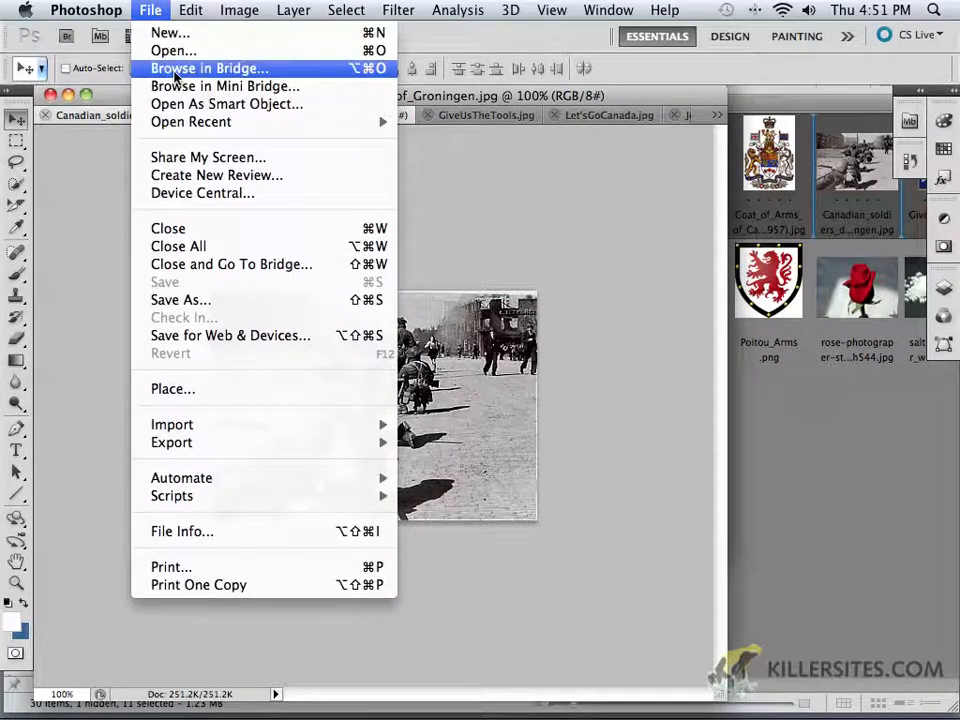
pyautogui.moveTo(210, 121)
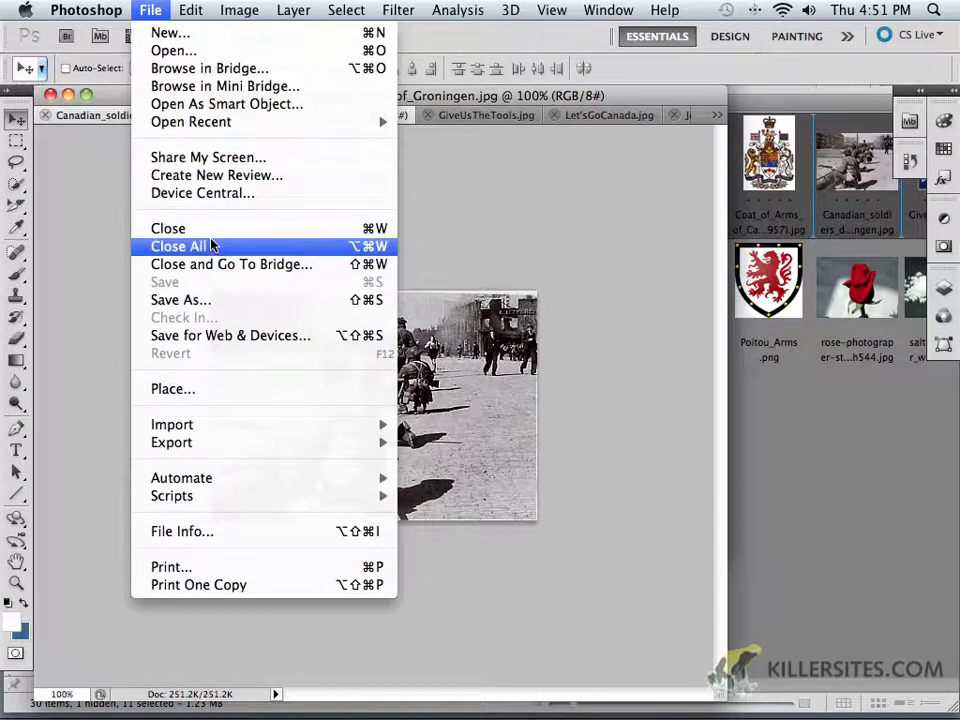
pyautogui.moveTo(168, 228)
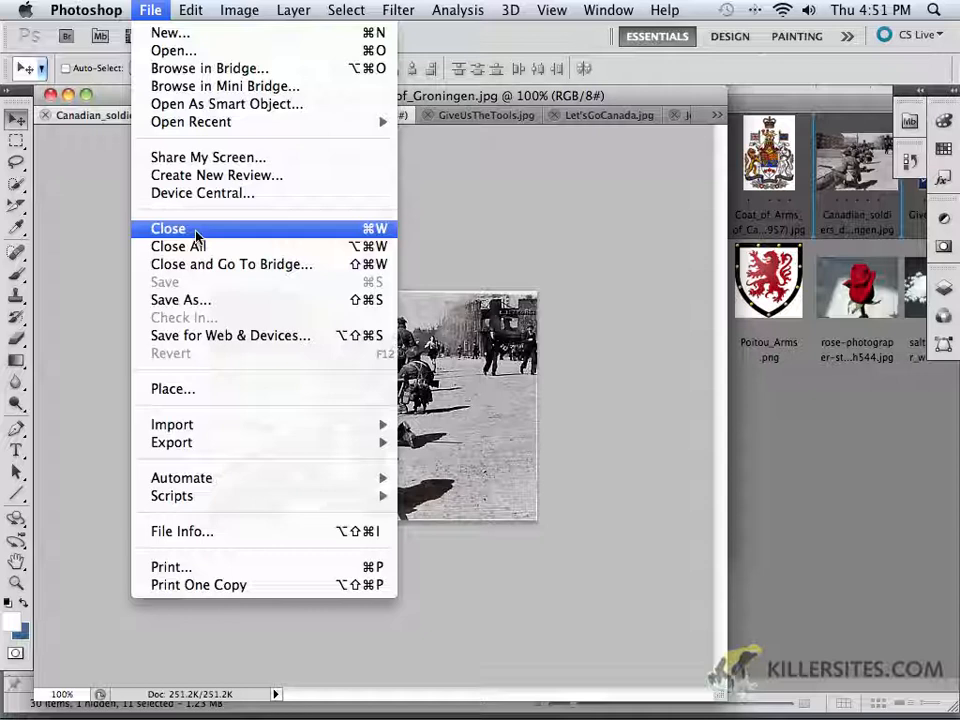
pyautogui.moveTo(178, 246)
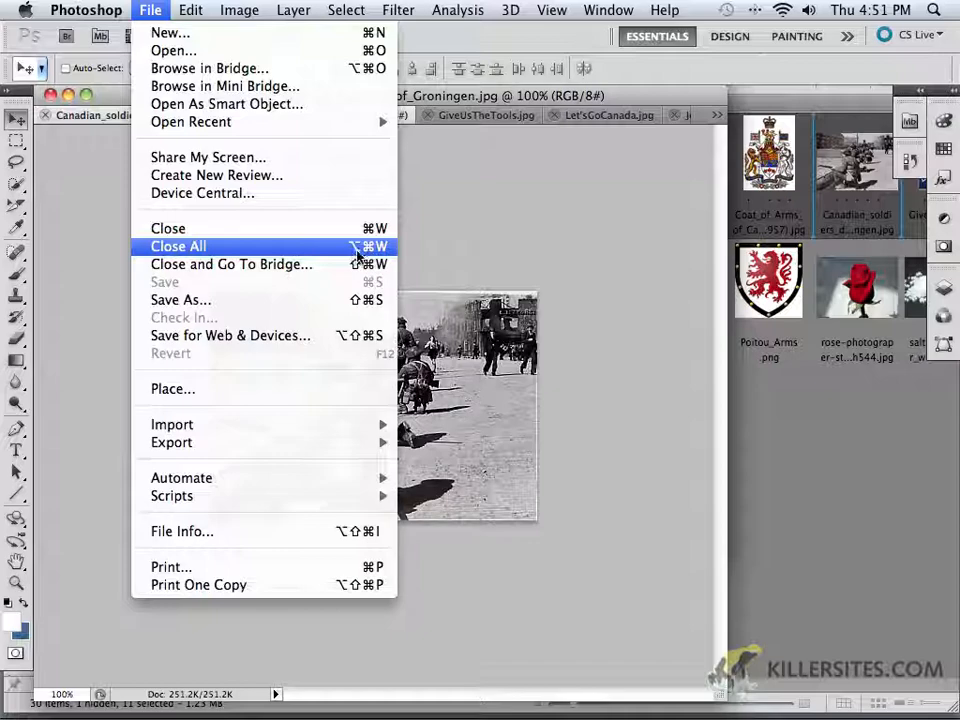
# Close all open Photoshop documents and return to Adobe Bridge.
pyautogui.click(178, 246)
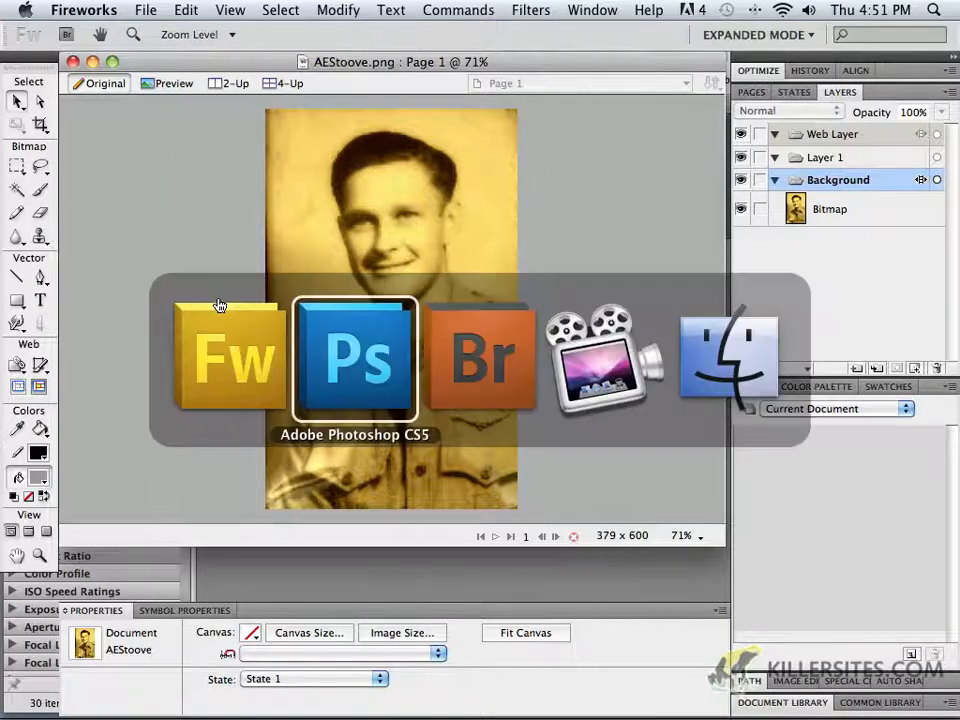
pyautogui.click(481, 357)
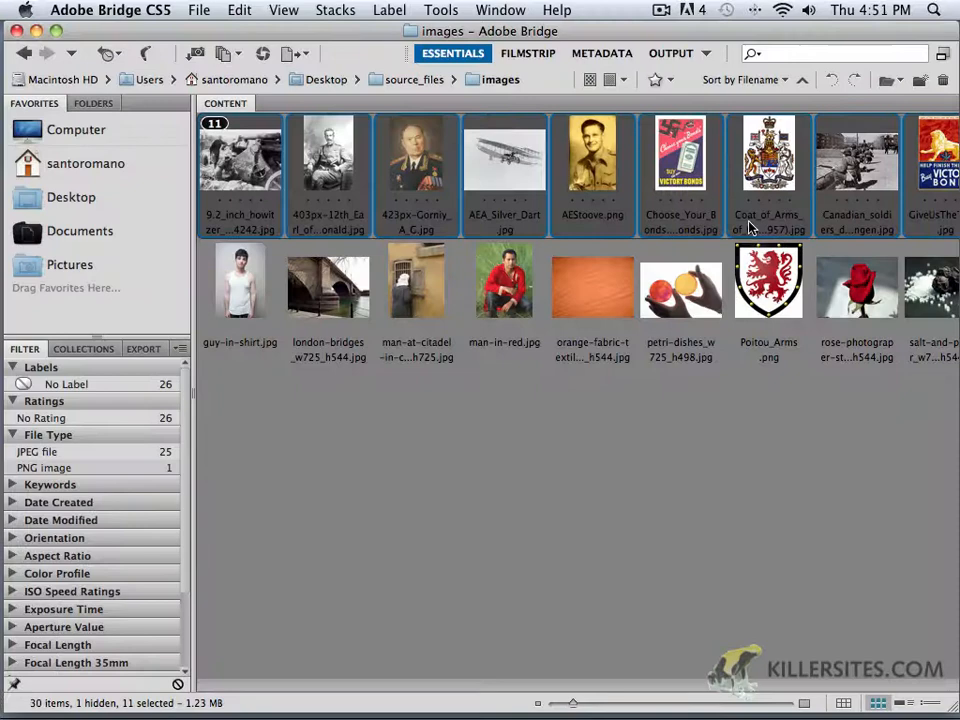
# Collapse the 11-image war stack using its number badge.
pyautogui.click(592, 281)
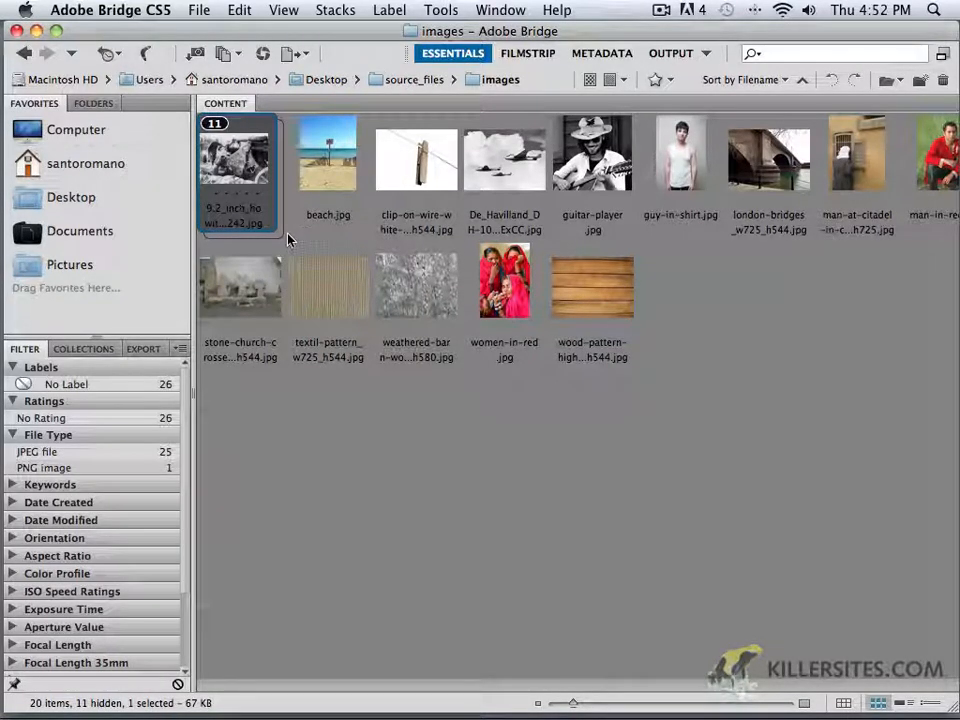
pyautogui.moveTo(88, 188)
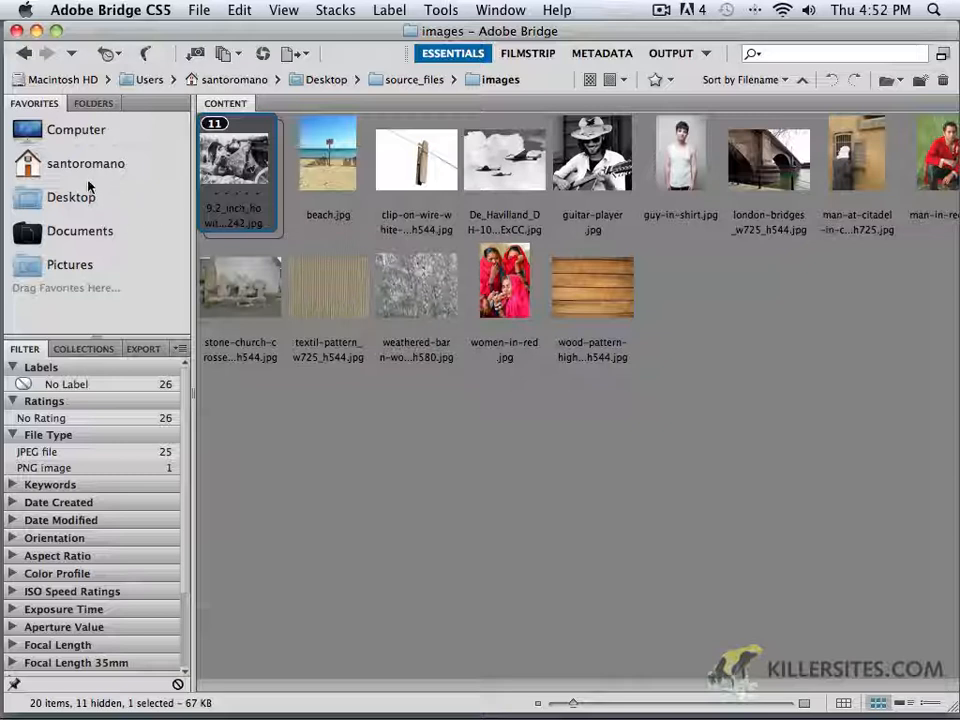
pyautogui.moveTo(338, 267)
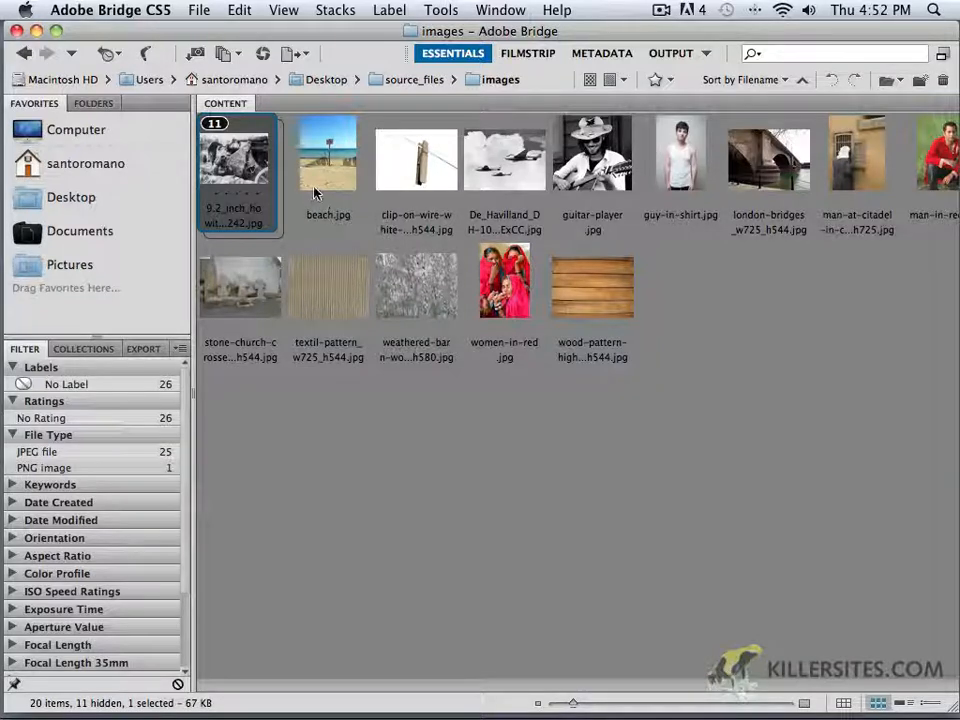
pyautogui.moveTo(348, 256)
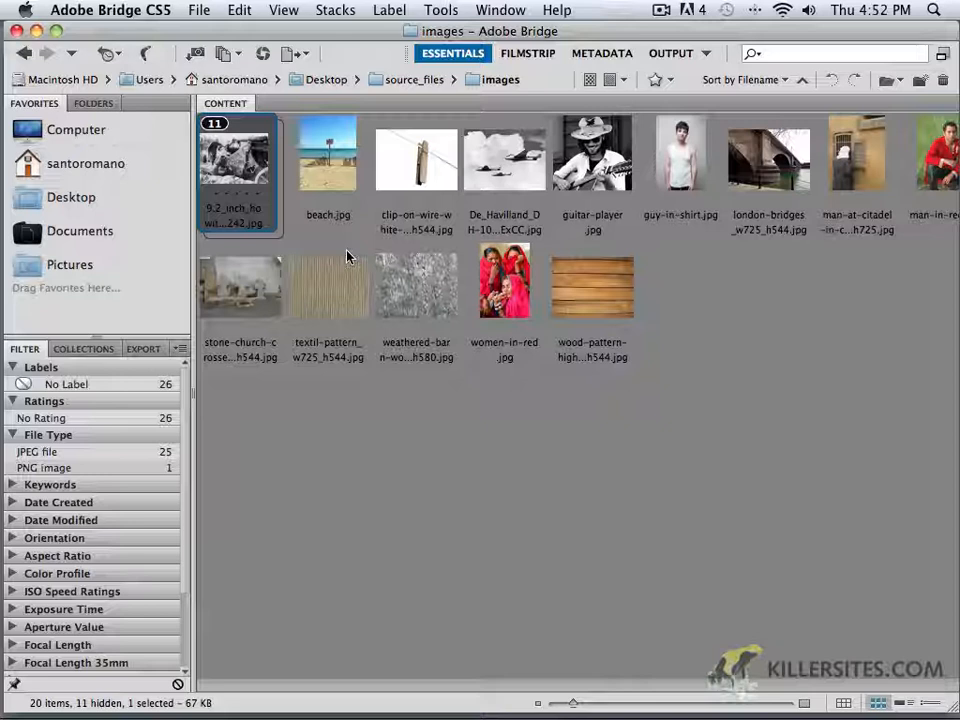
pyautogui.moveTo(170, 107)
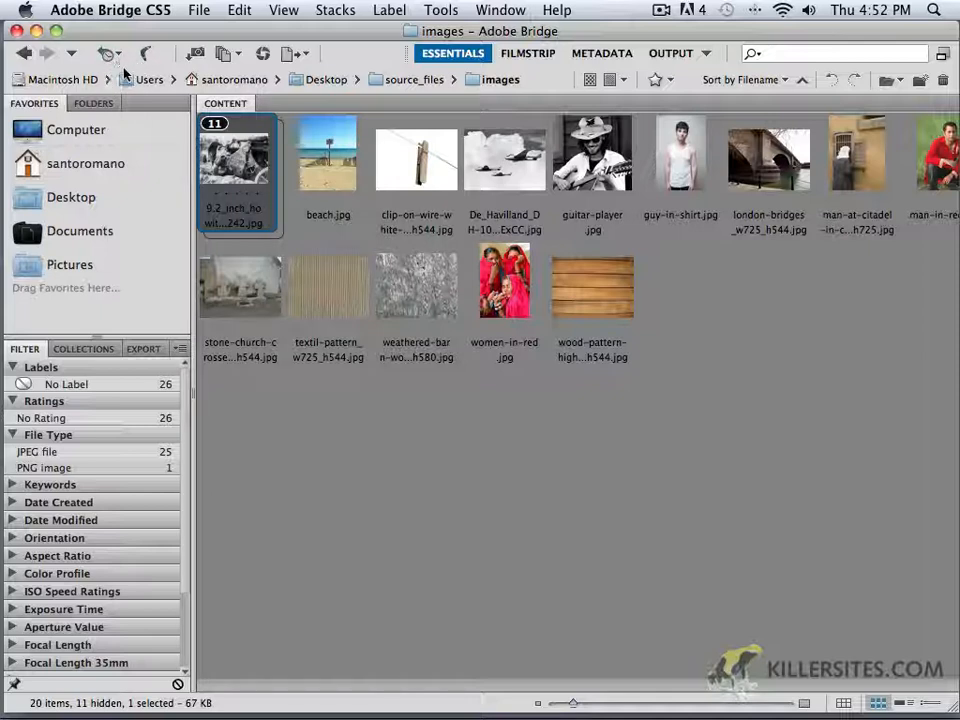
pyautogui.moveTo(108, 53)
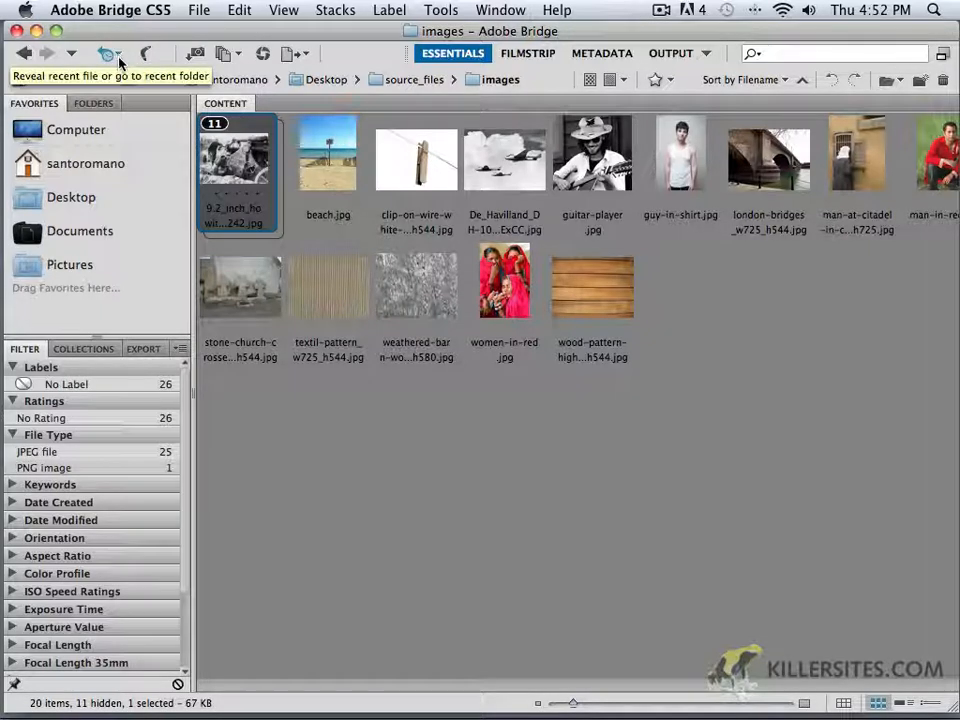
pyautogui.moveTo(517, 125)
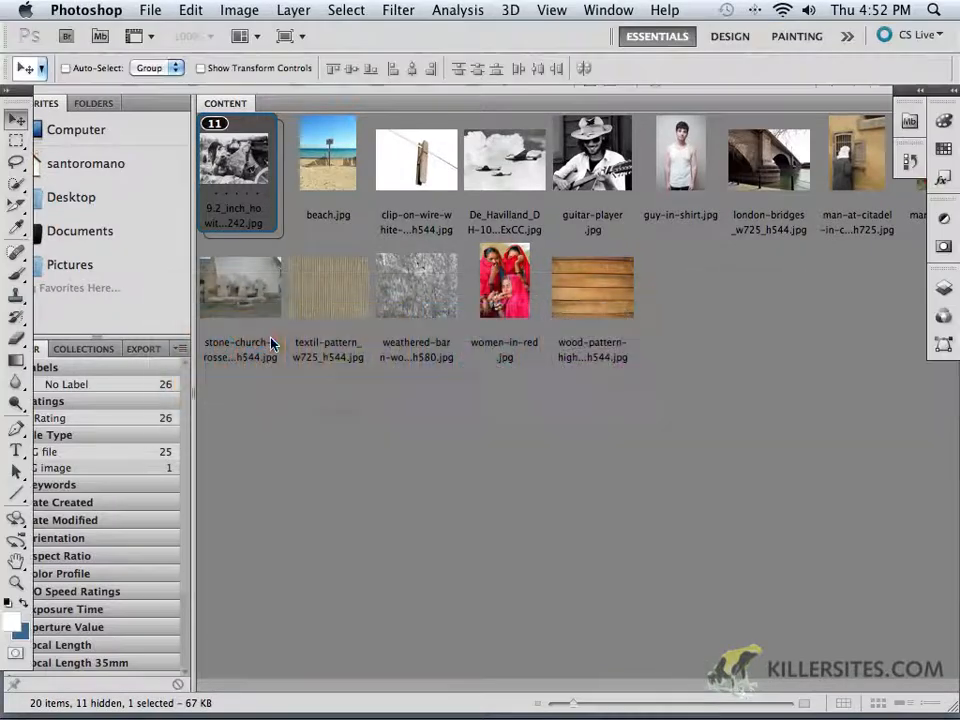
# Open salt-and-pepper.jpg from Mini Bridge's images folder.
pyautogui.click(909, 121)
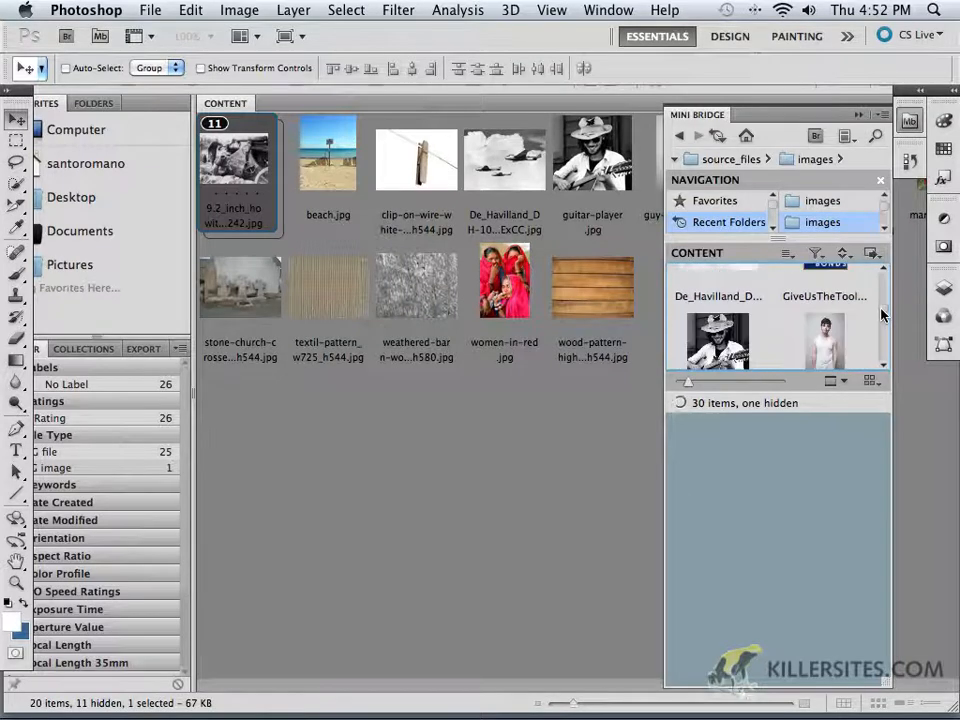
pyautogui.scroll(-3)
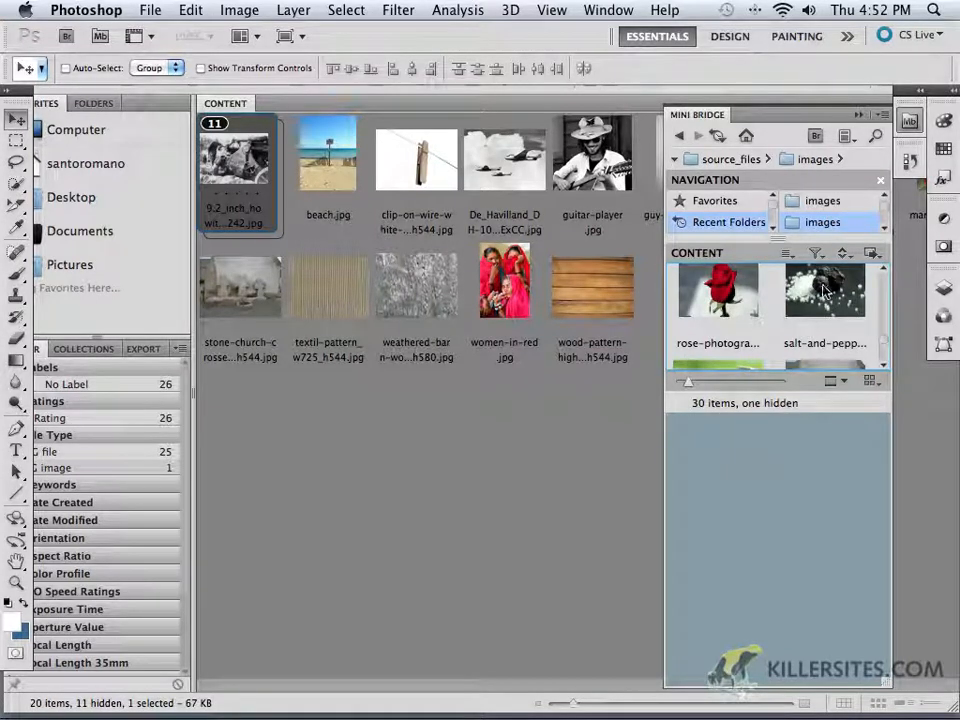
pyautogui.doubleClick(824, 290)
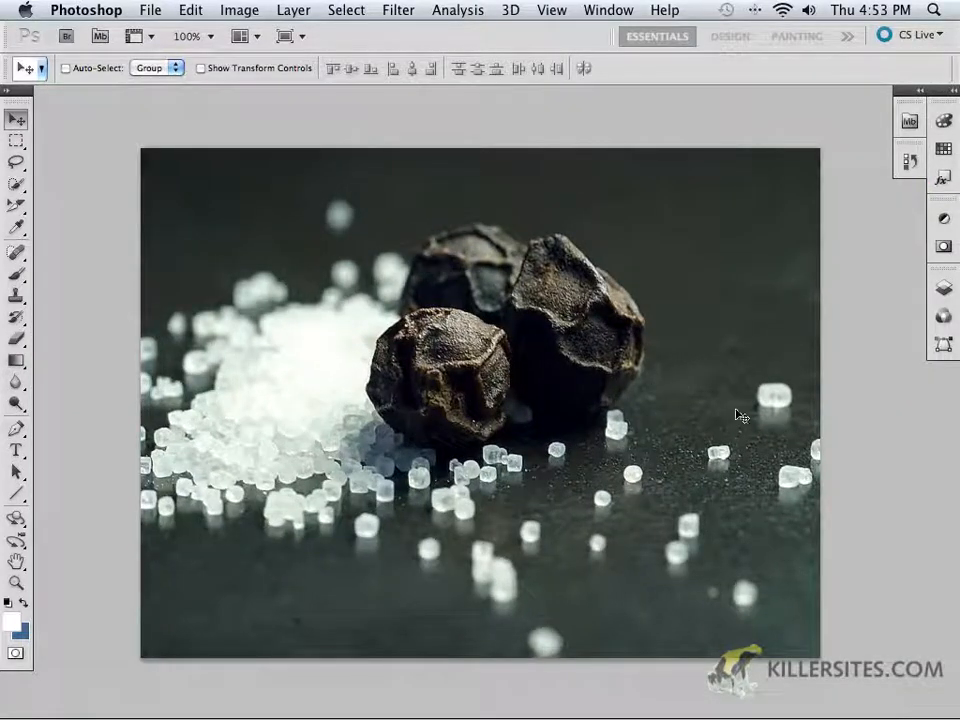
pyautogui.moveTo(610, 267)
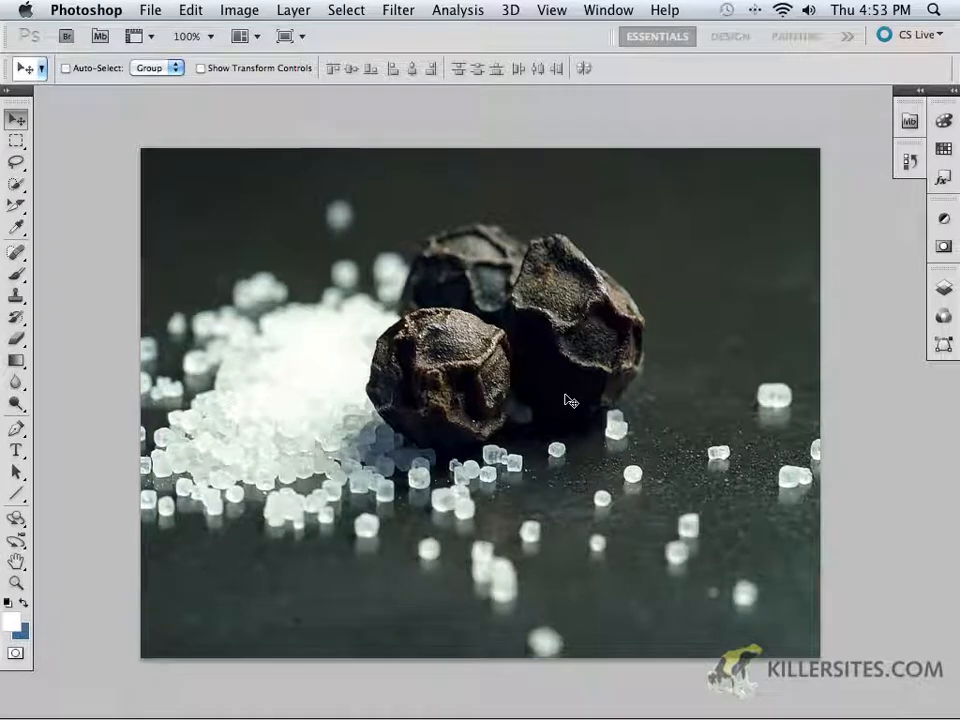
pyautogui.moveTo(150, 343)
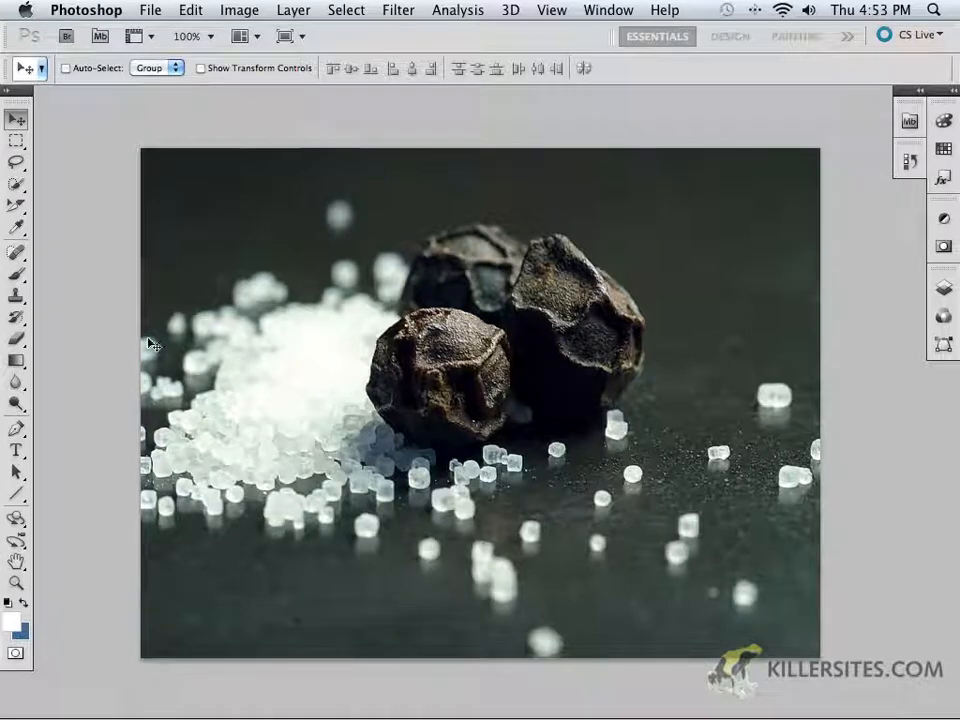